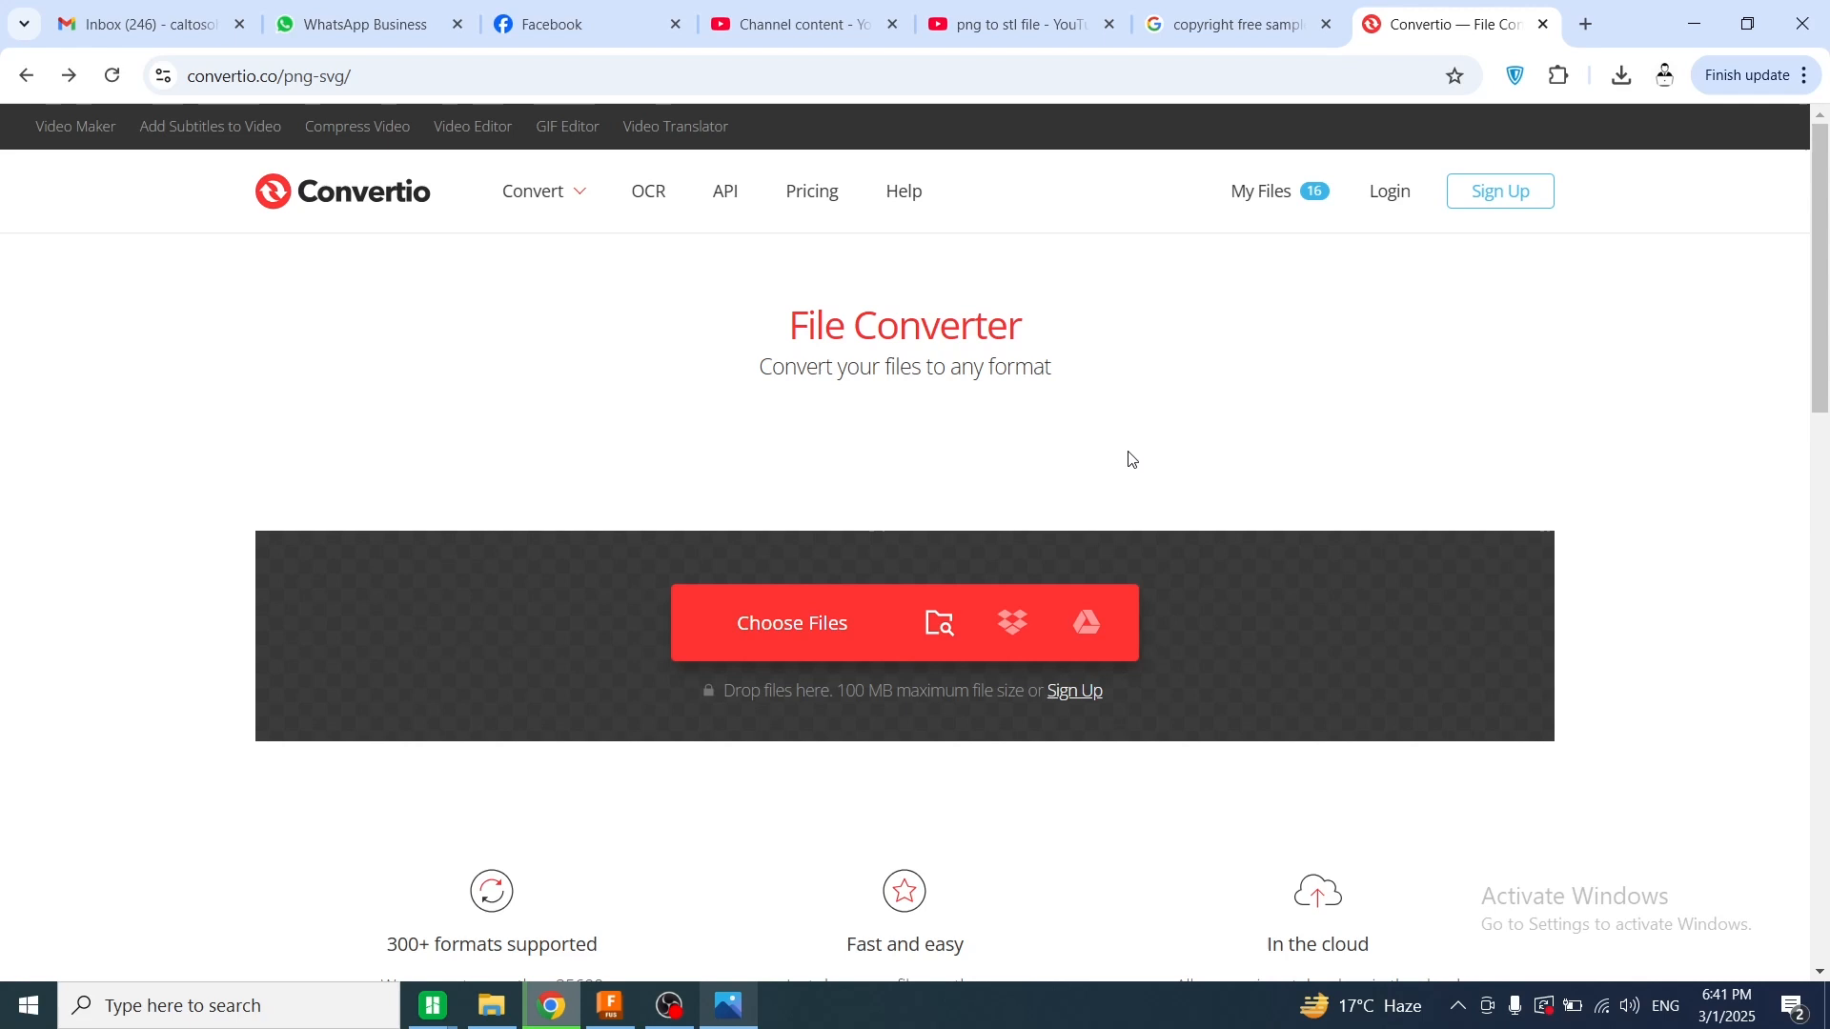
{"action": "mouse_move", "coordinate": [362, 242]}
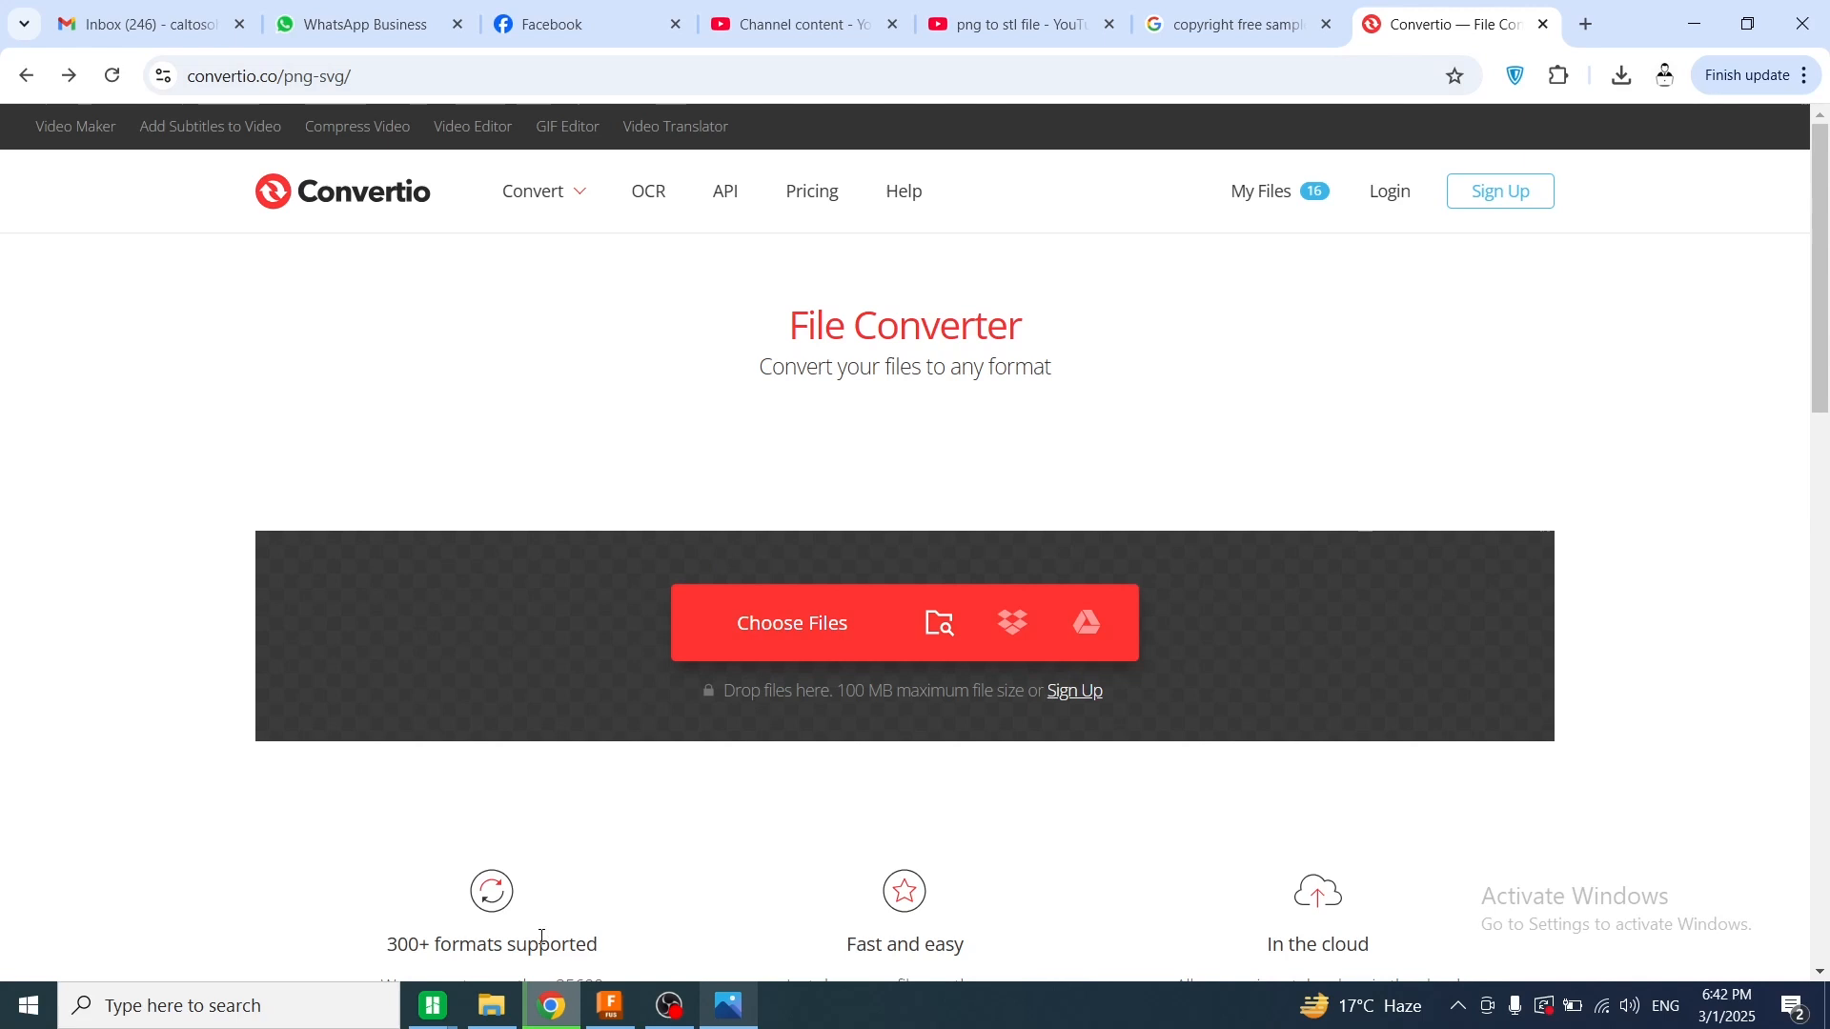
Drag dragon.png from Downloads onto Convertio's Choose Files area
{"action": "left_click", "coordinate": [490, 1004]}
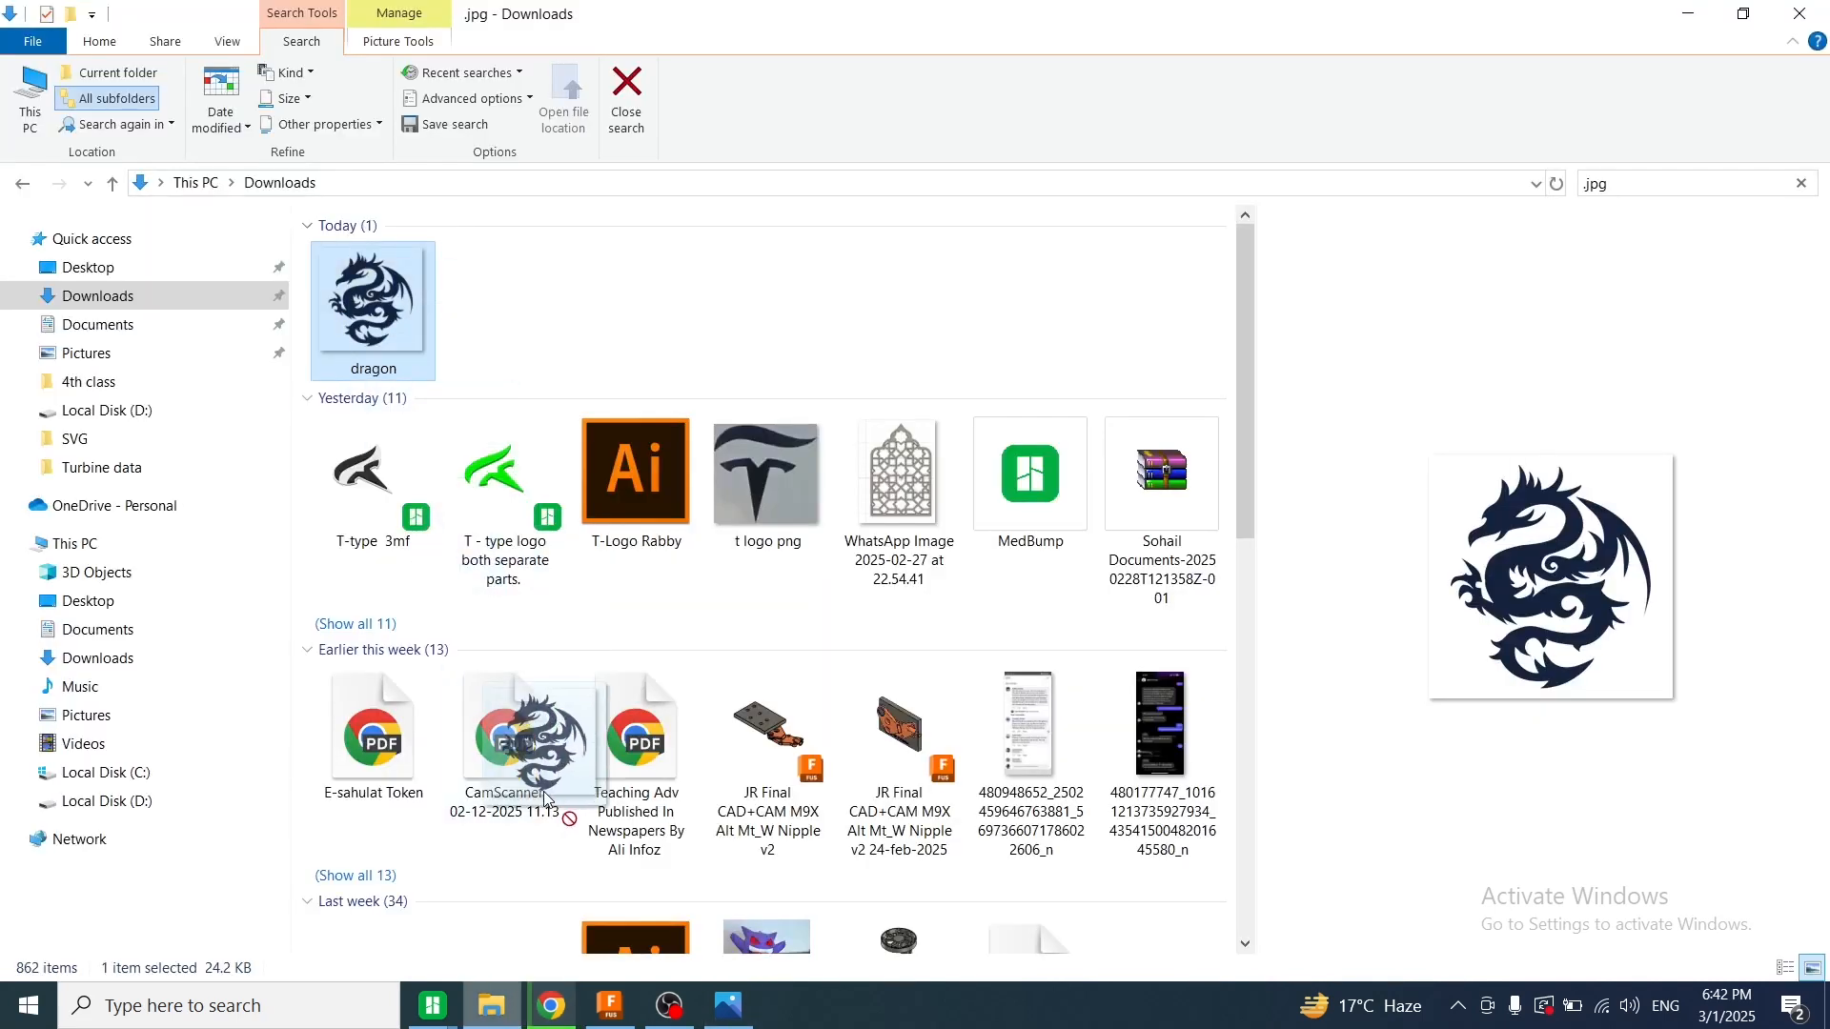
{"action": "left_click", "coordinate": [549, 1004]}
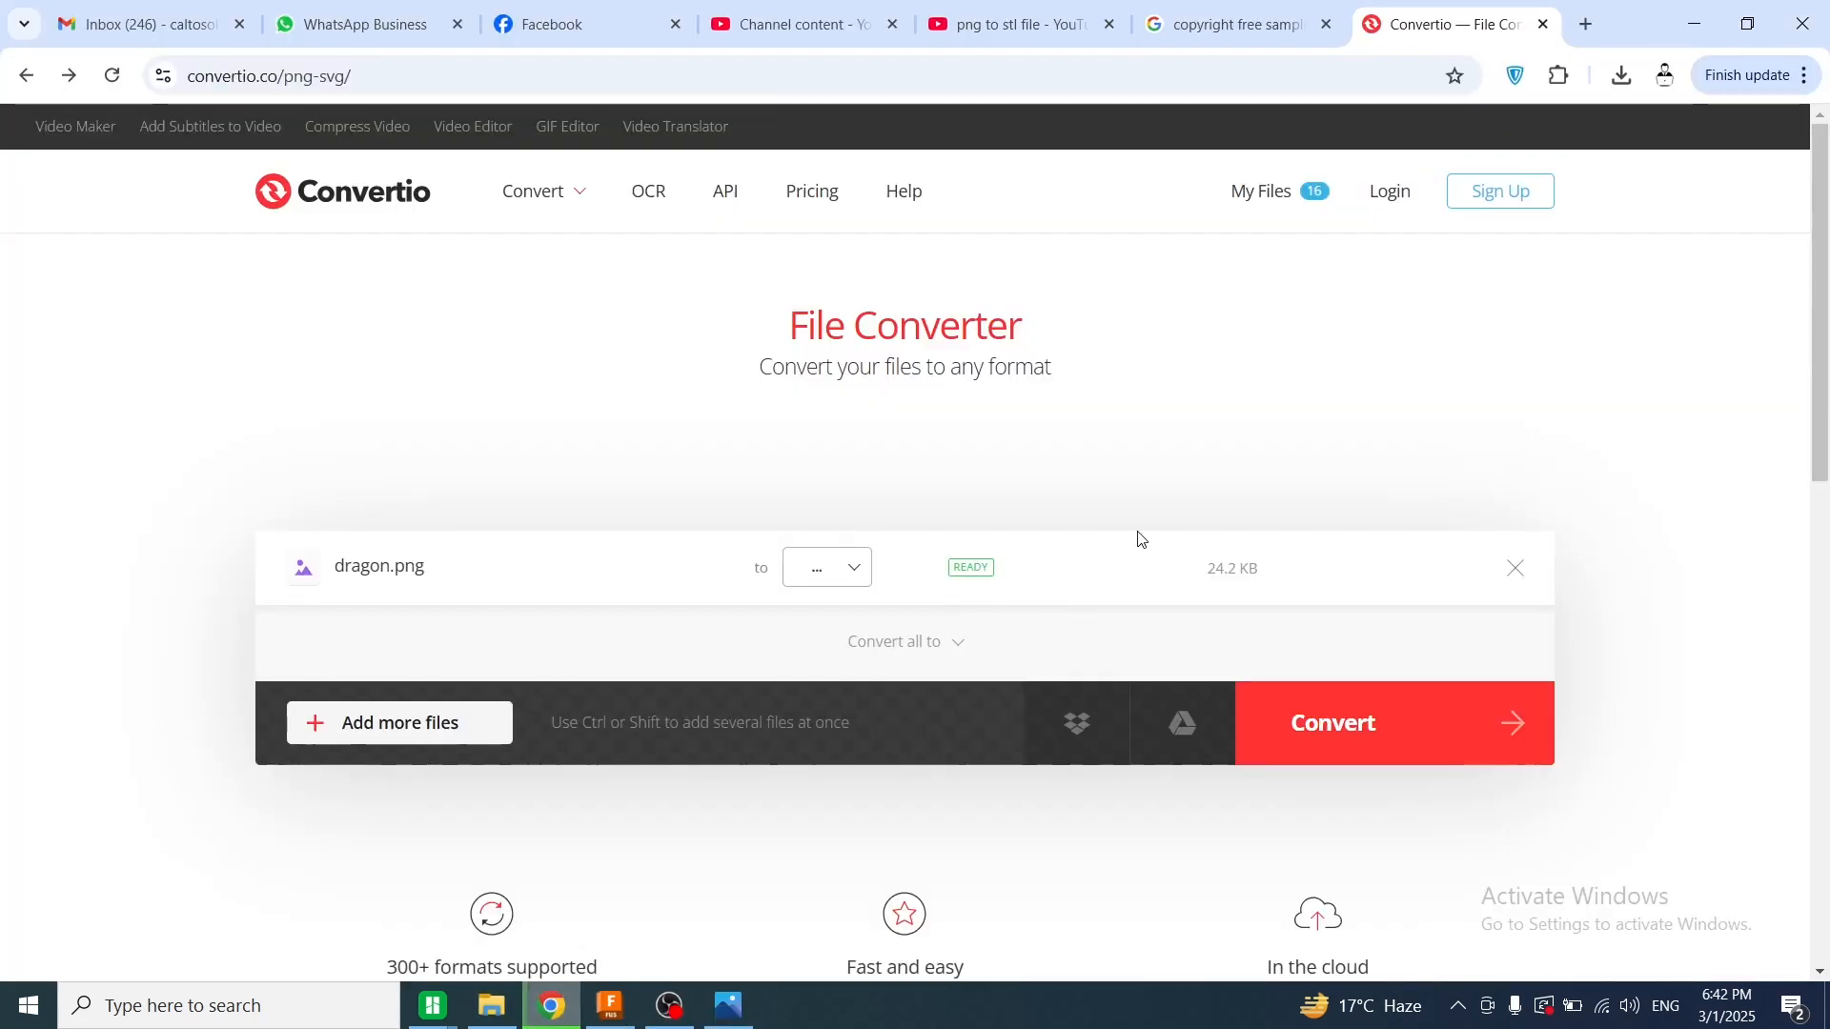
{"action": "mouse_move", "coordinate": [890, 487]}
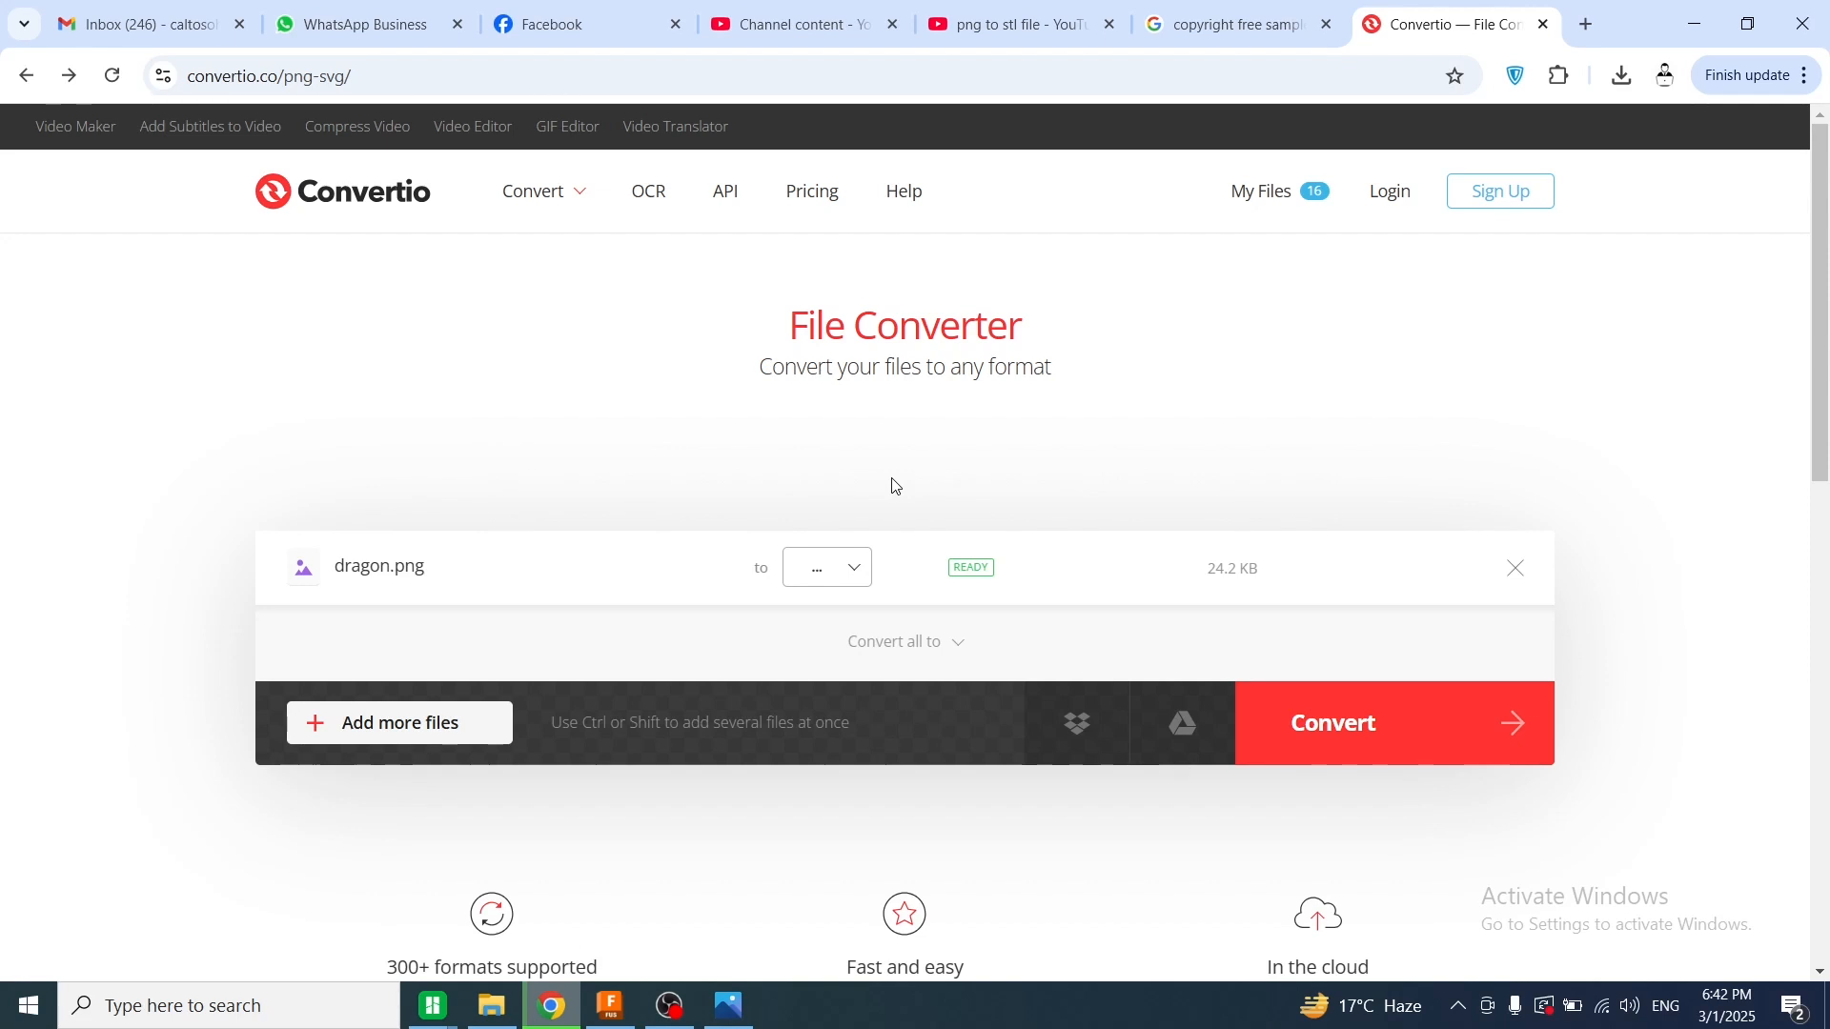
Choose SVG (Vector) as the output format and convert dragon.png
{"action": "left_click", "coordinate": [826, 568]}
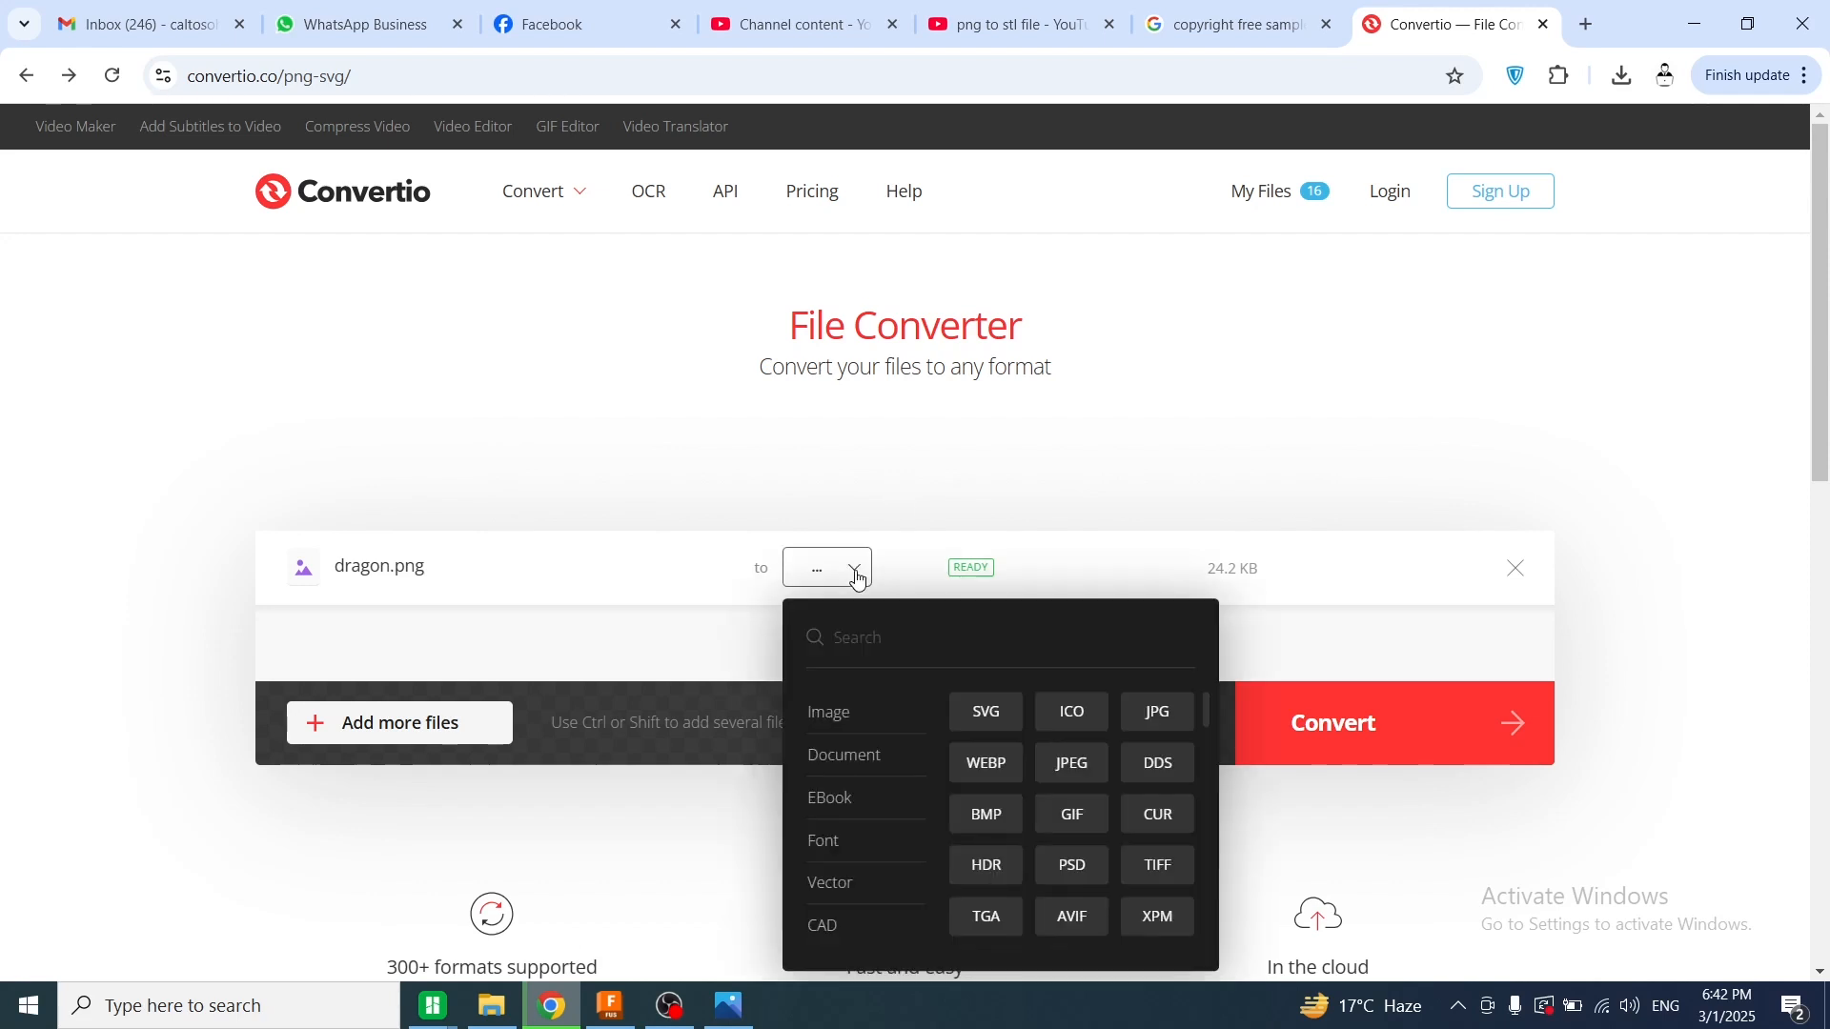
{"action": "mouse_move", "coordinate": [841, 713]}
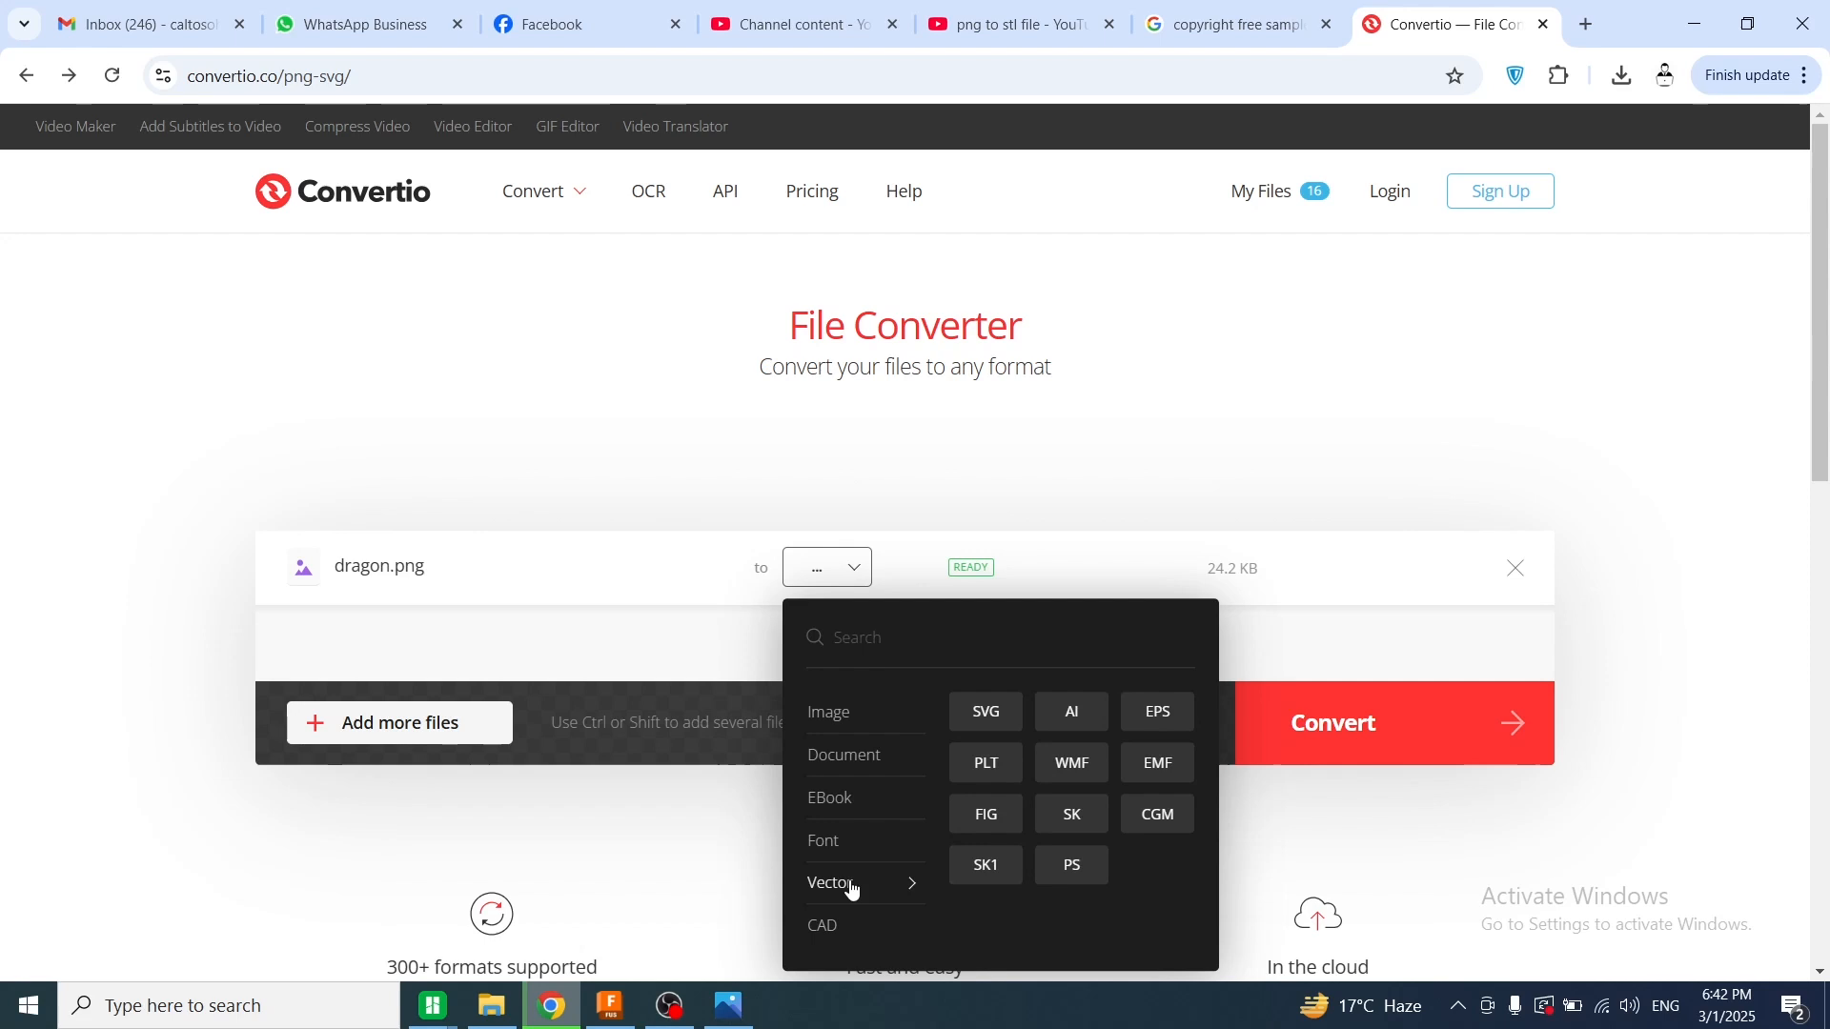
{"action": "mouse_move", "coordinate": [821, 882]}
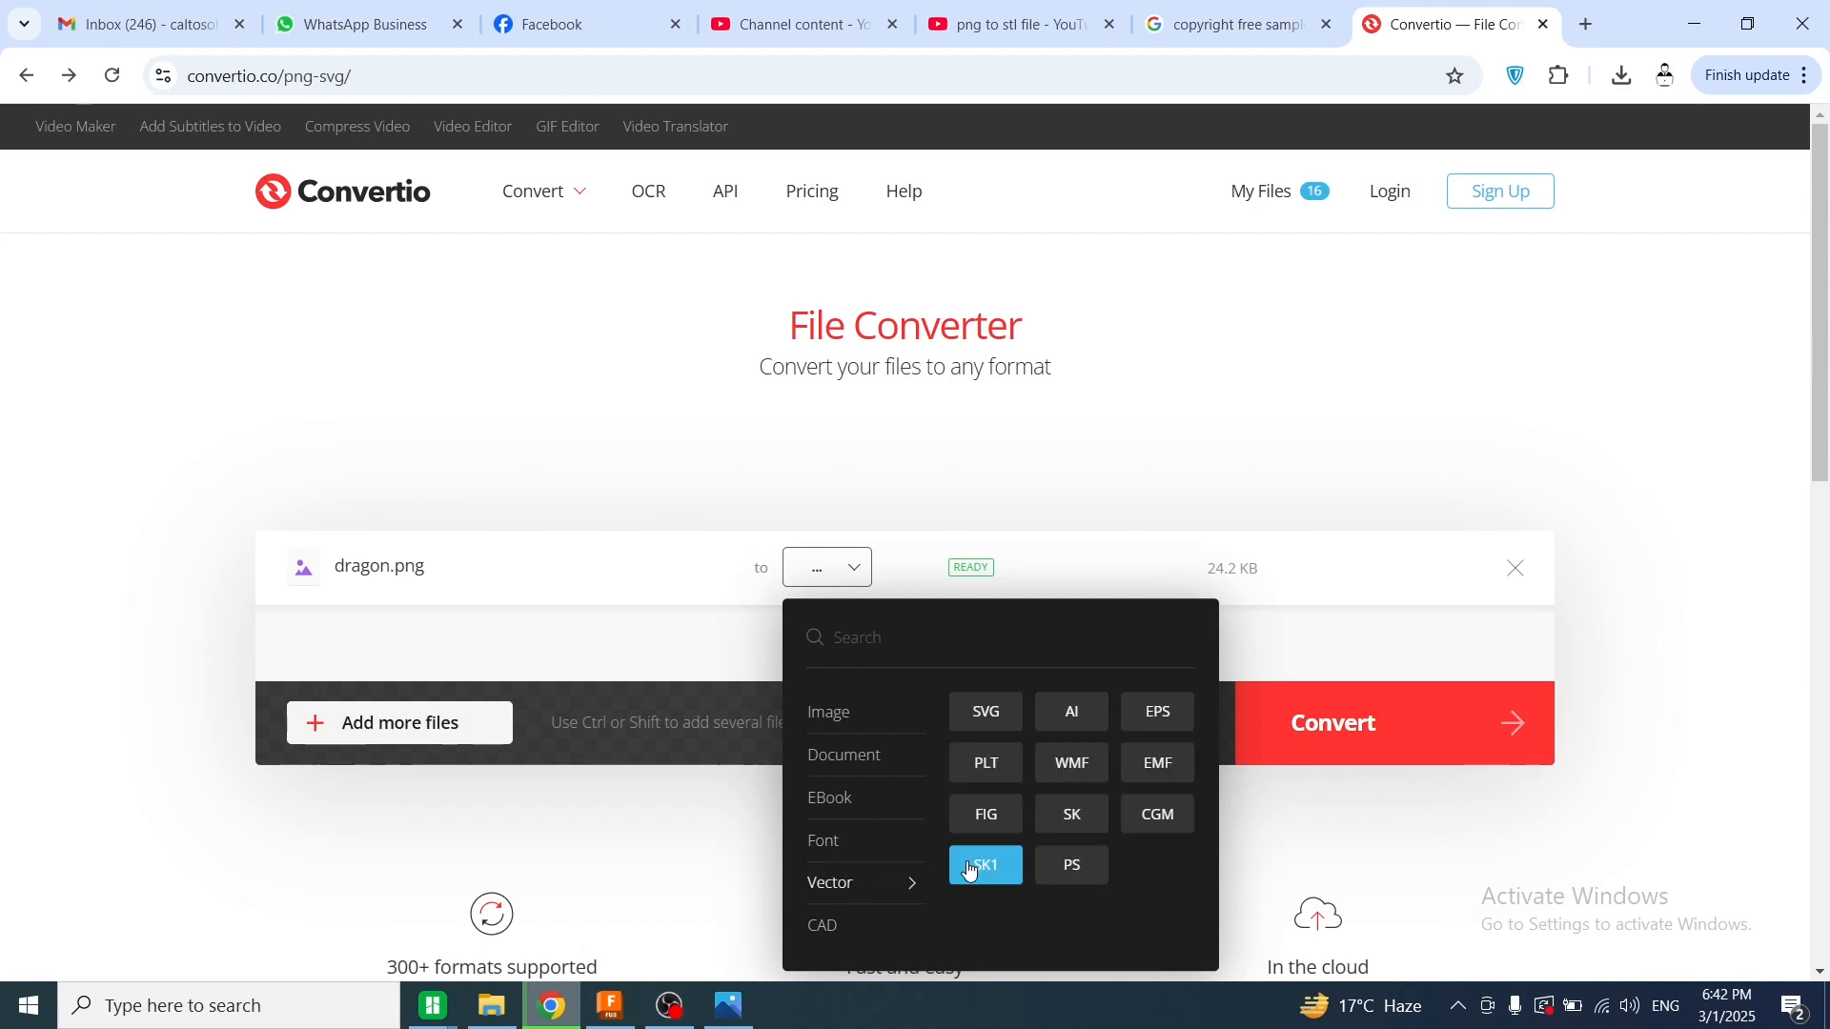
{"action": "left_click", "coordinate": [984, 711]}
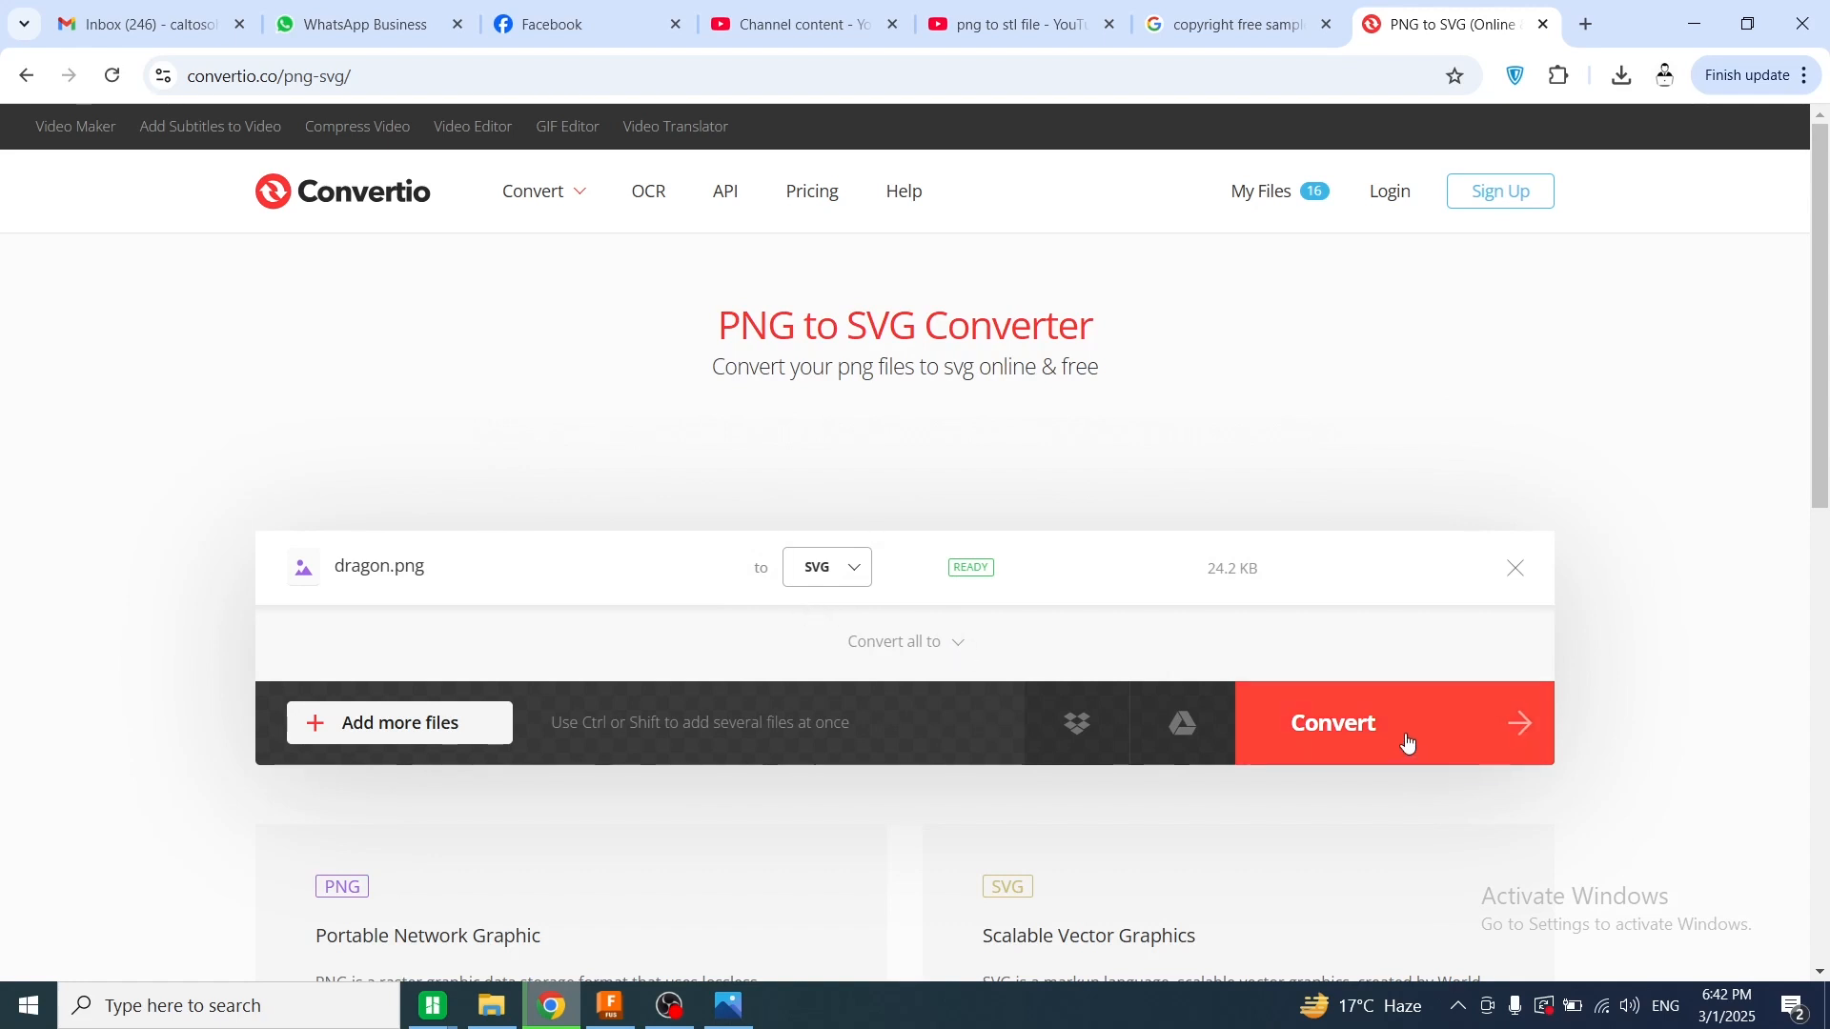
{"action": "left_click", "coordinate": [1332, 723]}
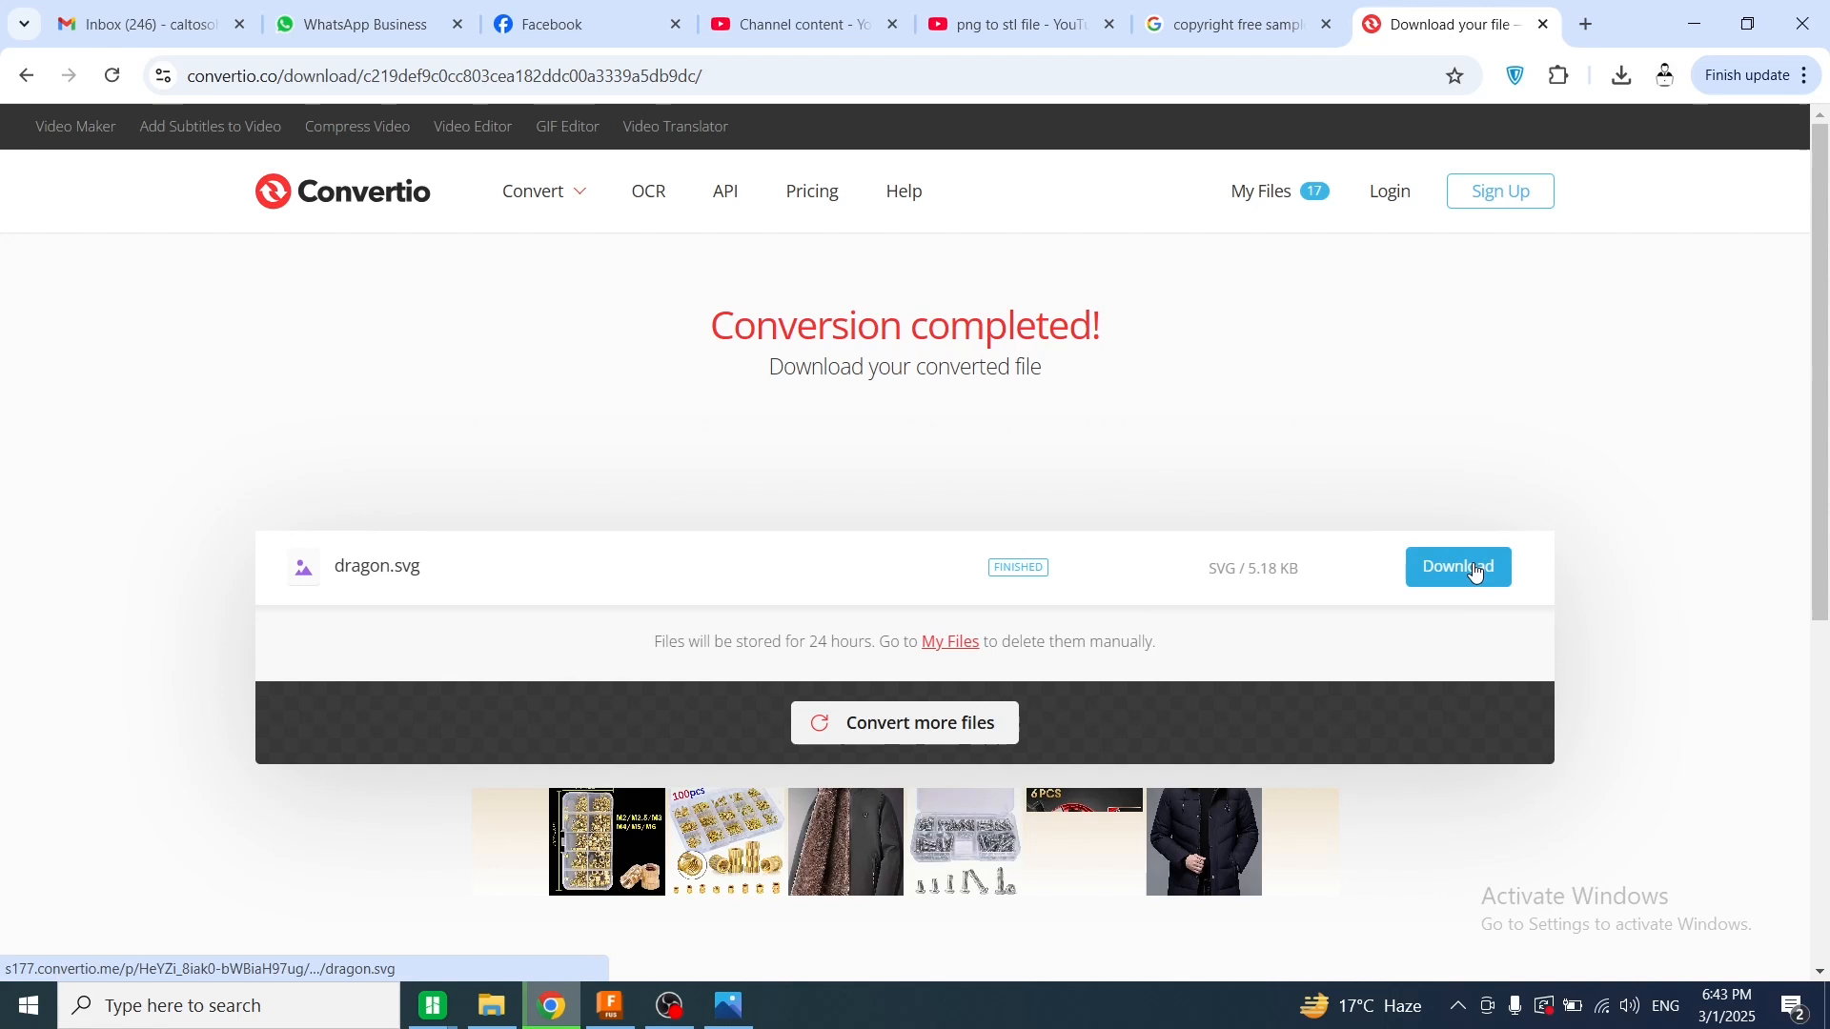
Download dragon.svg, then in Fusion sketch a 30 mm circle at the origin and finish the sketch
{"action": "left_click", "coordinate": [1457, 566]}
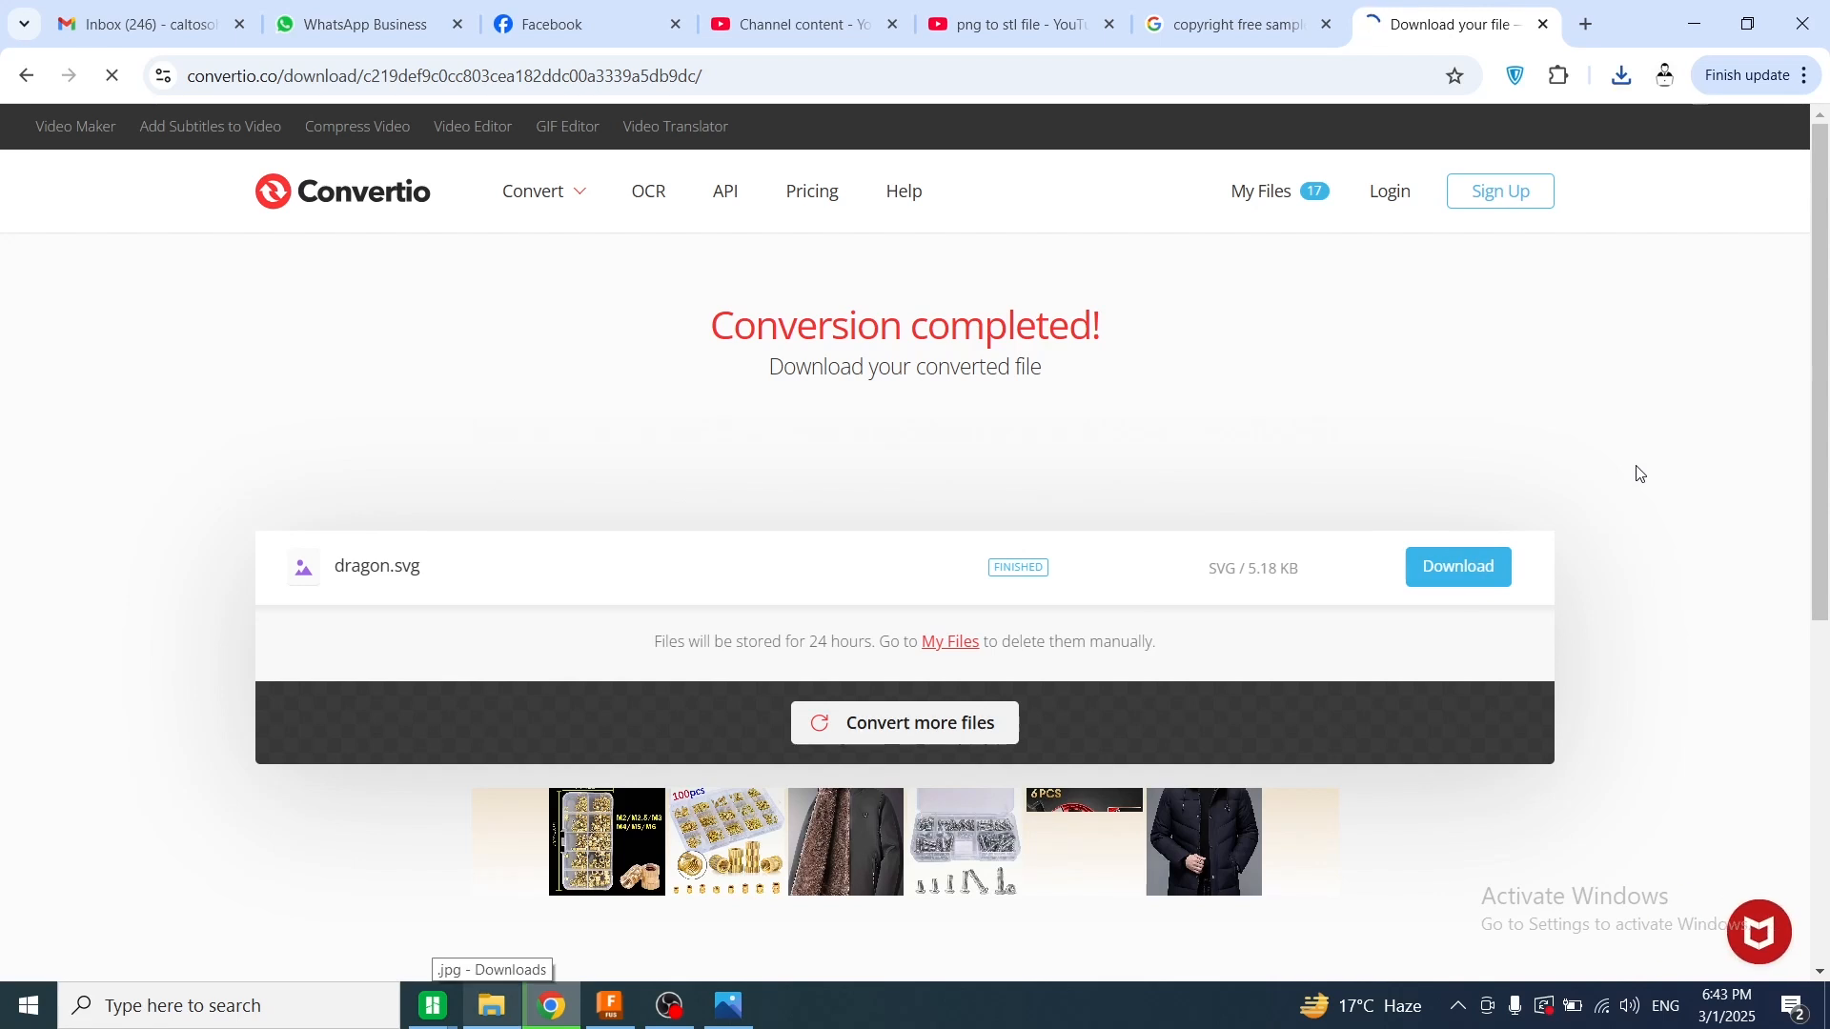
{"action": "left_click", "coordinate": [490, 1012]}
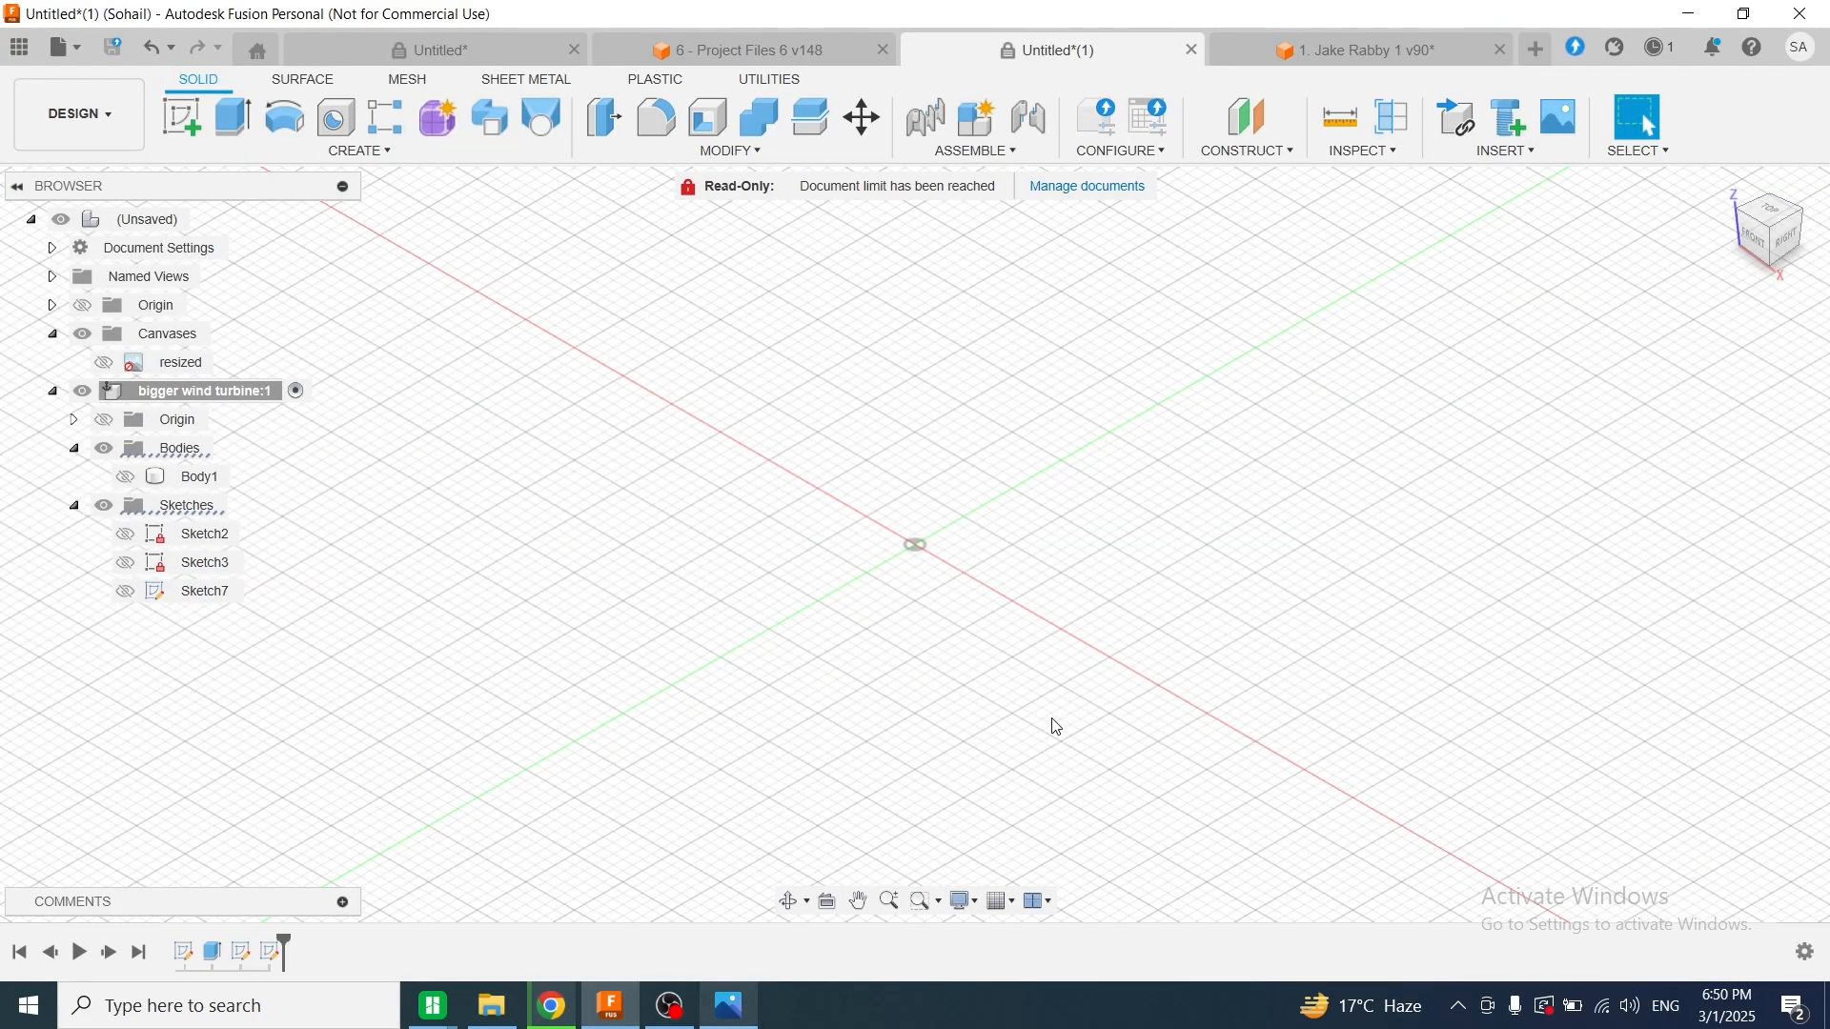
{"action": "mouse_move", "coordinate": [1073, 741]}
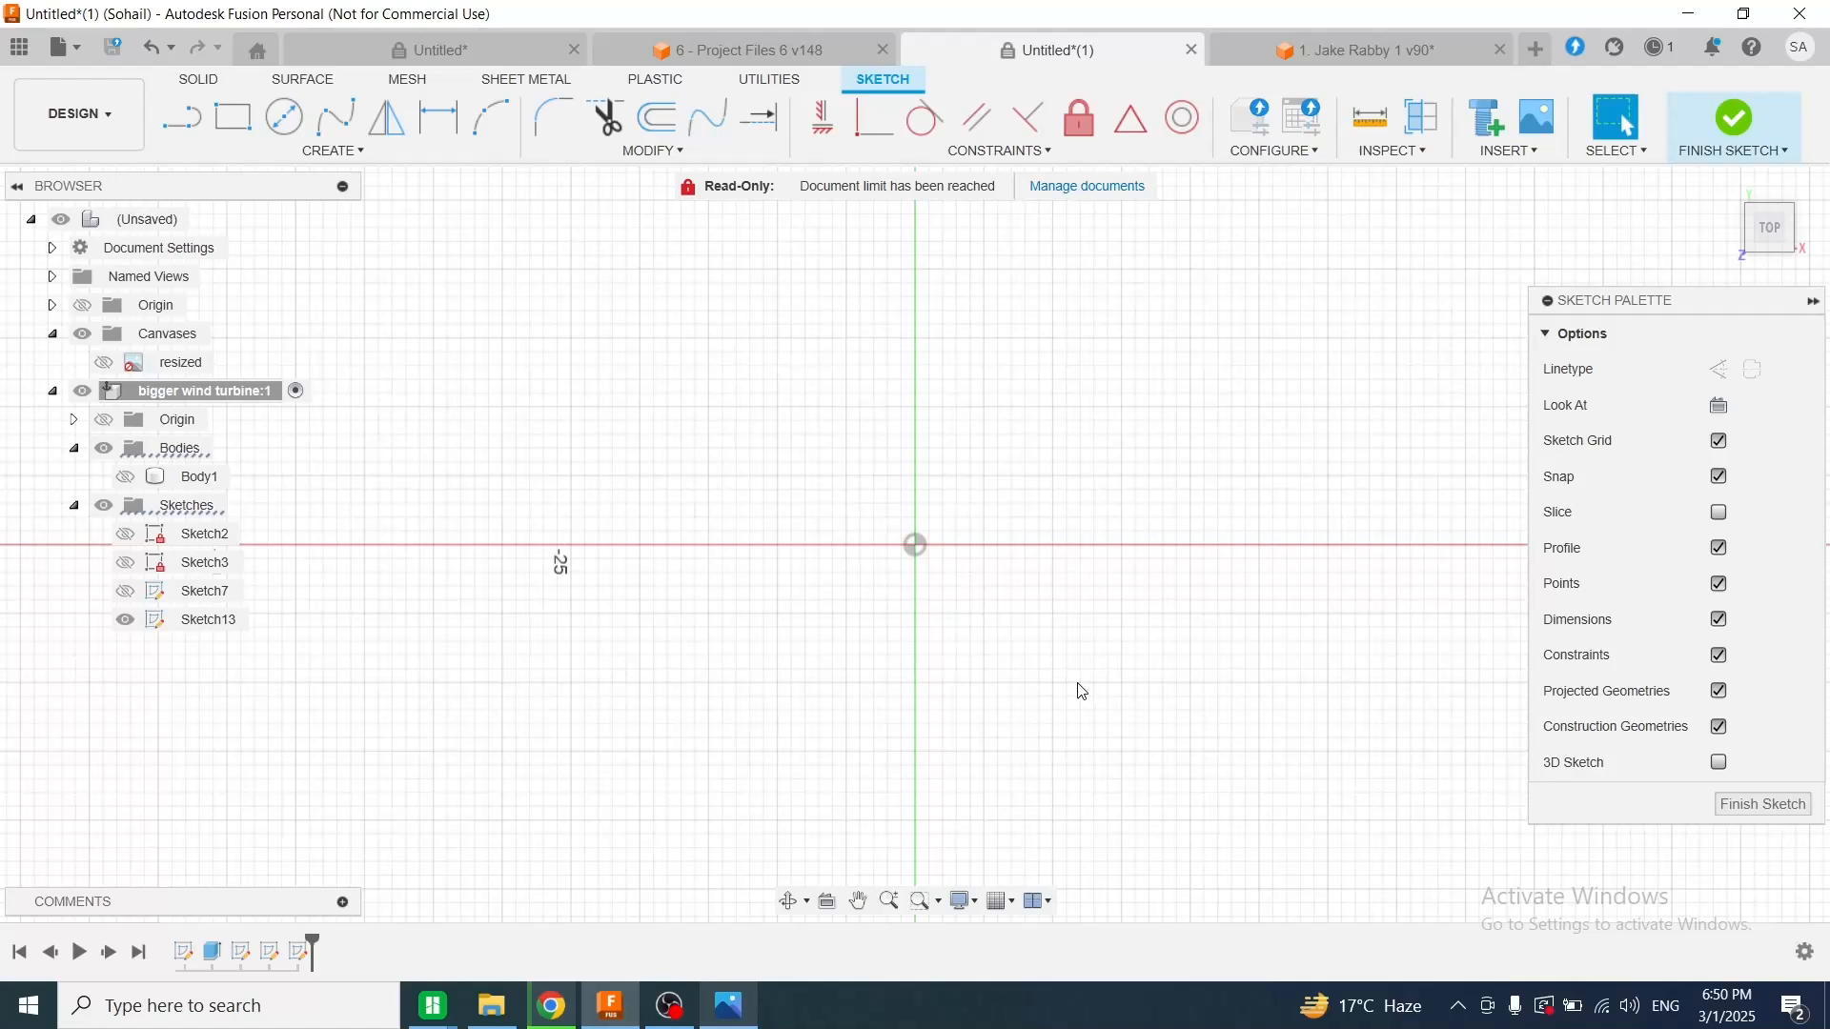
{"action": "left_click", "coordinate": [282, 117]}
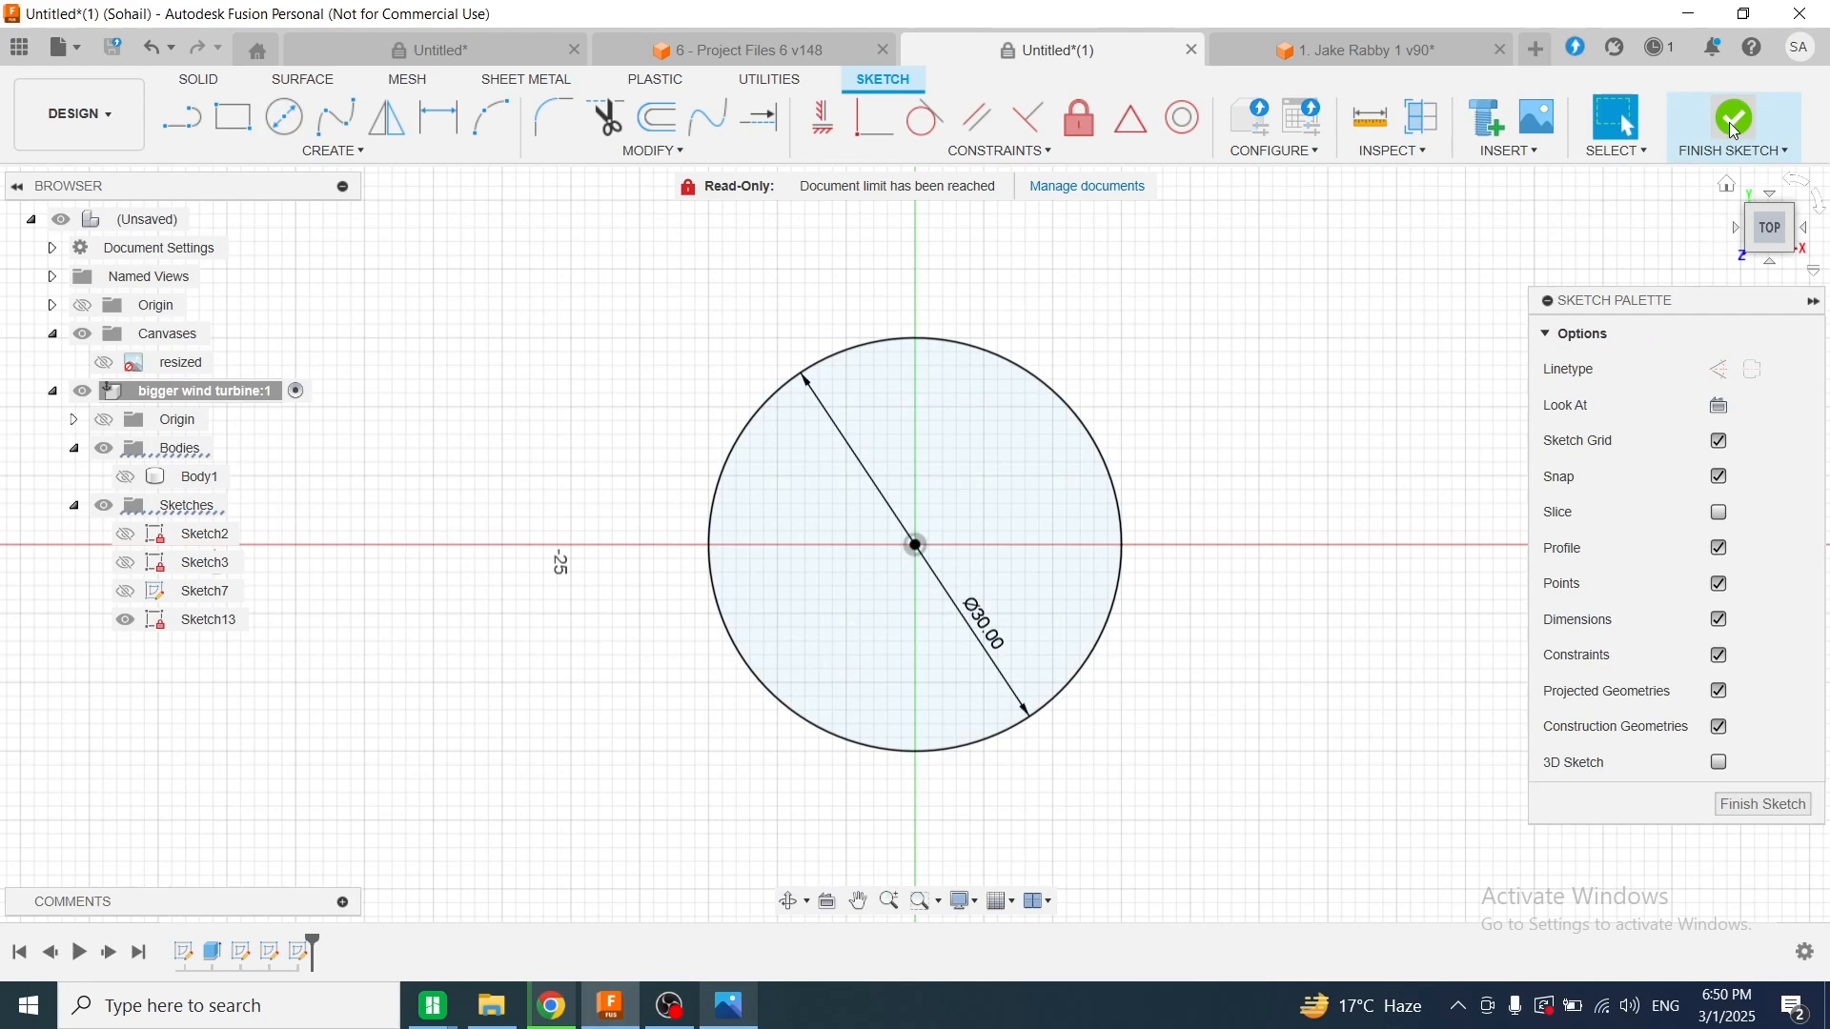
{"action": "left_click", "coordinate": [1733, 116]}
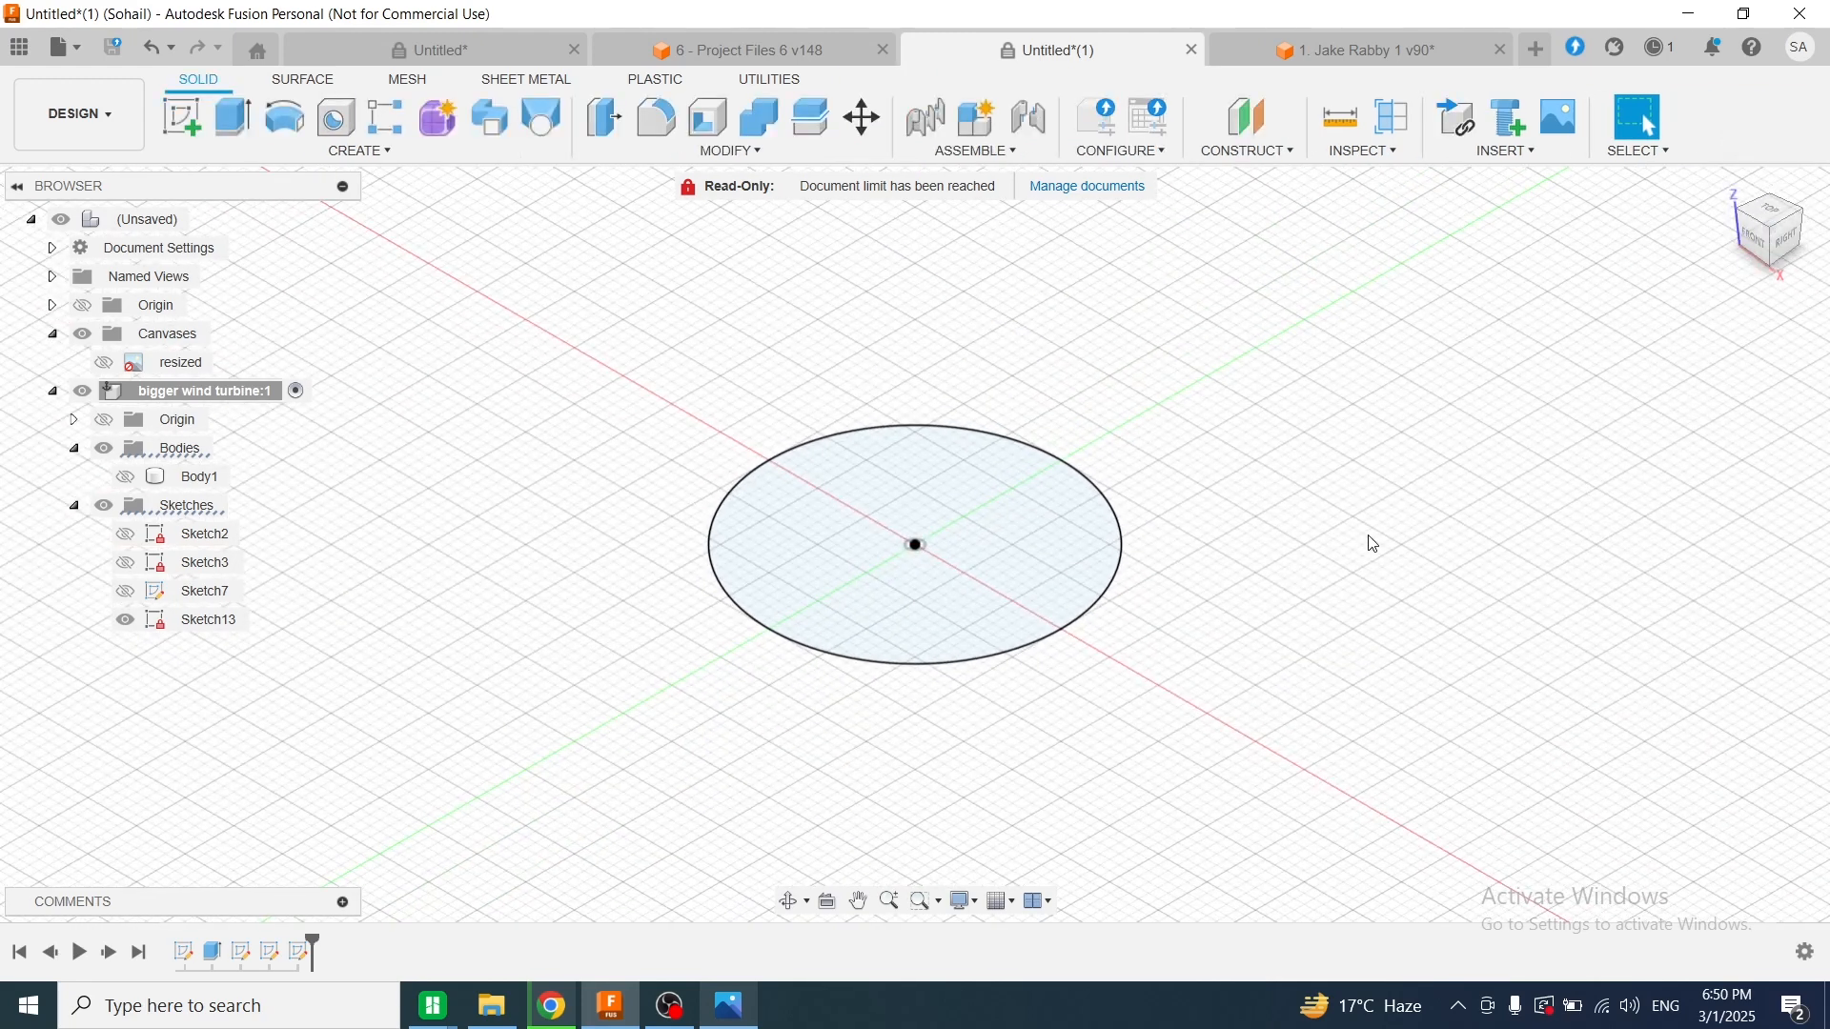
{"action": "mouse_move", "coordinate": [233, 116]}
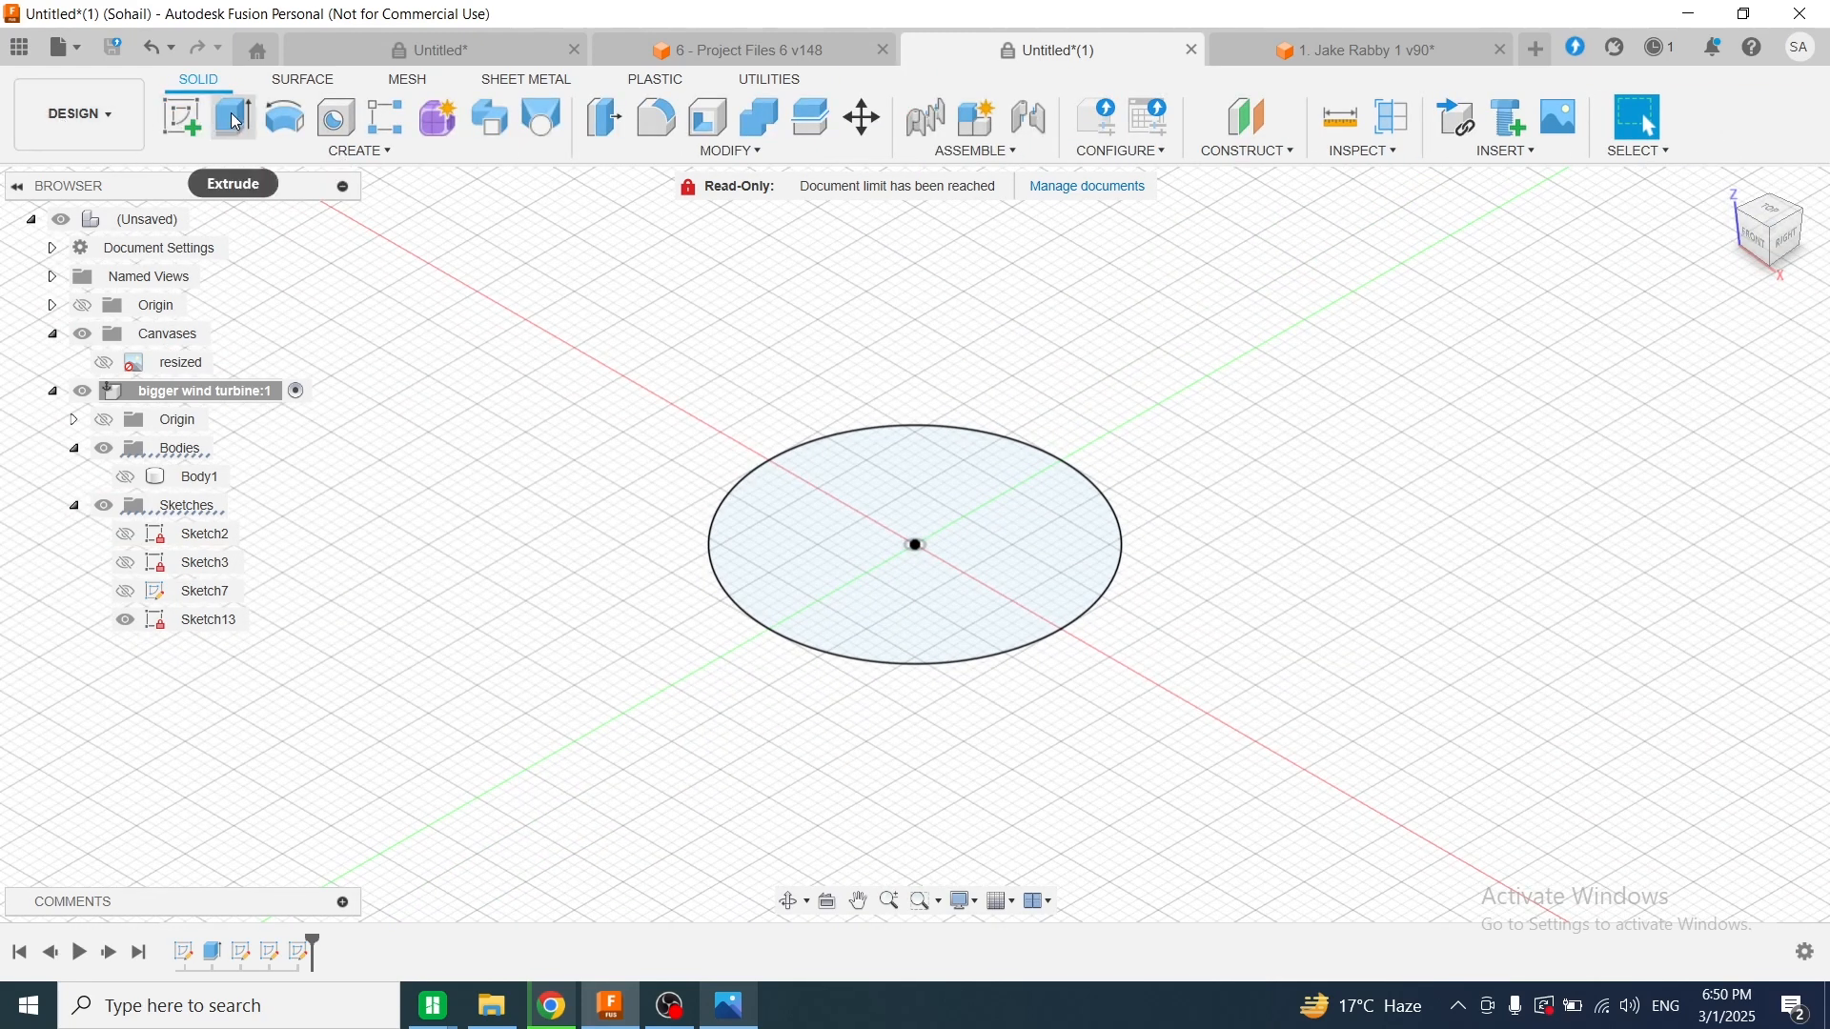
Extrude the 30 mm circle into a thin disc body and start a sketch on its face
{"action": "left_click", "coordinate": [232, 116]}
{"action": "type", "text": "1"}
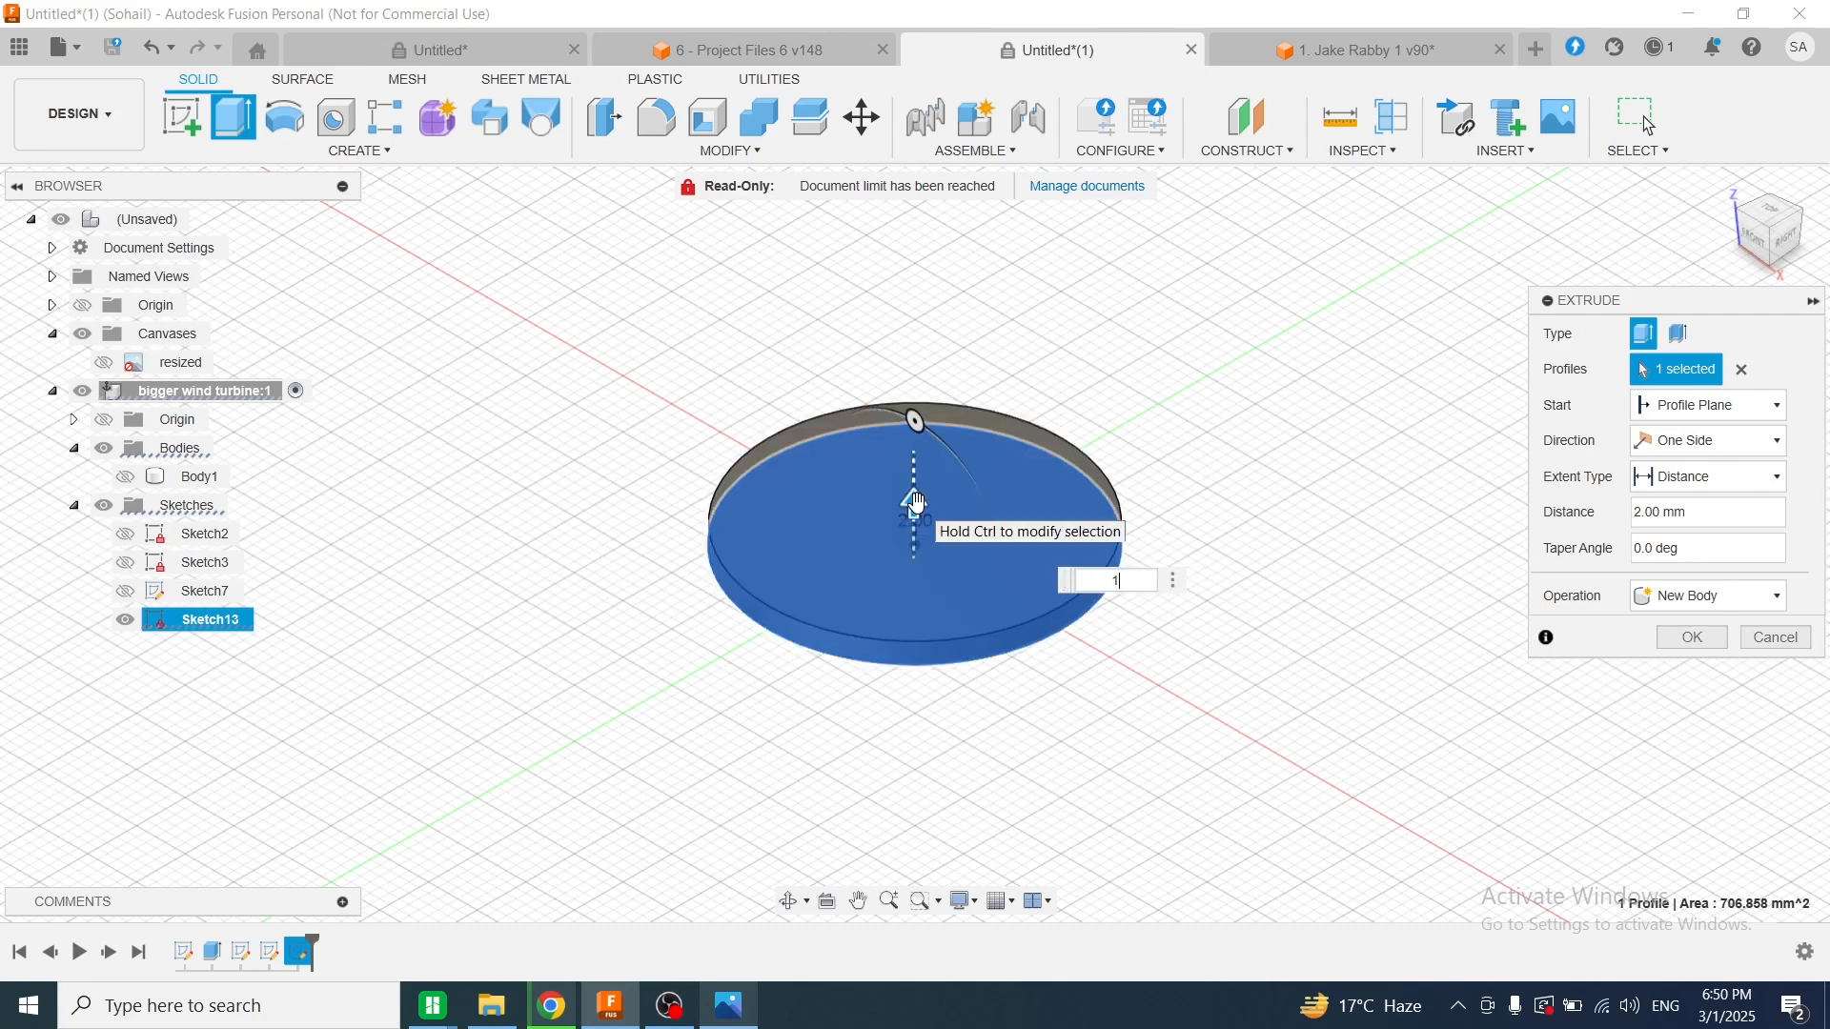
{"action": "left_click", "coordinate": [1691, 636]}
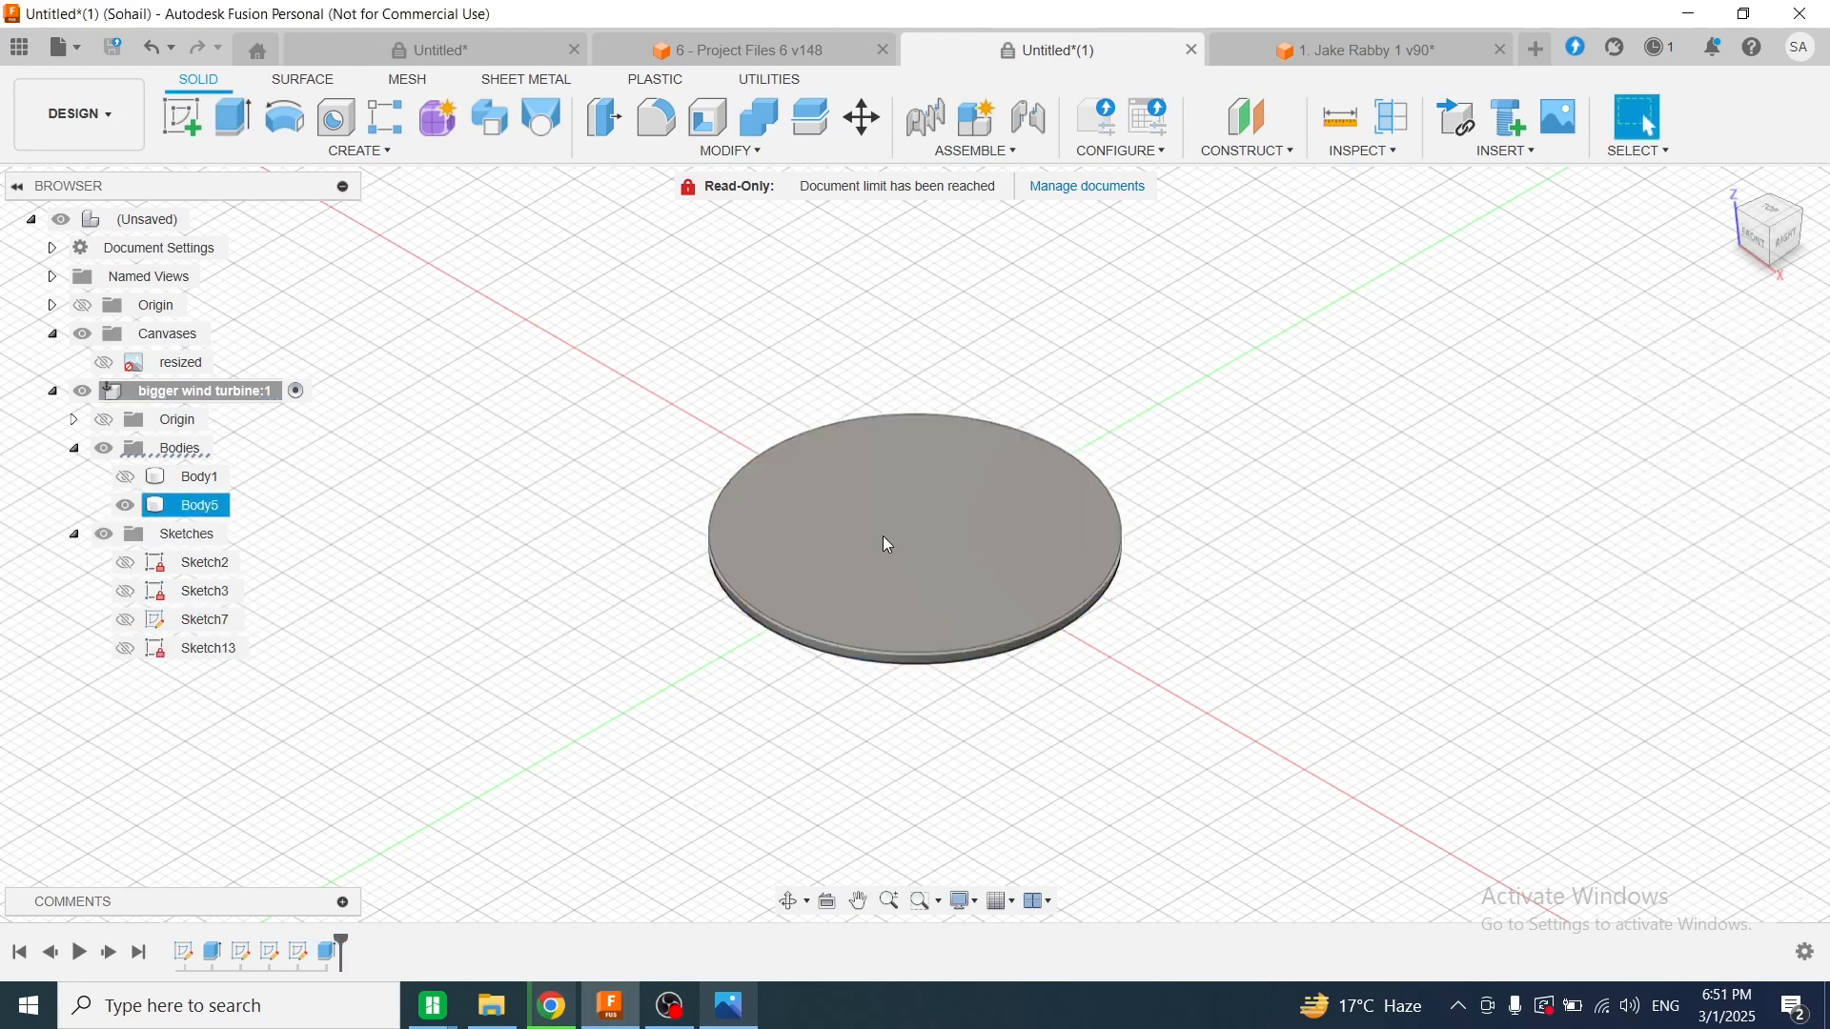
{"action": "left_click", "coordinate": [907, 544]}
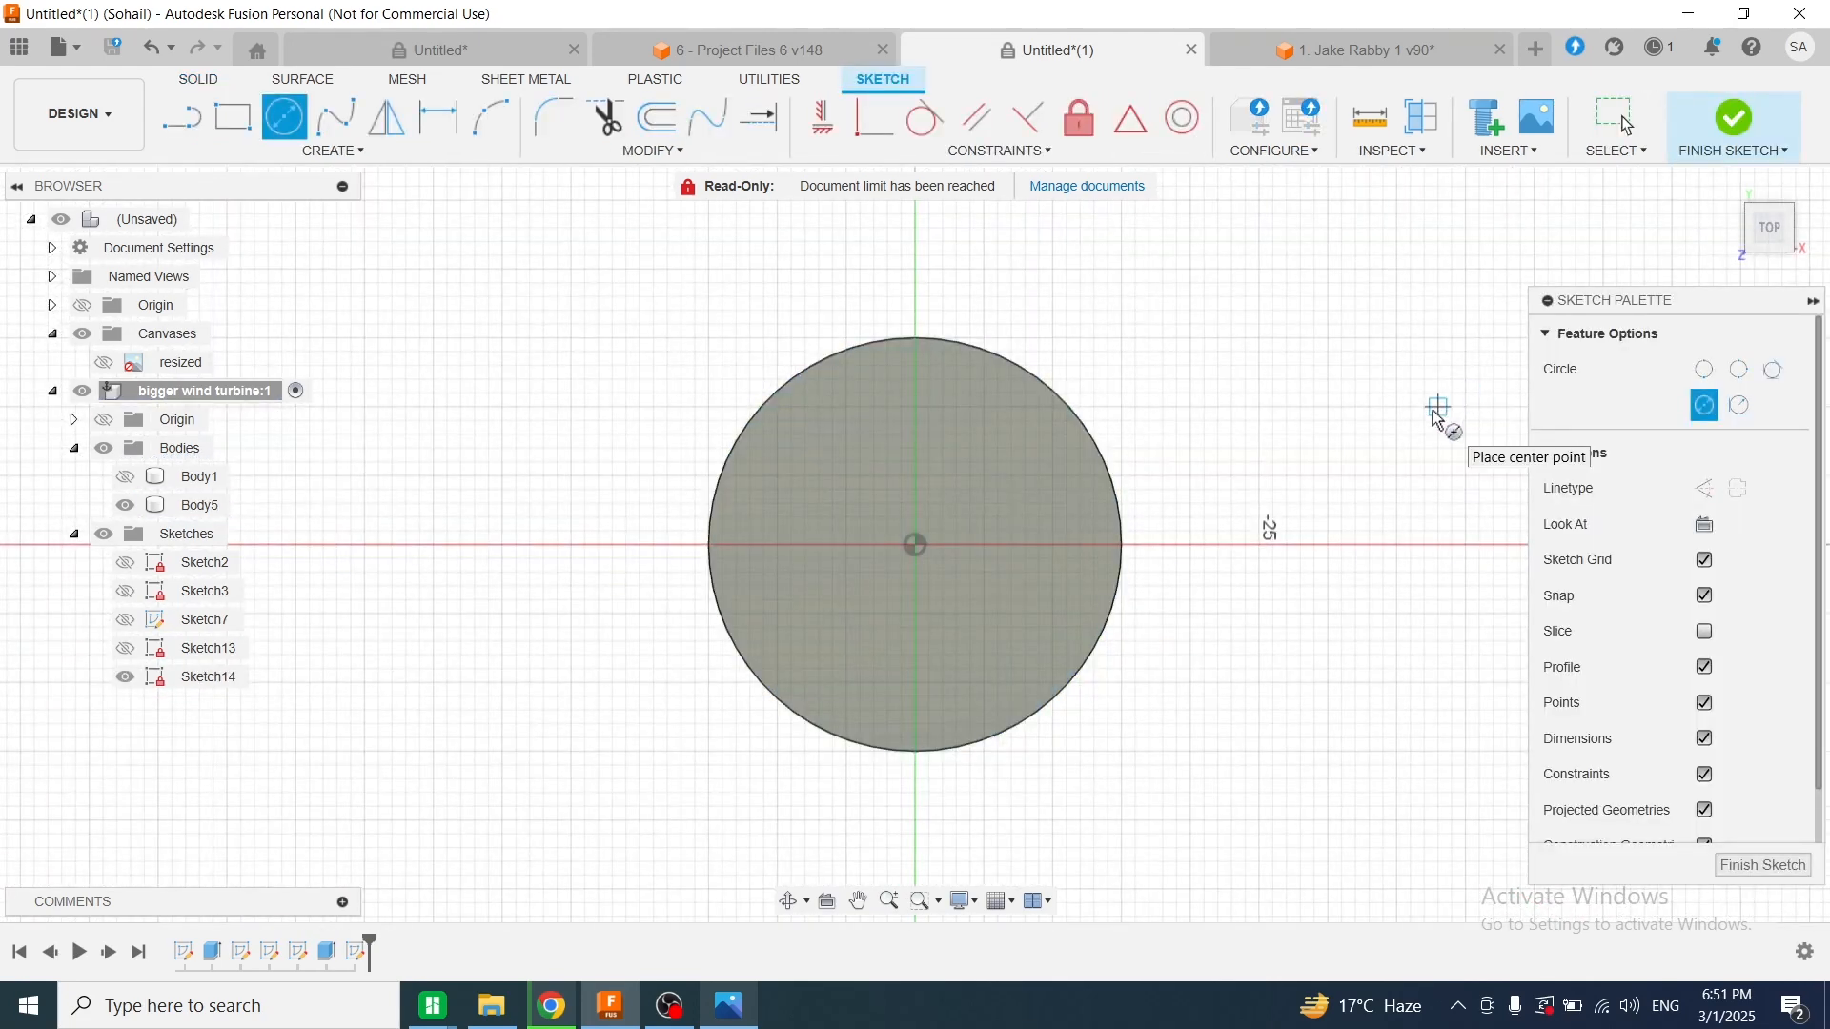
{"action": "mouse_move", "coordinate": [1218, 483]}
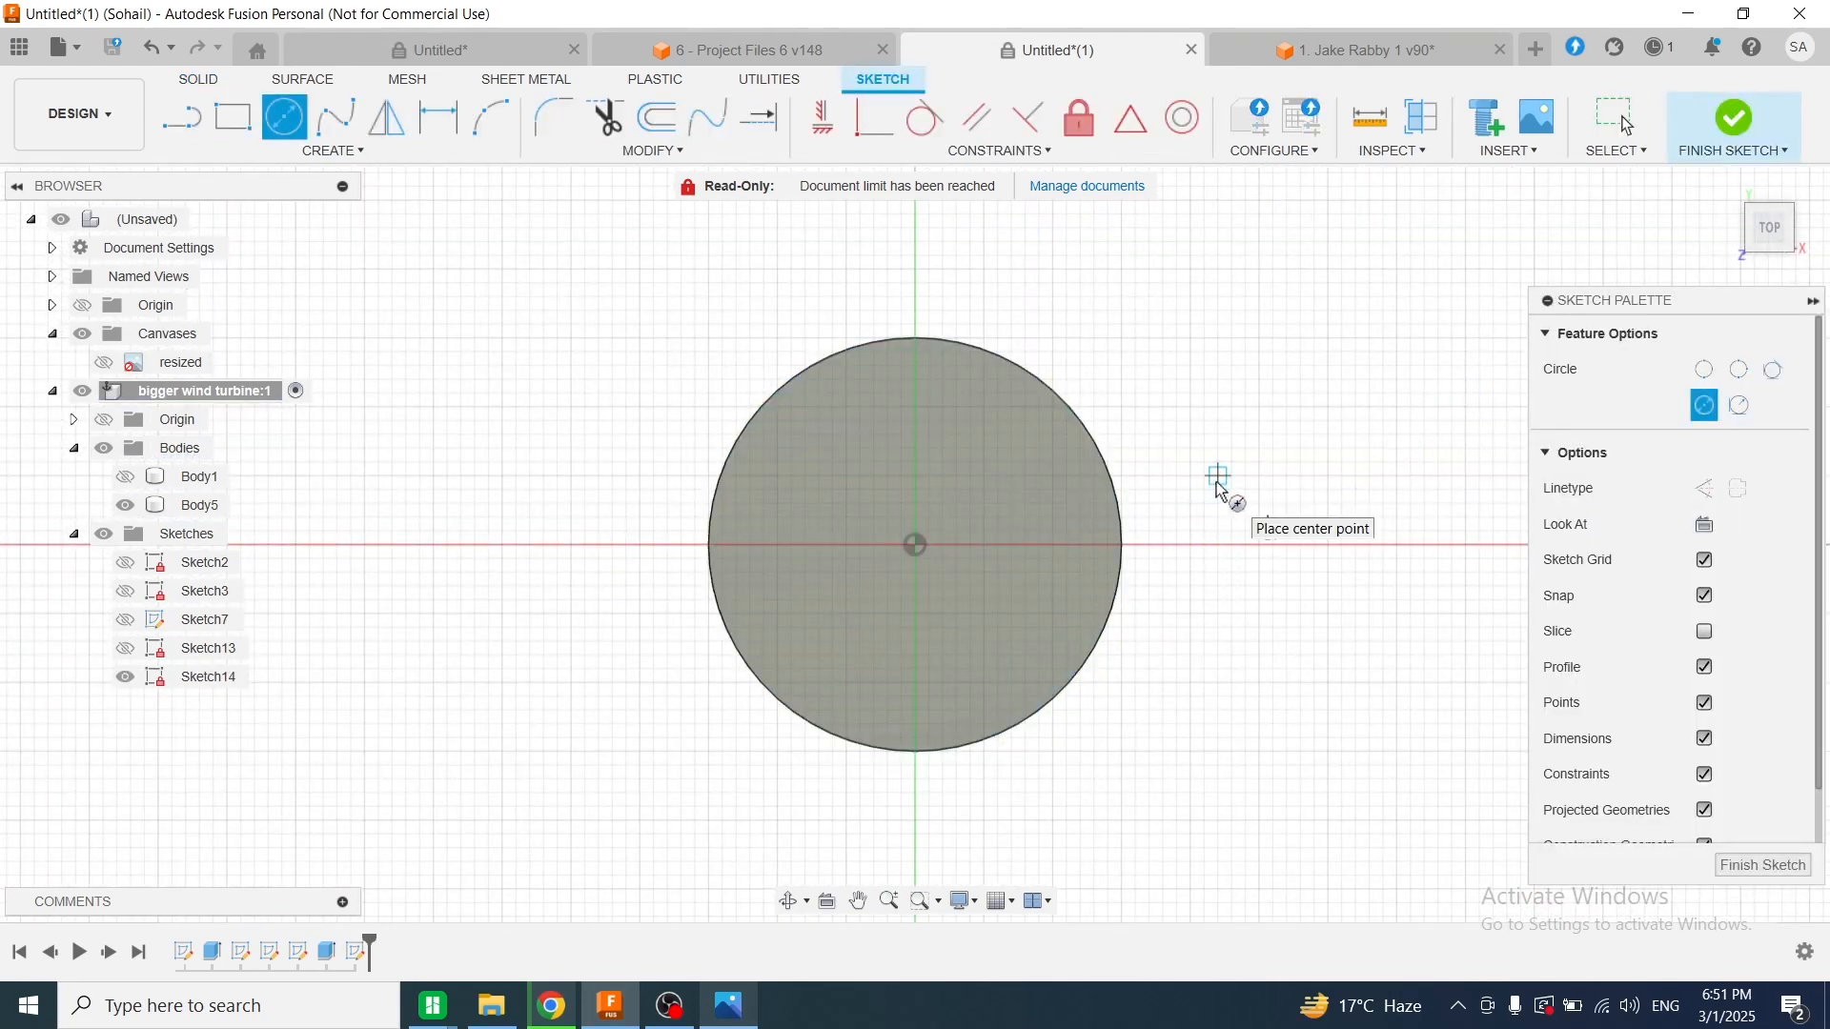
{"action": "mouse_move", "coordinate": [1523, 158]}
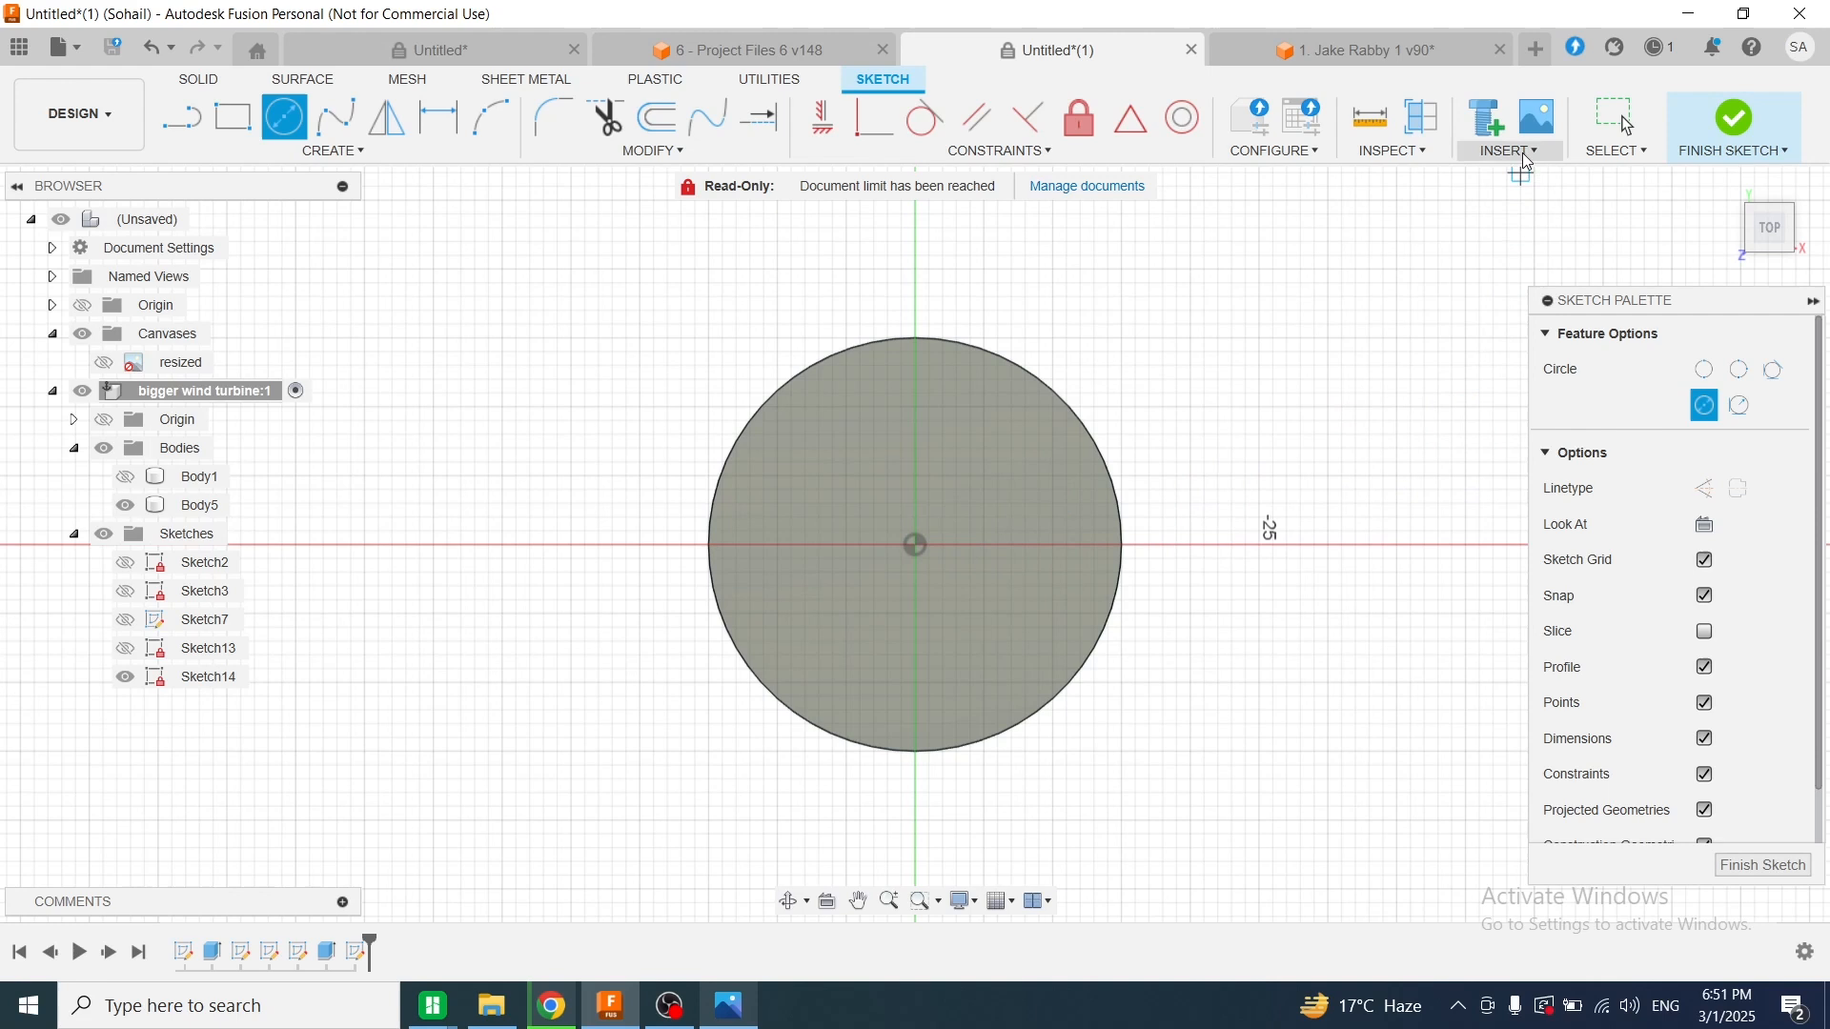
Insert the dragon SVG from Downloads into the sketch via Insert SVG
{"action": "left_click", "coordinate": [1506, 128]}
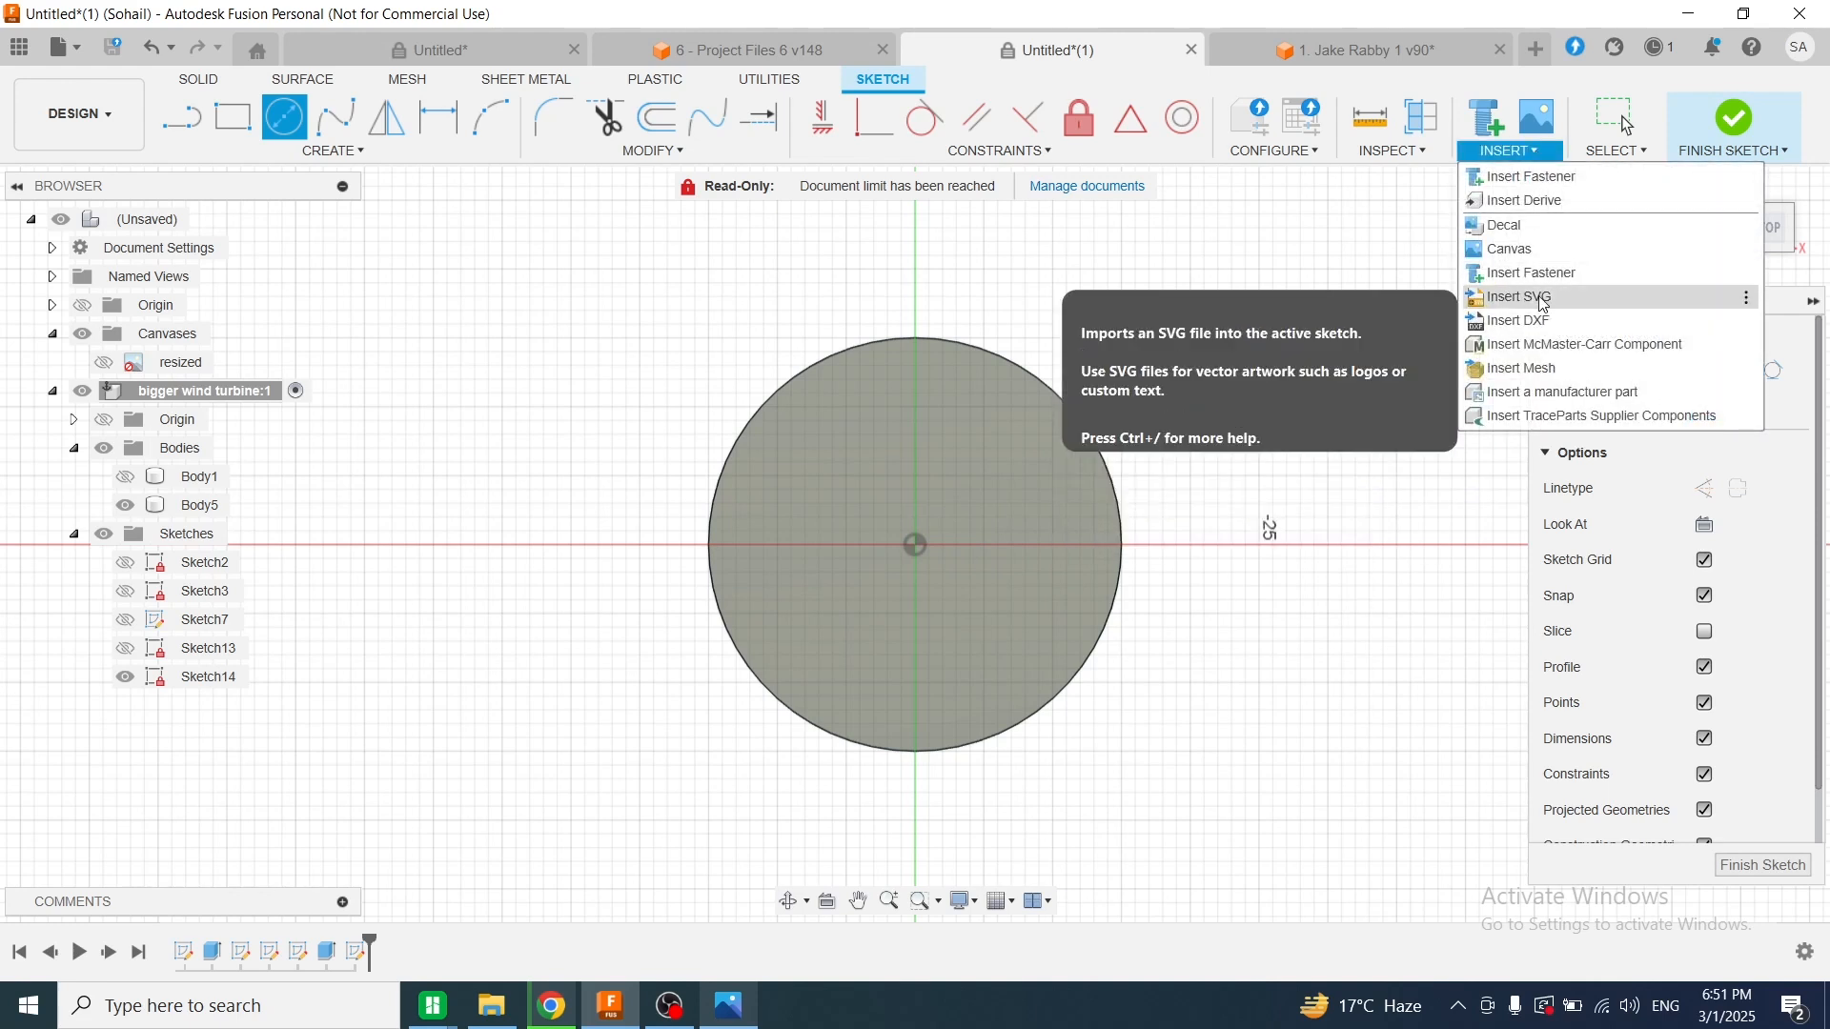
{"action": "left_click", "coordinate": [1517, 296]}
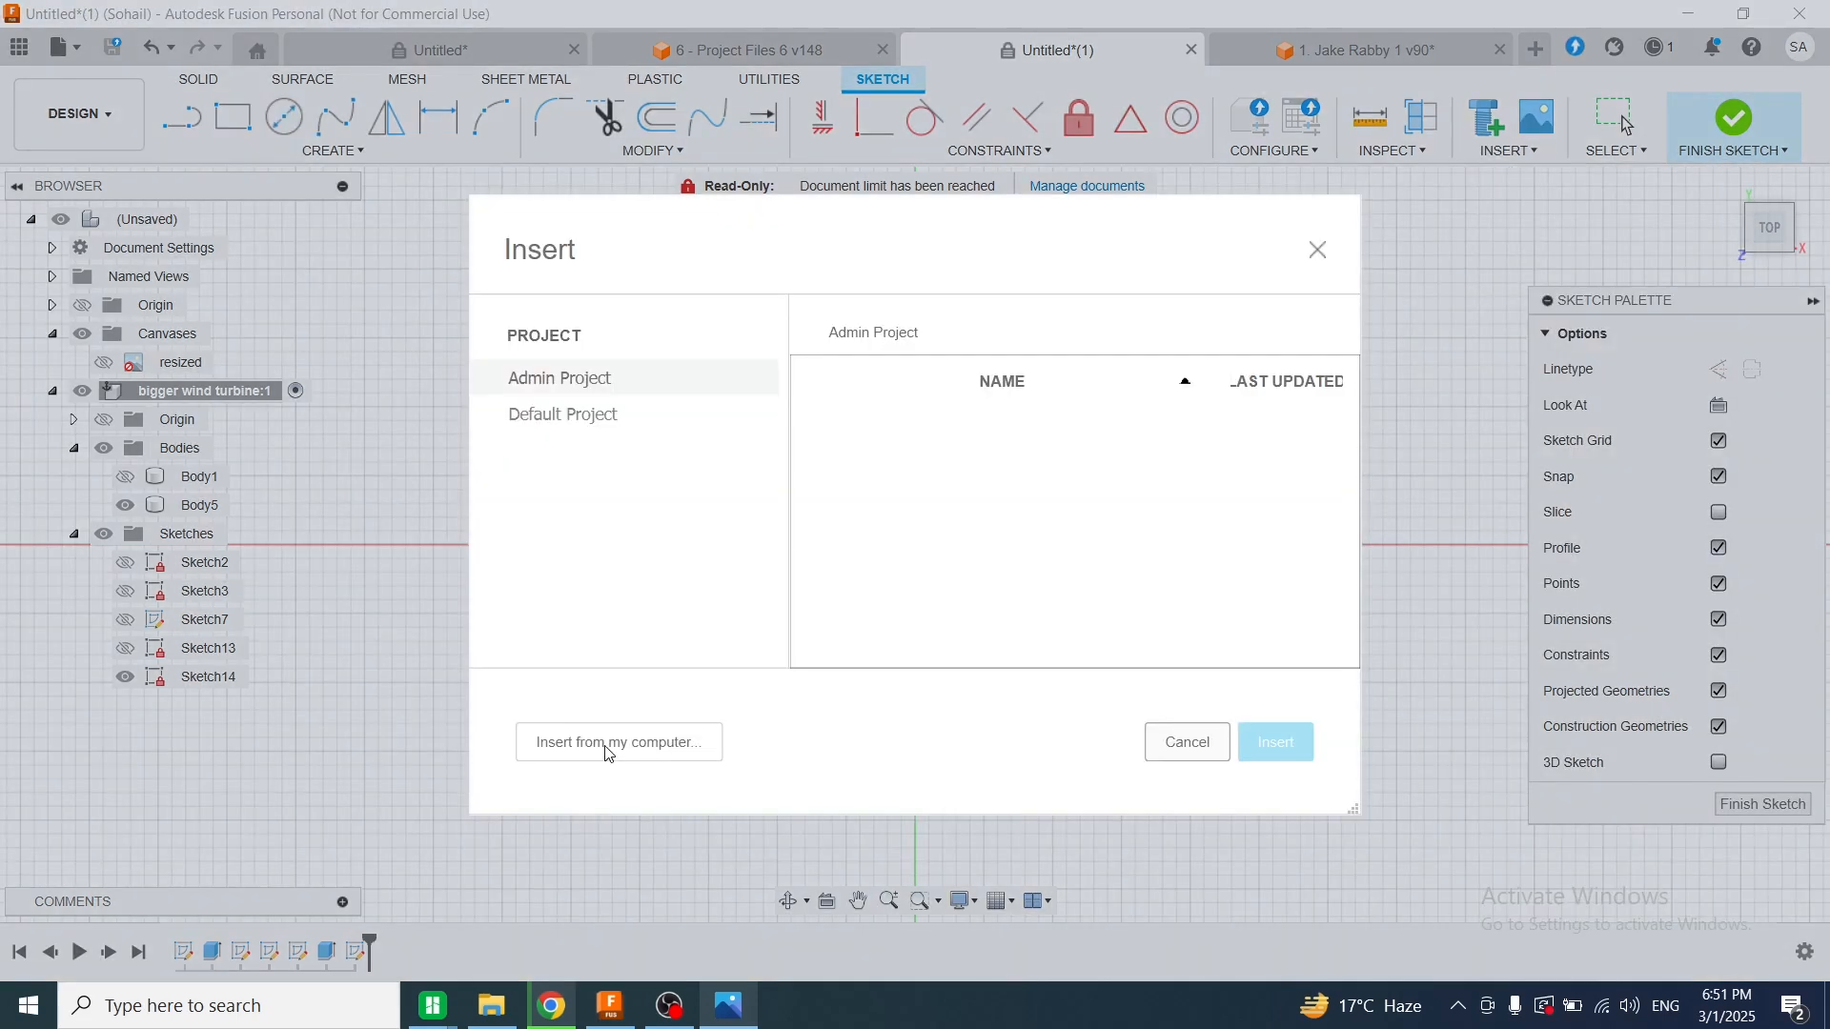
{"action": "left_click", "coordinate": [617, 742]}
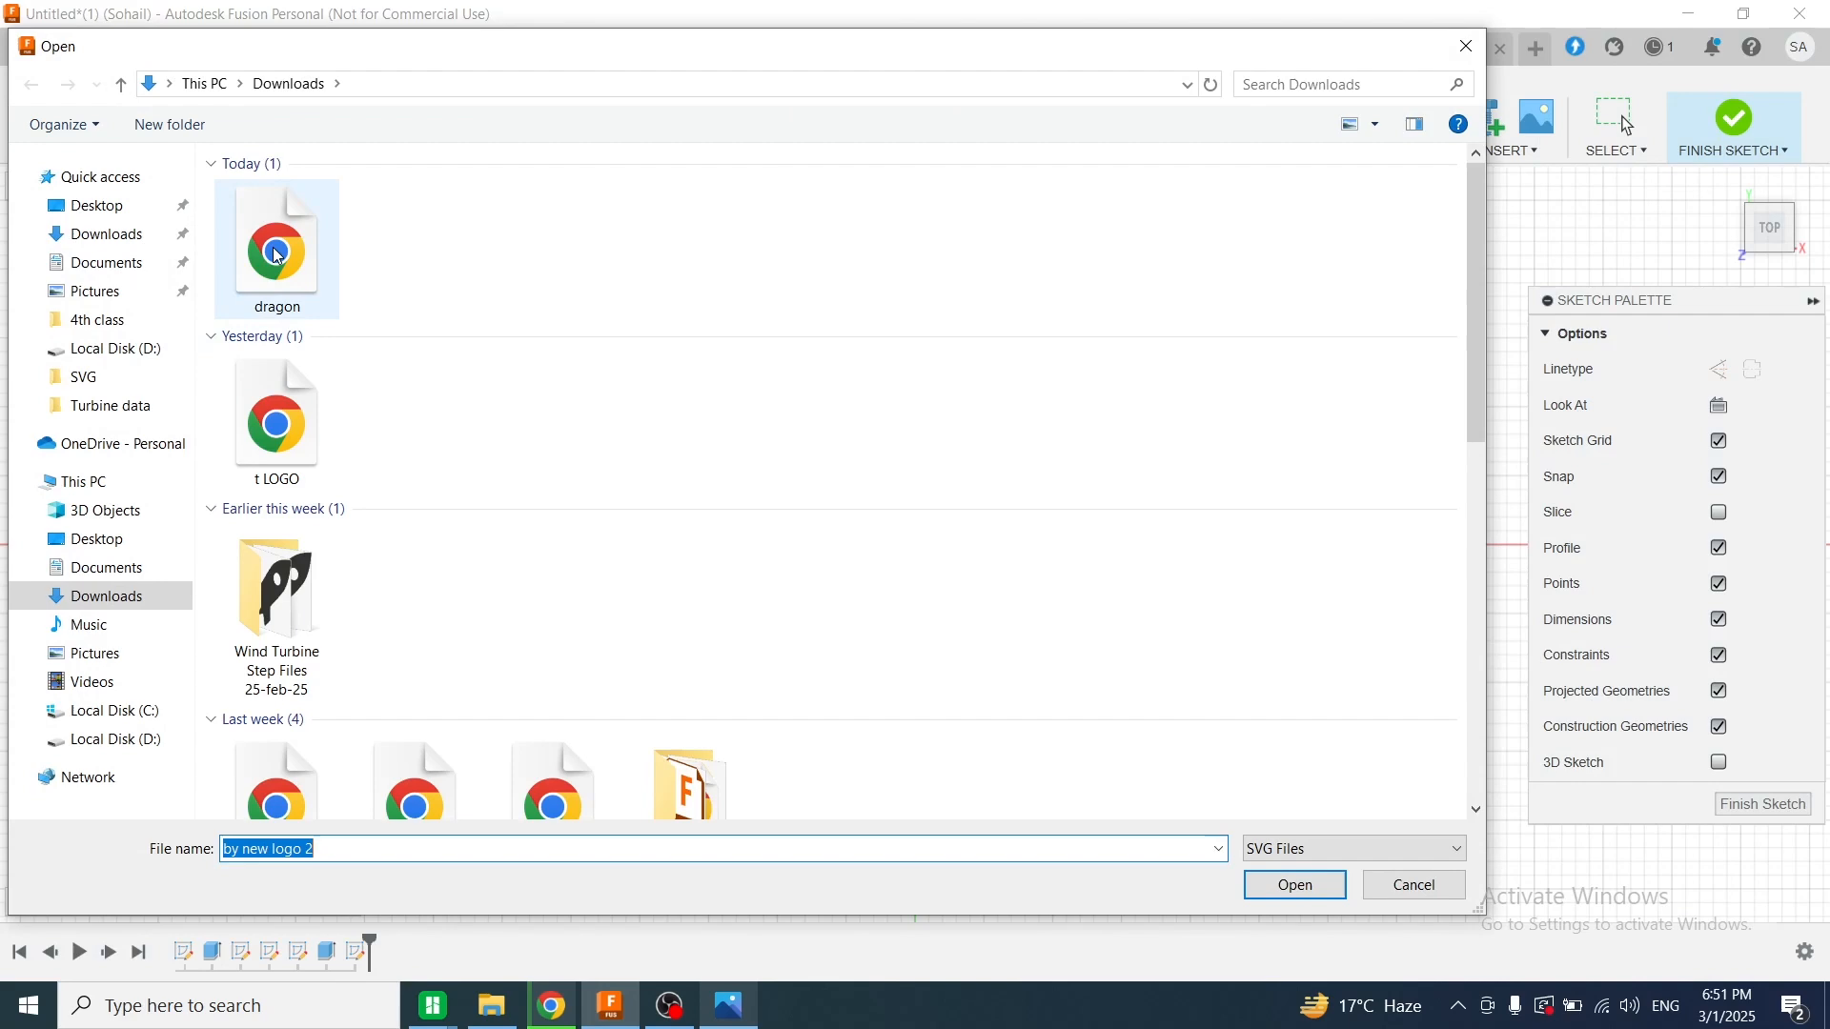
{"action": "left_click", "coordinate": [277, 242]}
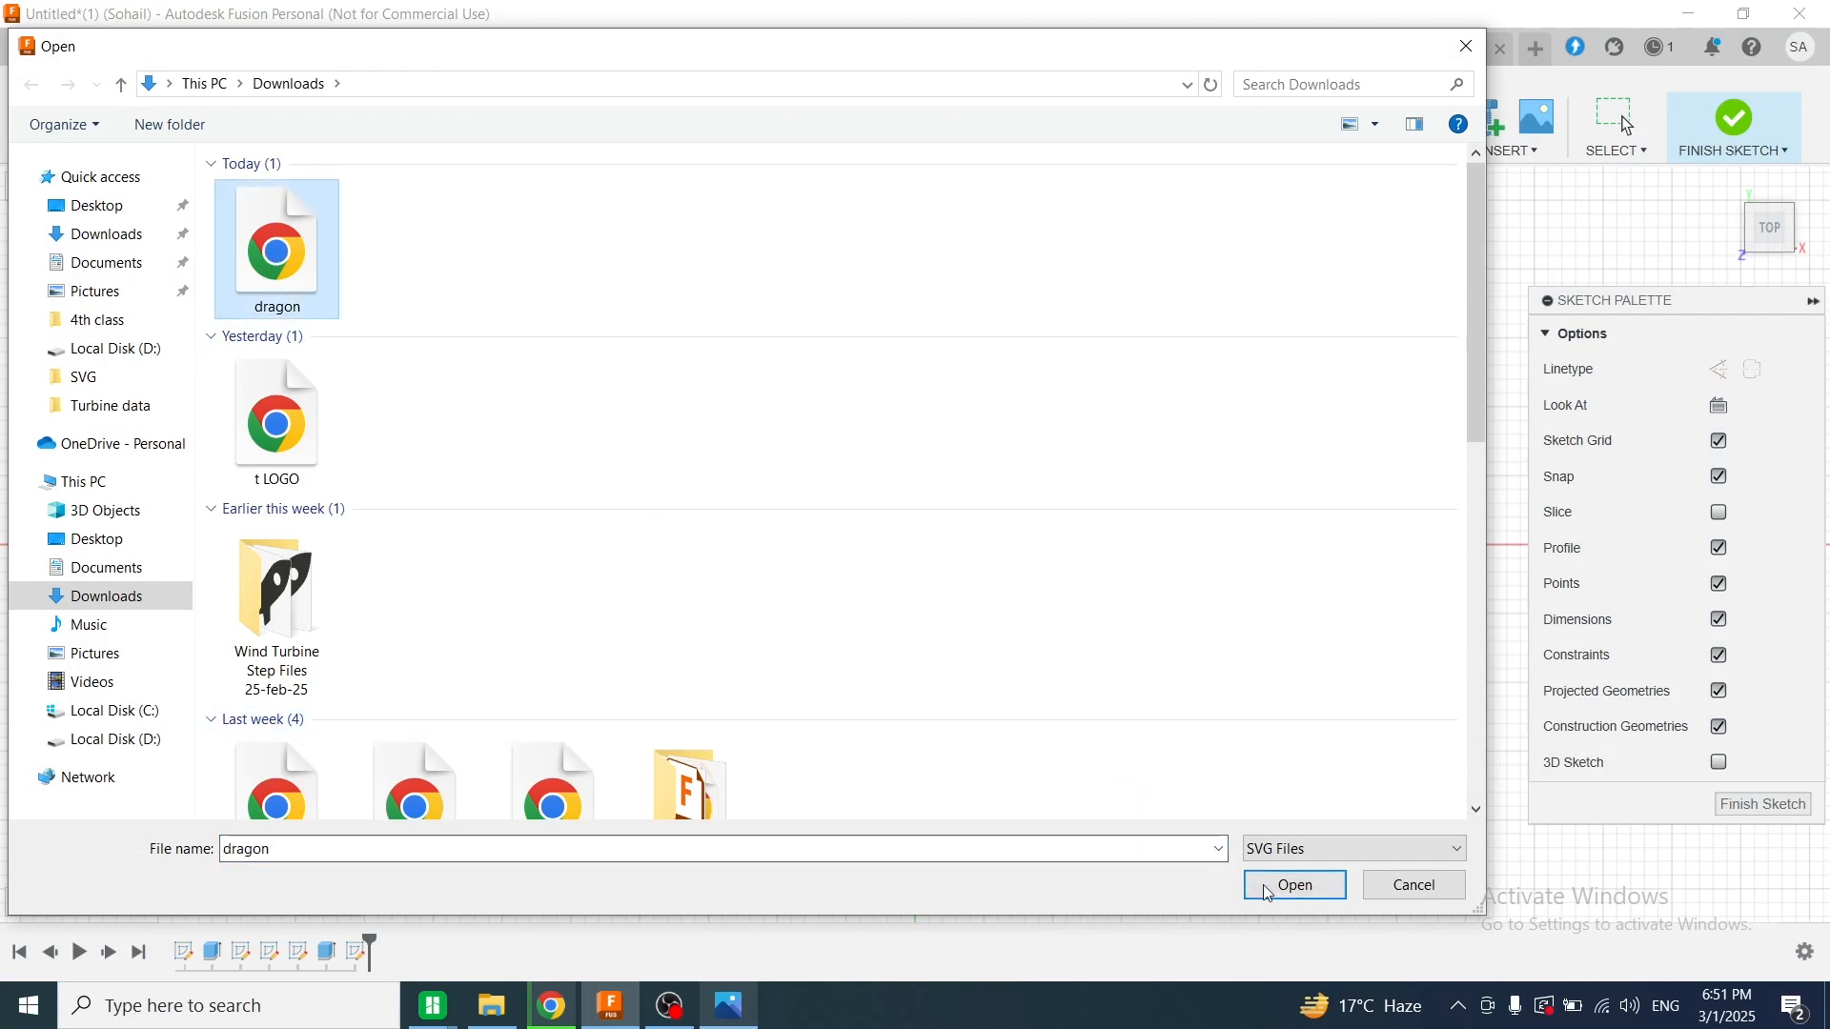
{"action": "left_click", "coordinate": [1292, 885]}
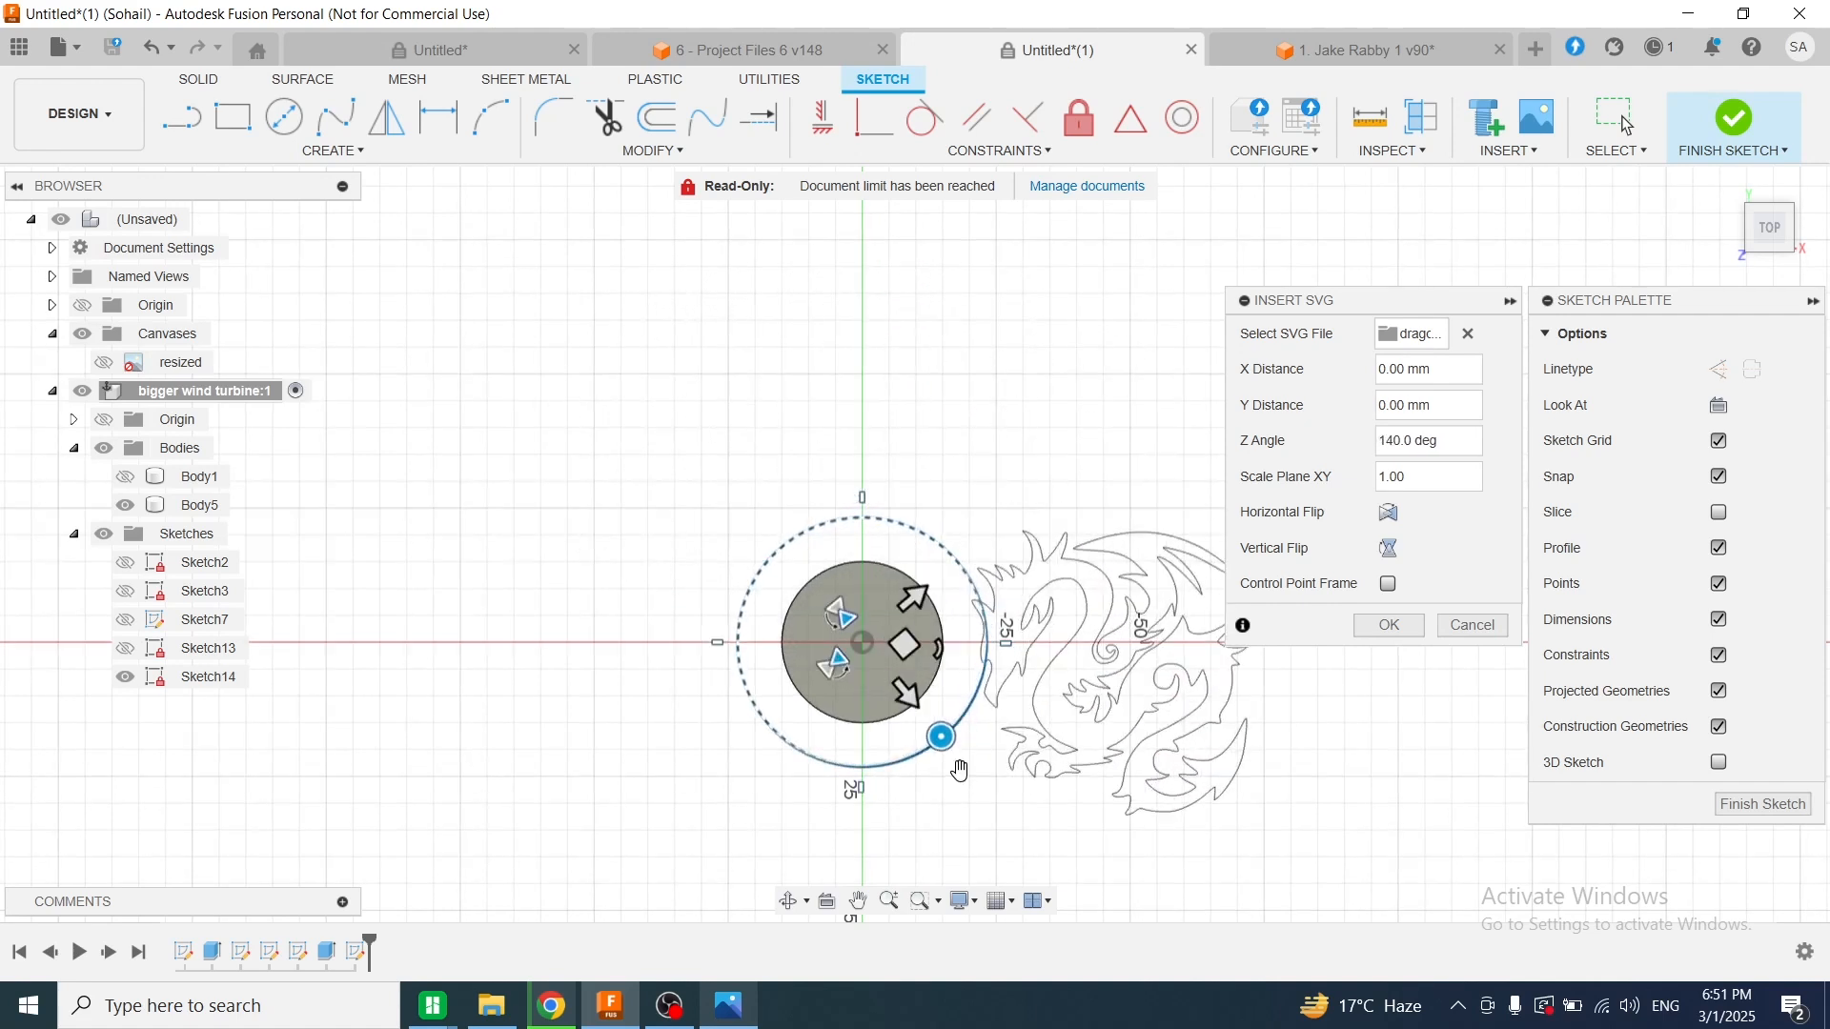
Scale, rotate and move the dragon to fit inside the coin circle and confirm its placement
{"action": "left_click", "coordinate": [1426, 441]}
{"action": "type", "text": "180"}
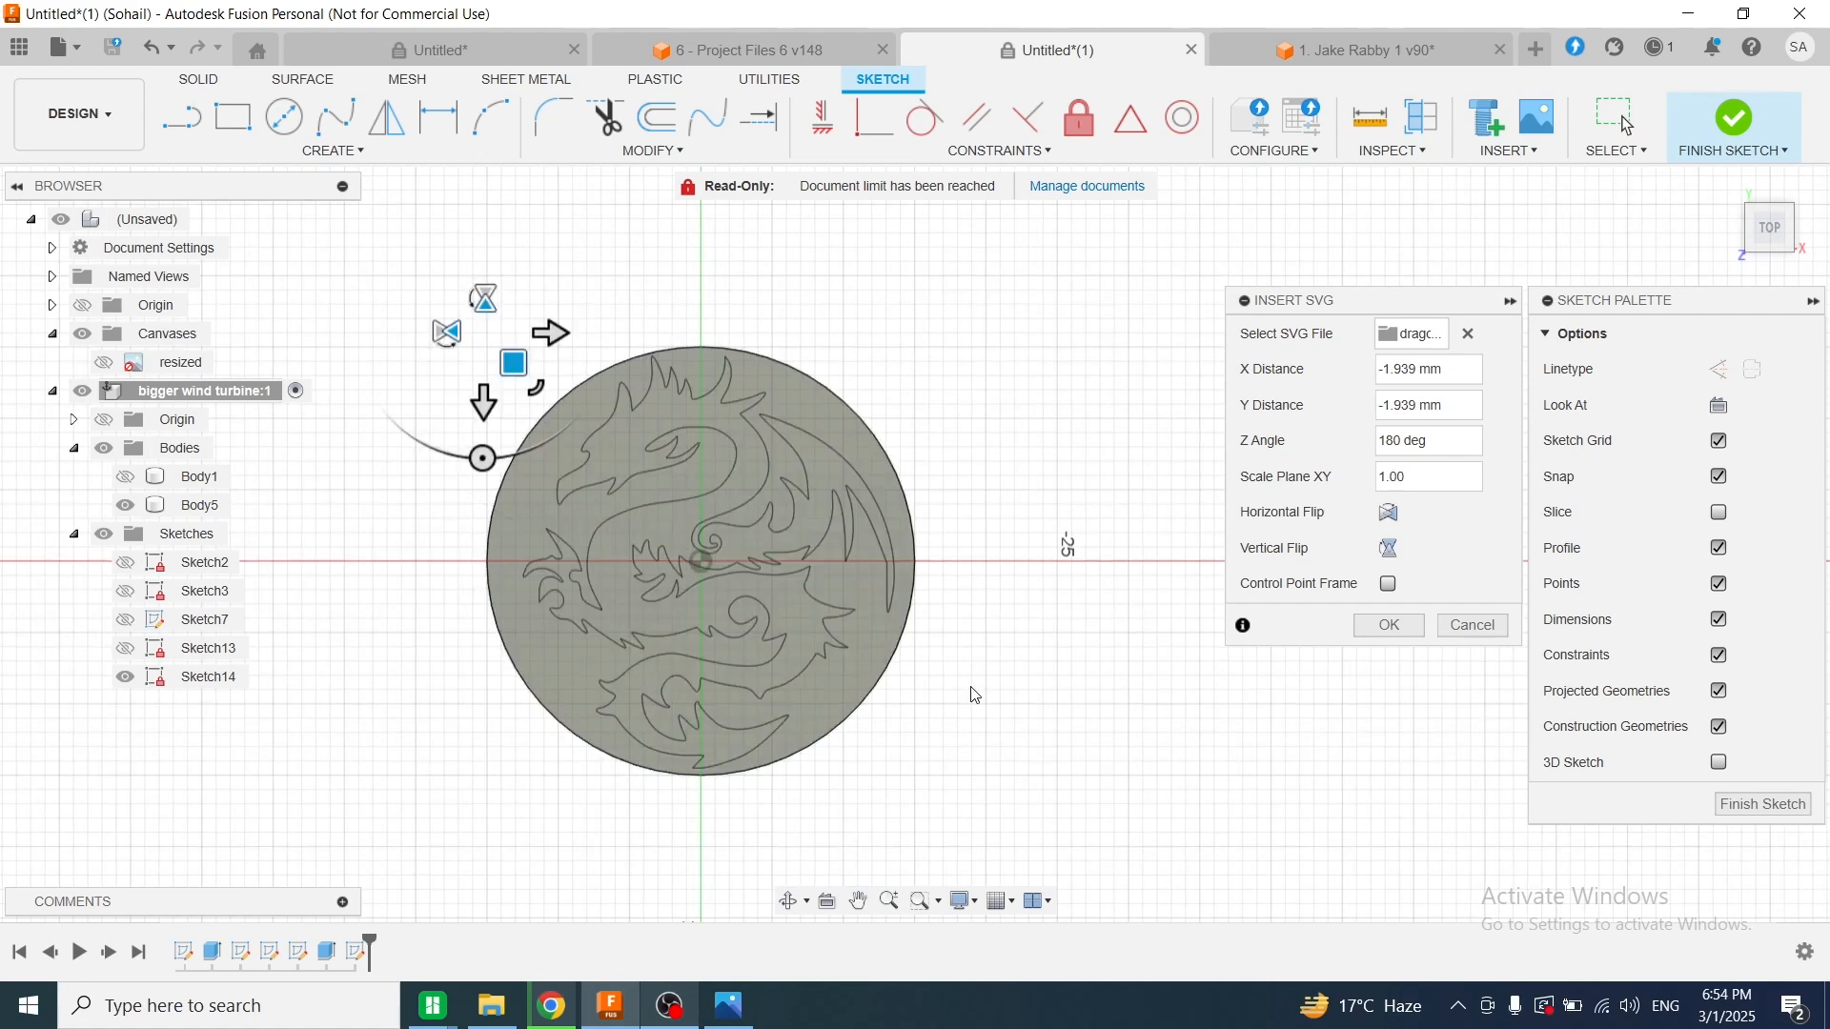
{"action": "mouse_move", "coordinate": [788, 607]}
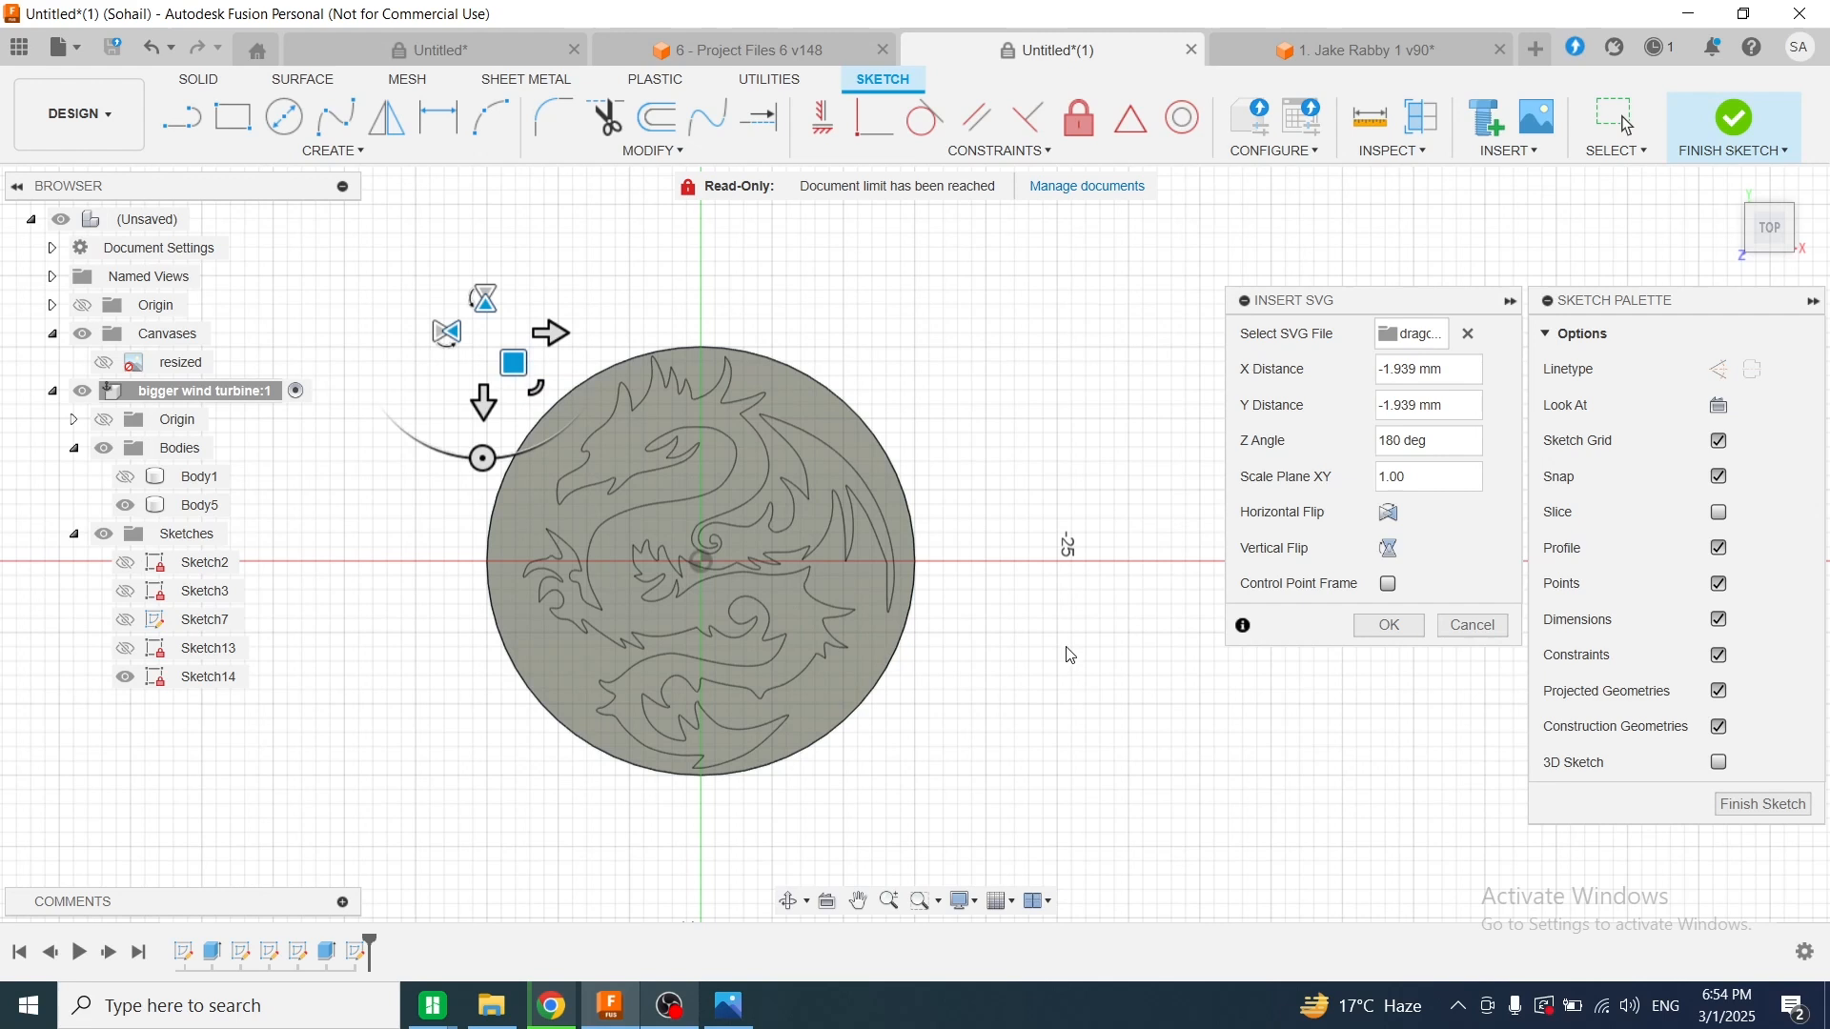
{"action": "left_click", "coordinate": [1388, 626]}
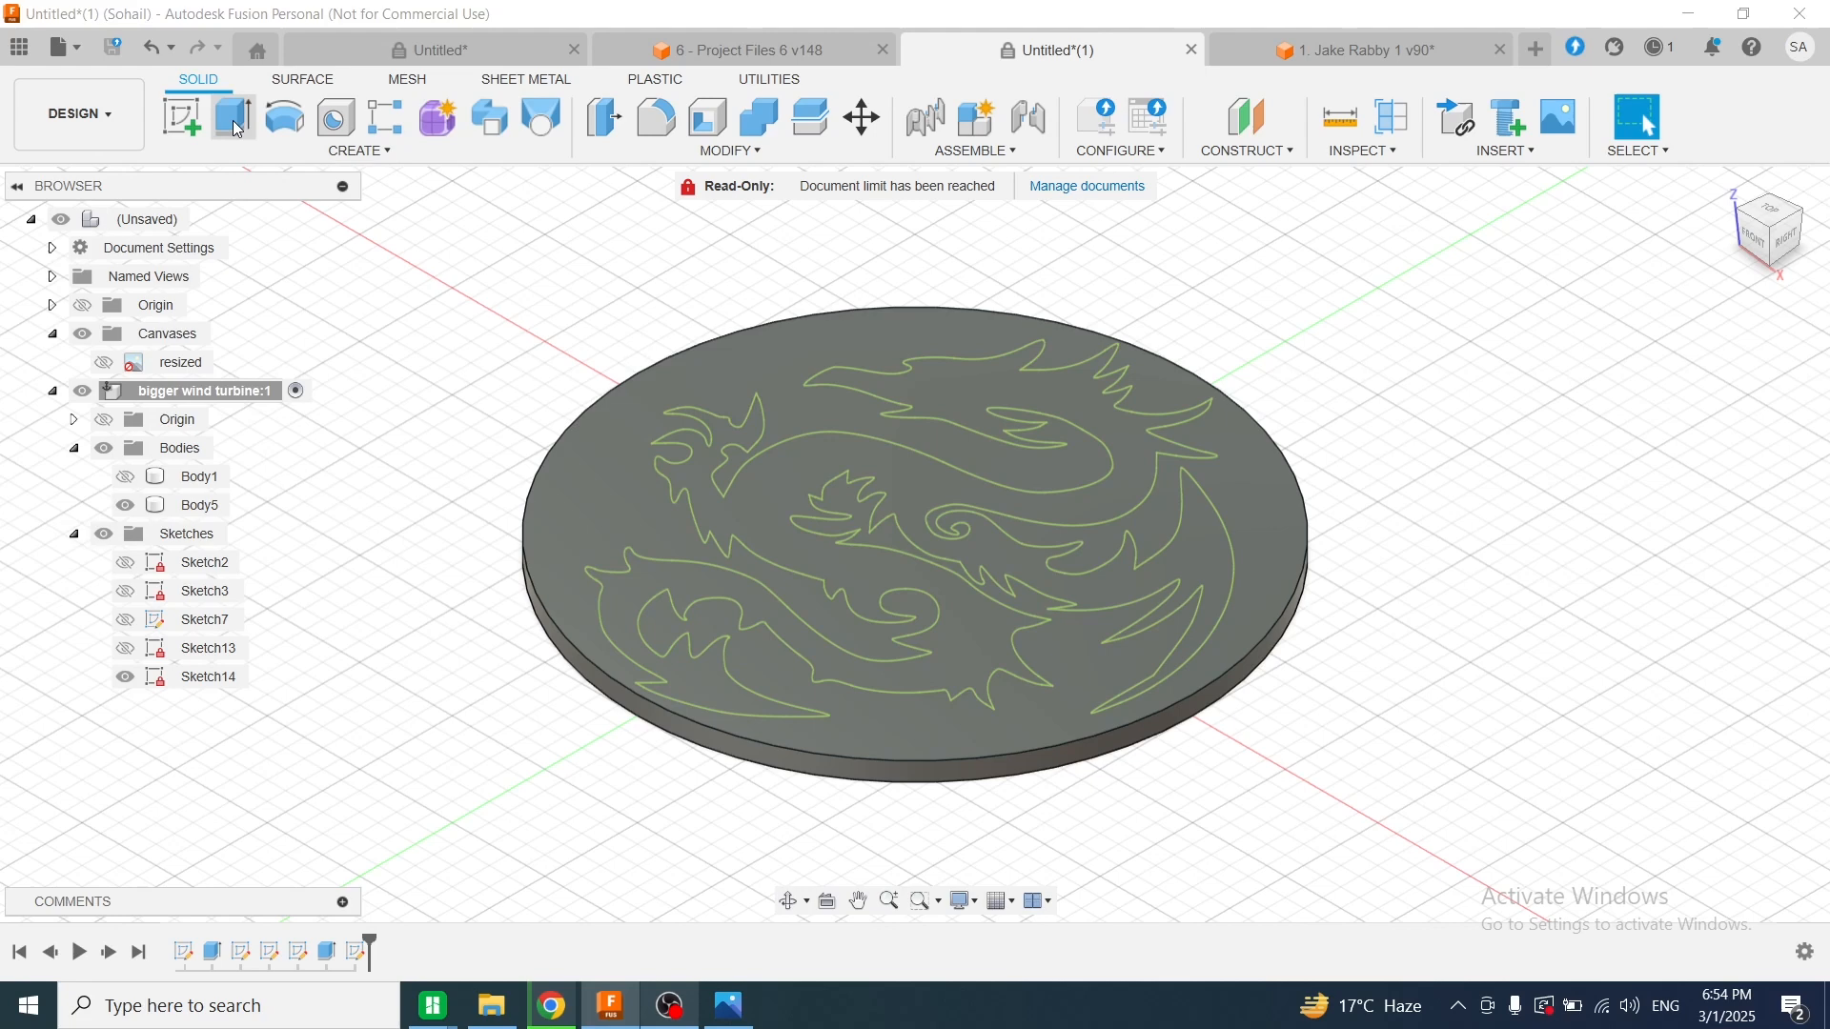
Extrude the dragon profile 0.5 mm as a joined relief, then select the coin body for export
{"action": "left_click", "coordinate": [231, 116]}
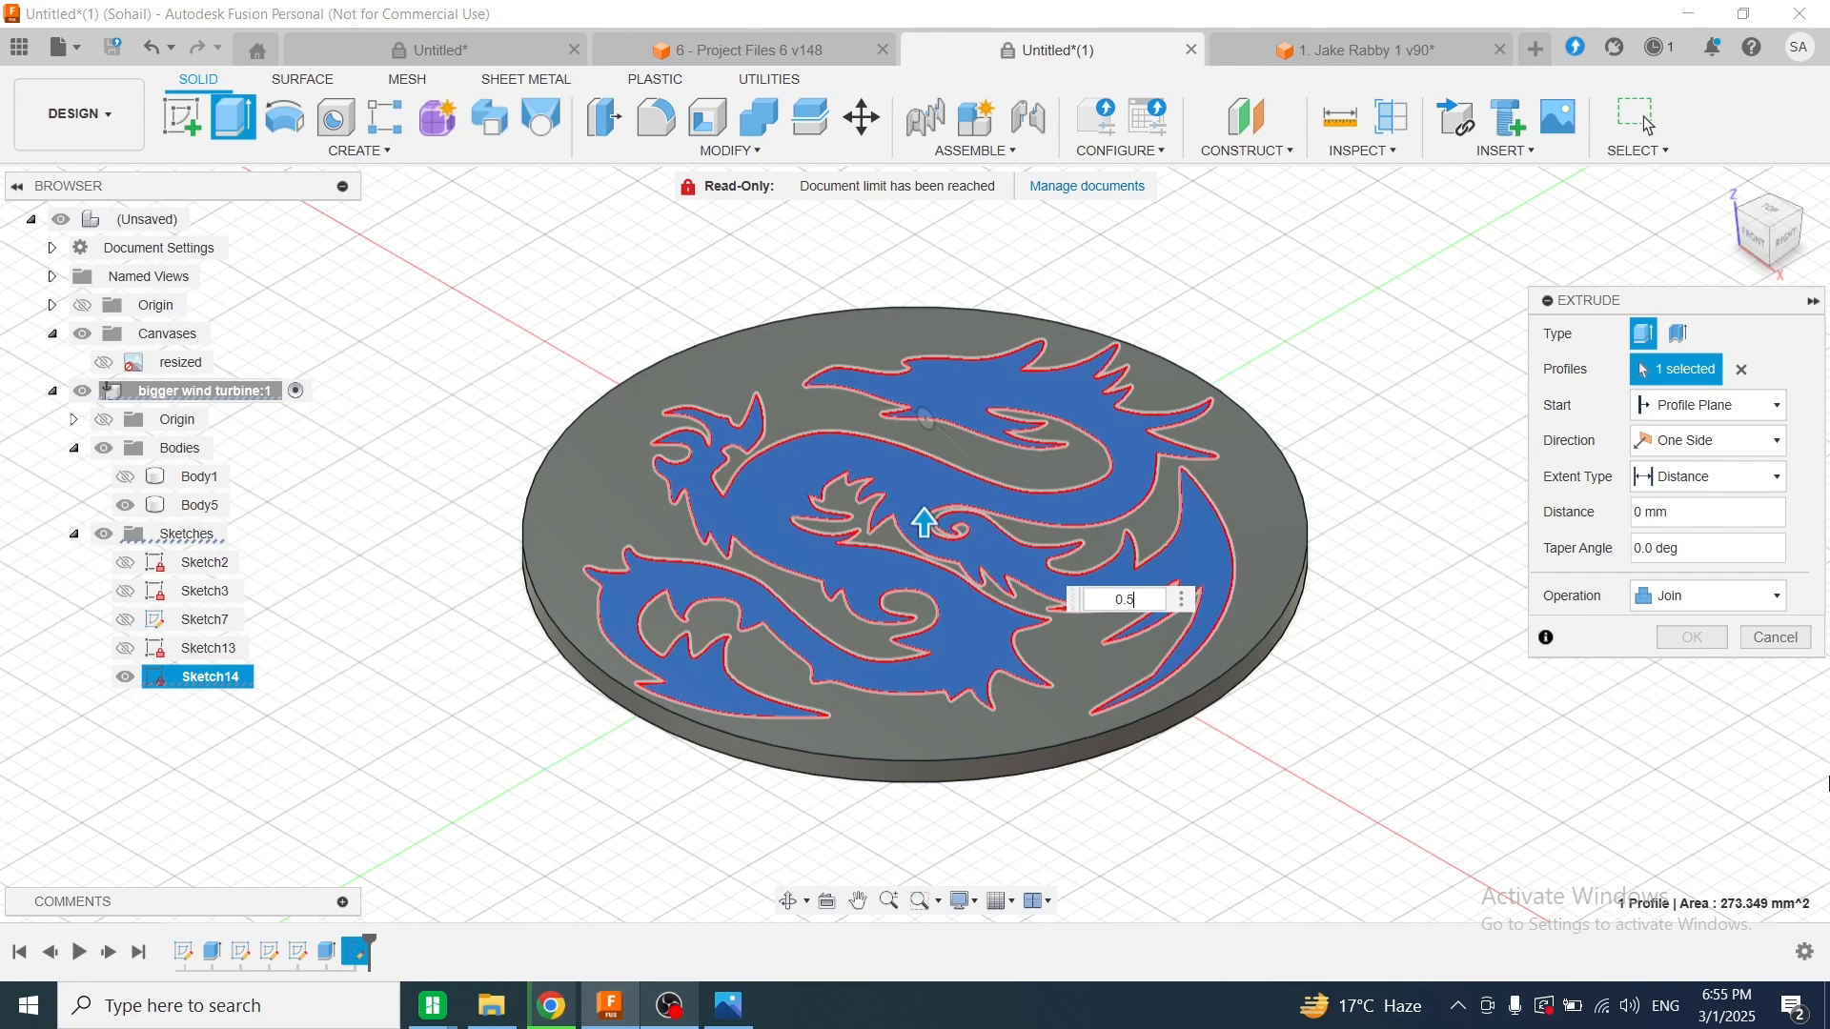
{"action": "type", "text": "0.5"}
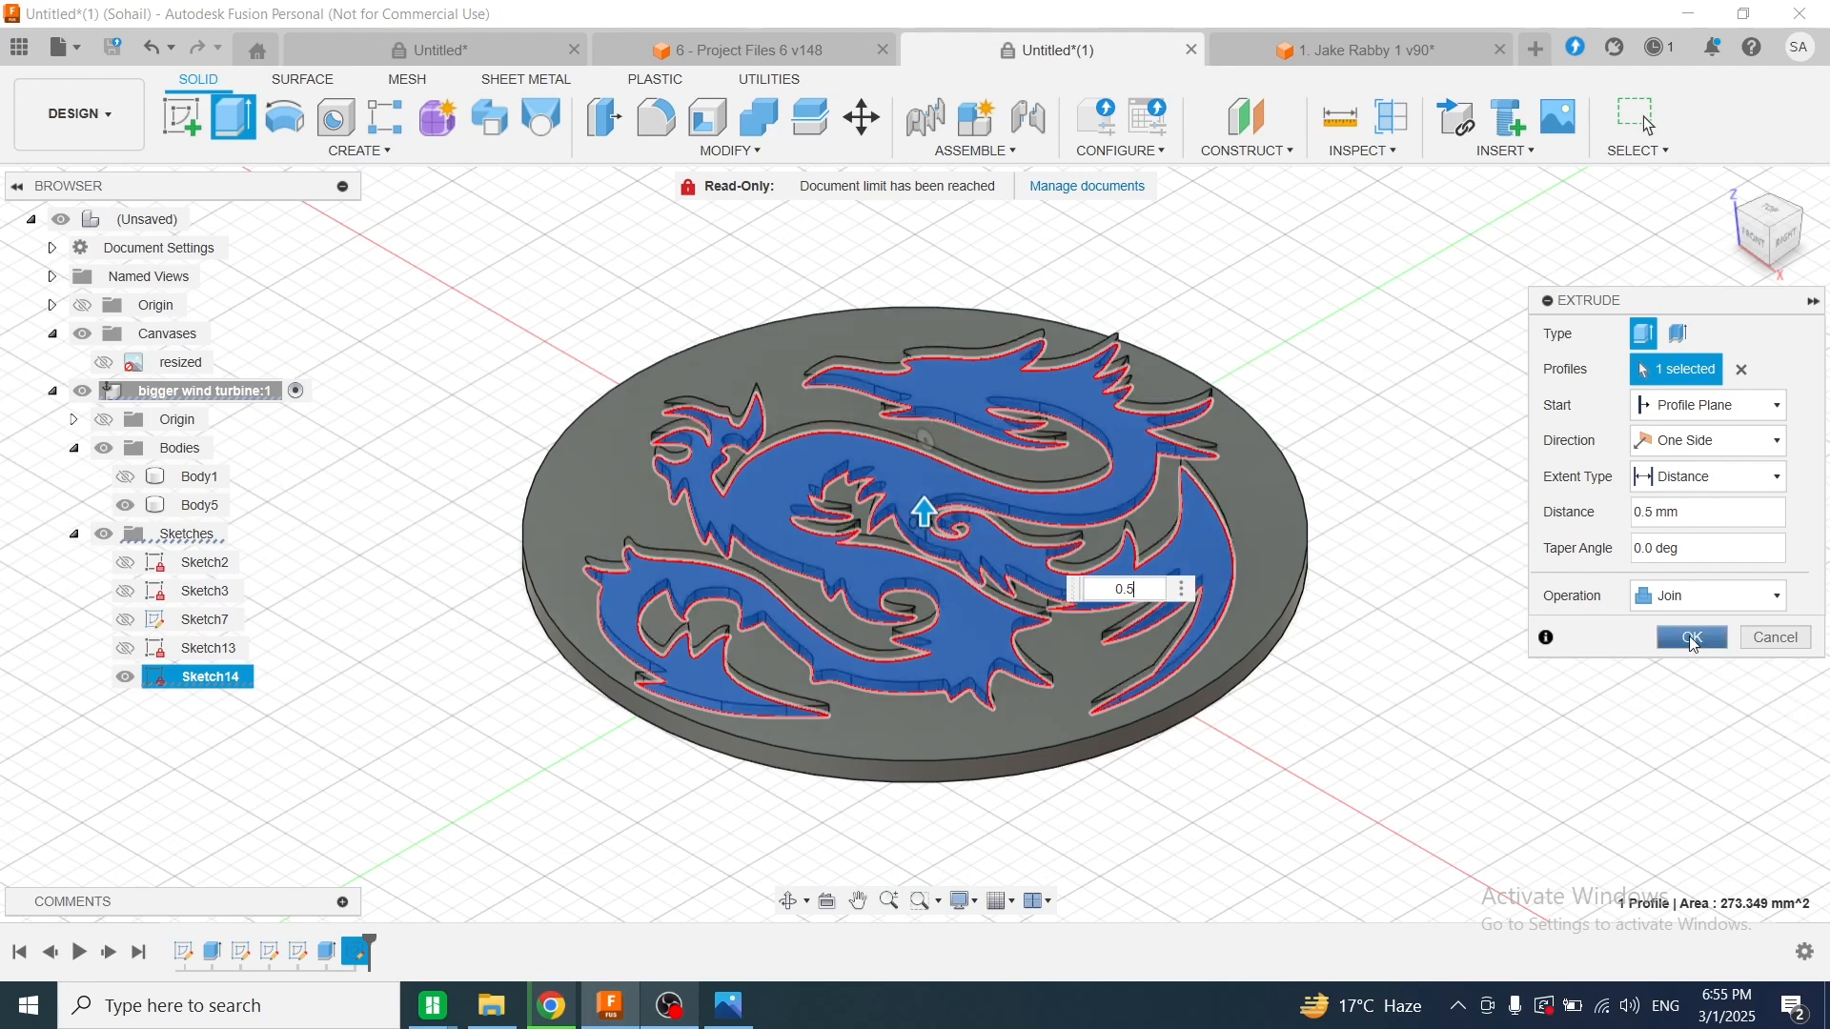
{"action": "left_click", "coordinate": [1691, 637]}
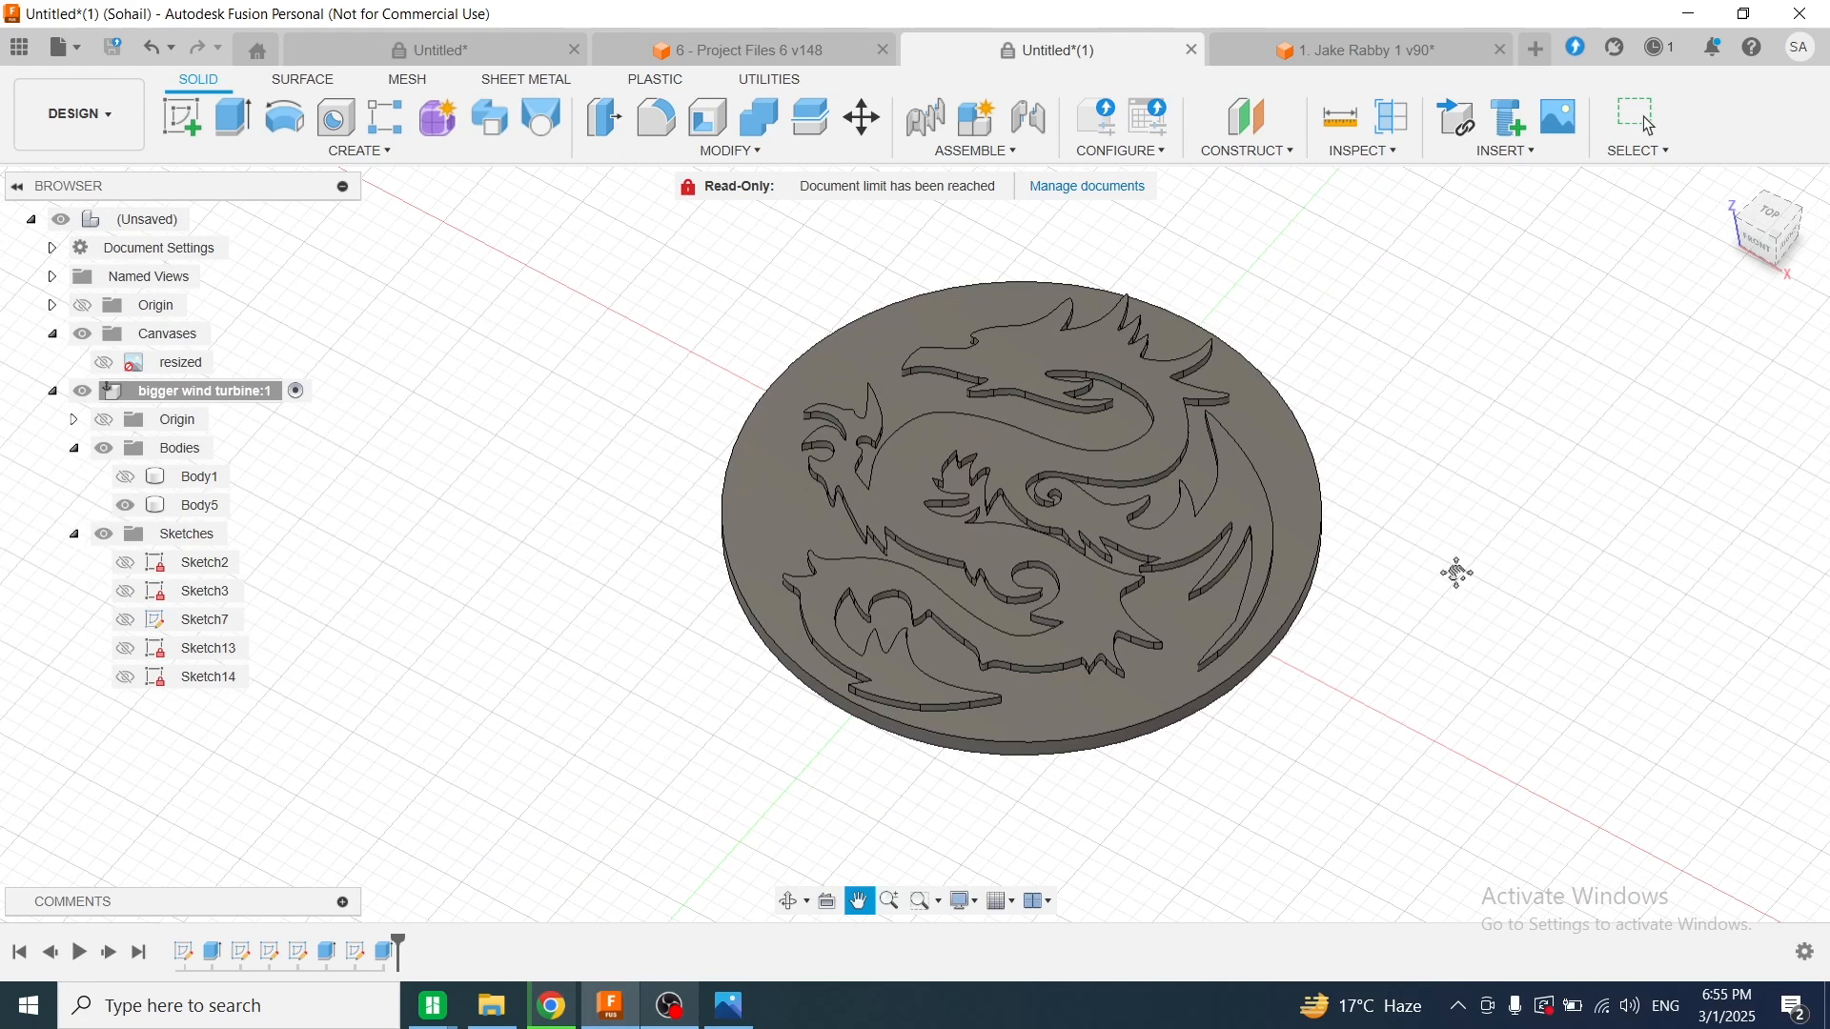
{"action": "left_click", "coordinate": [200, 503]}
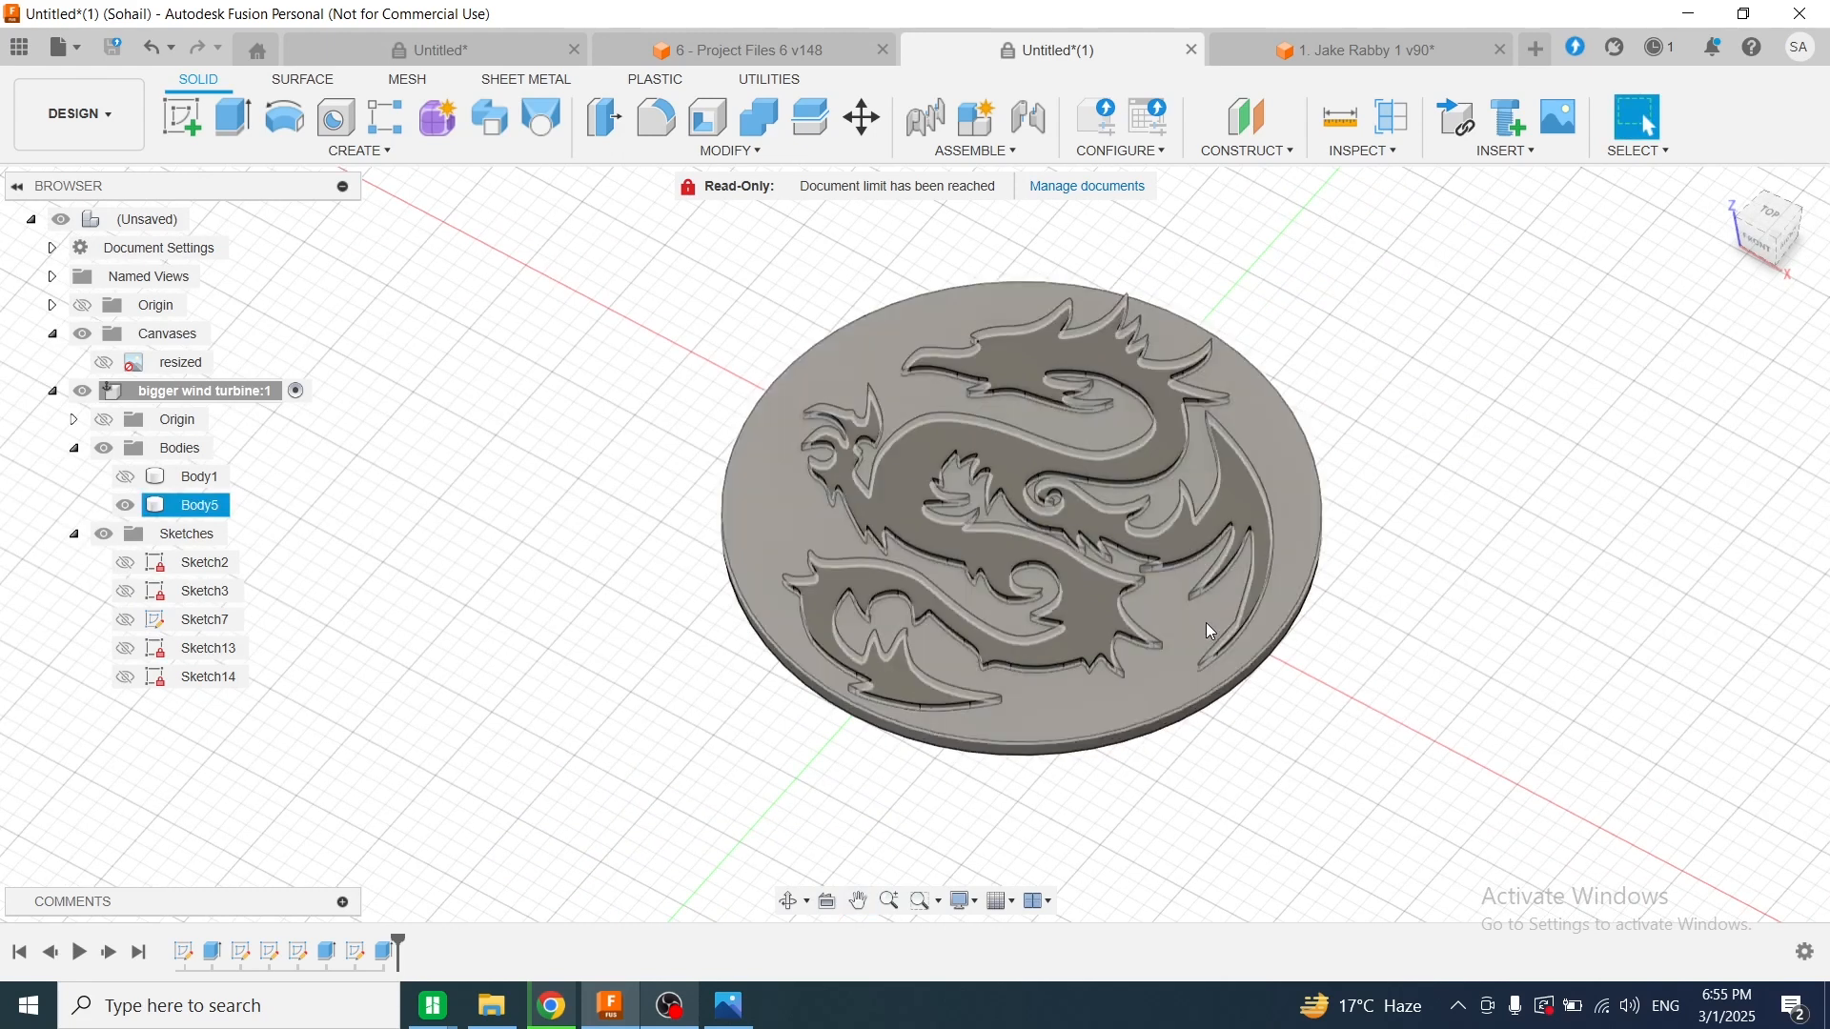
{"action": "left_click", "coordinate": [638, 684]}
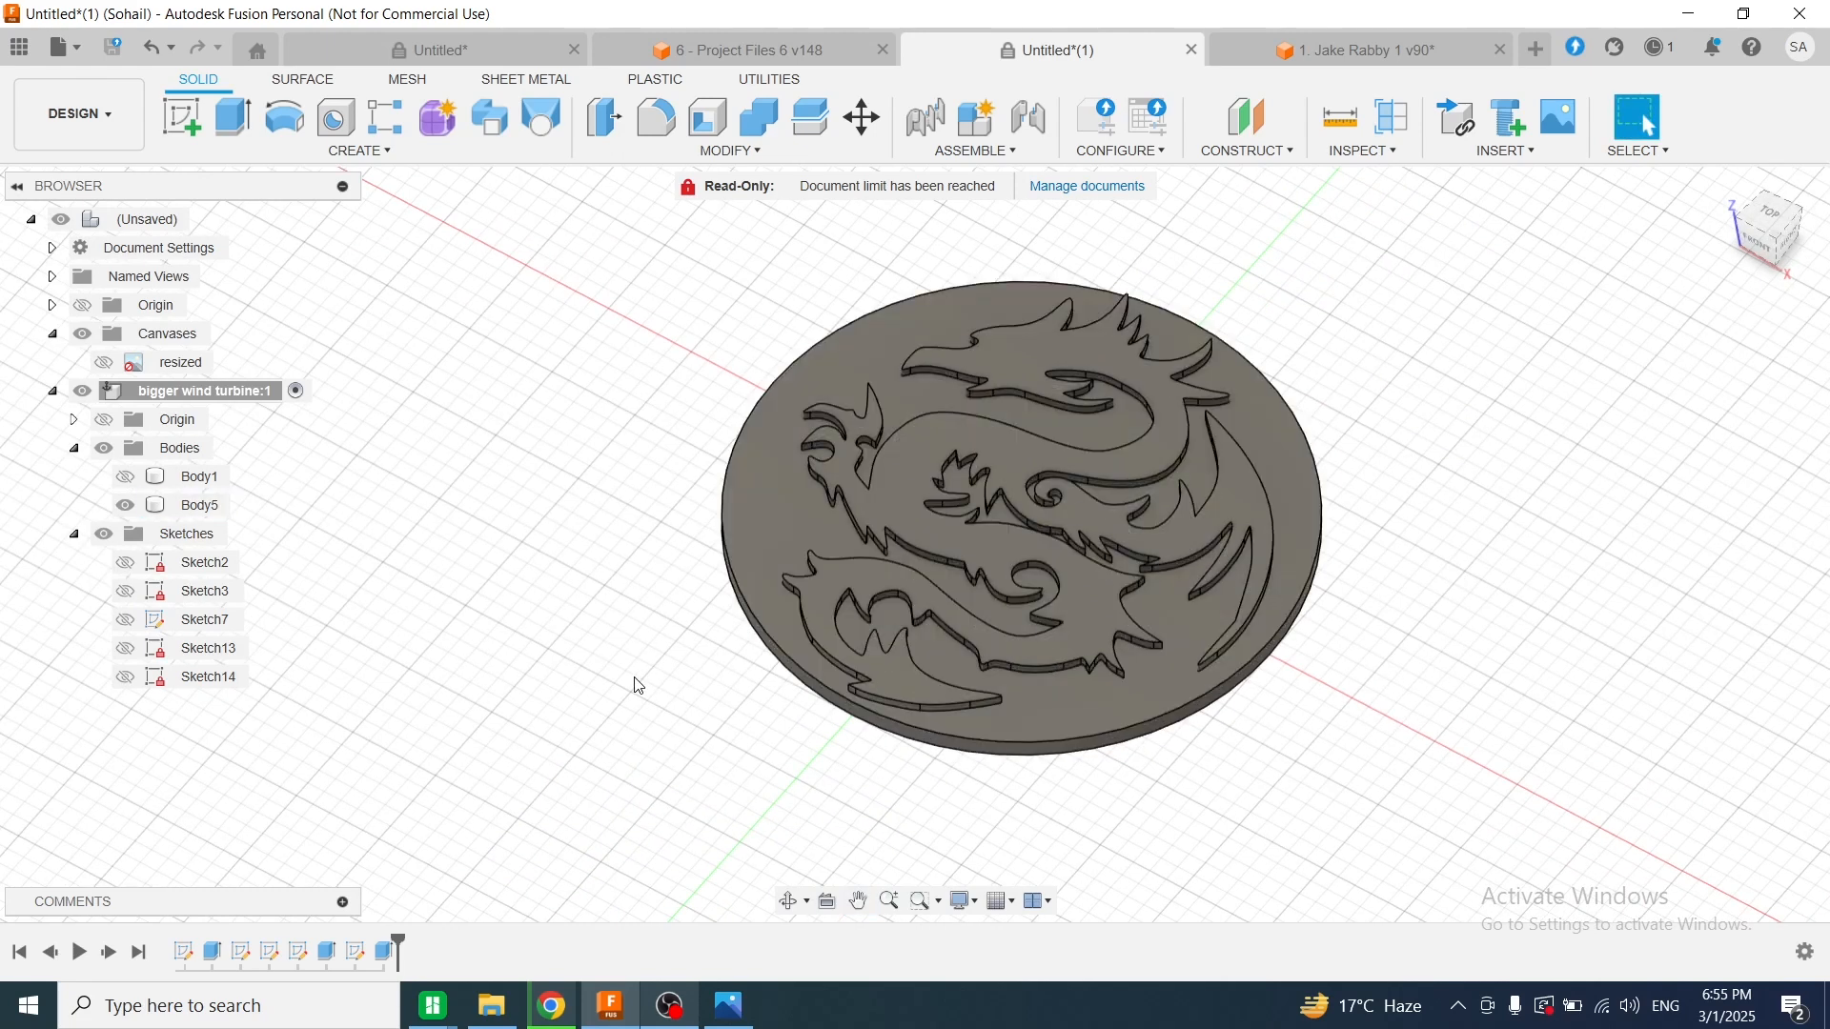
{"action": "mouse_move", "coordinate": [492, 589]}
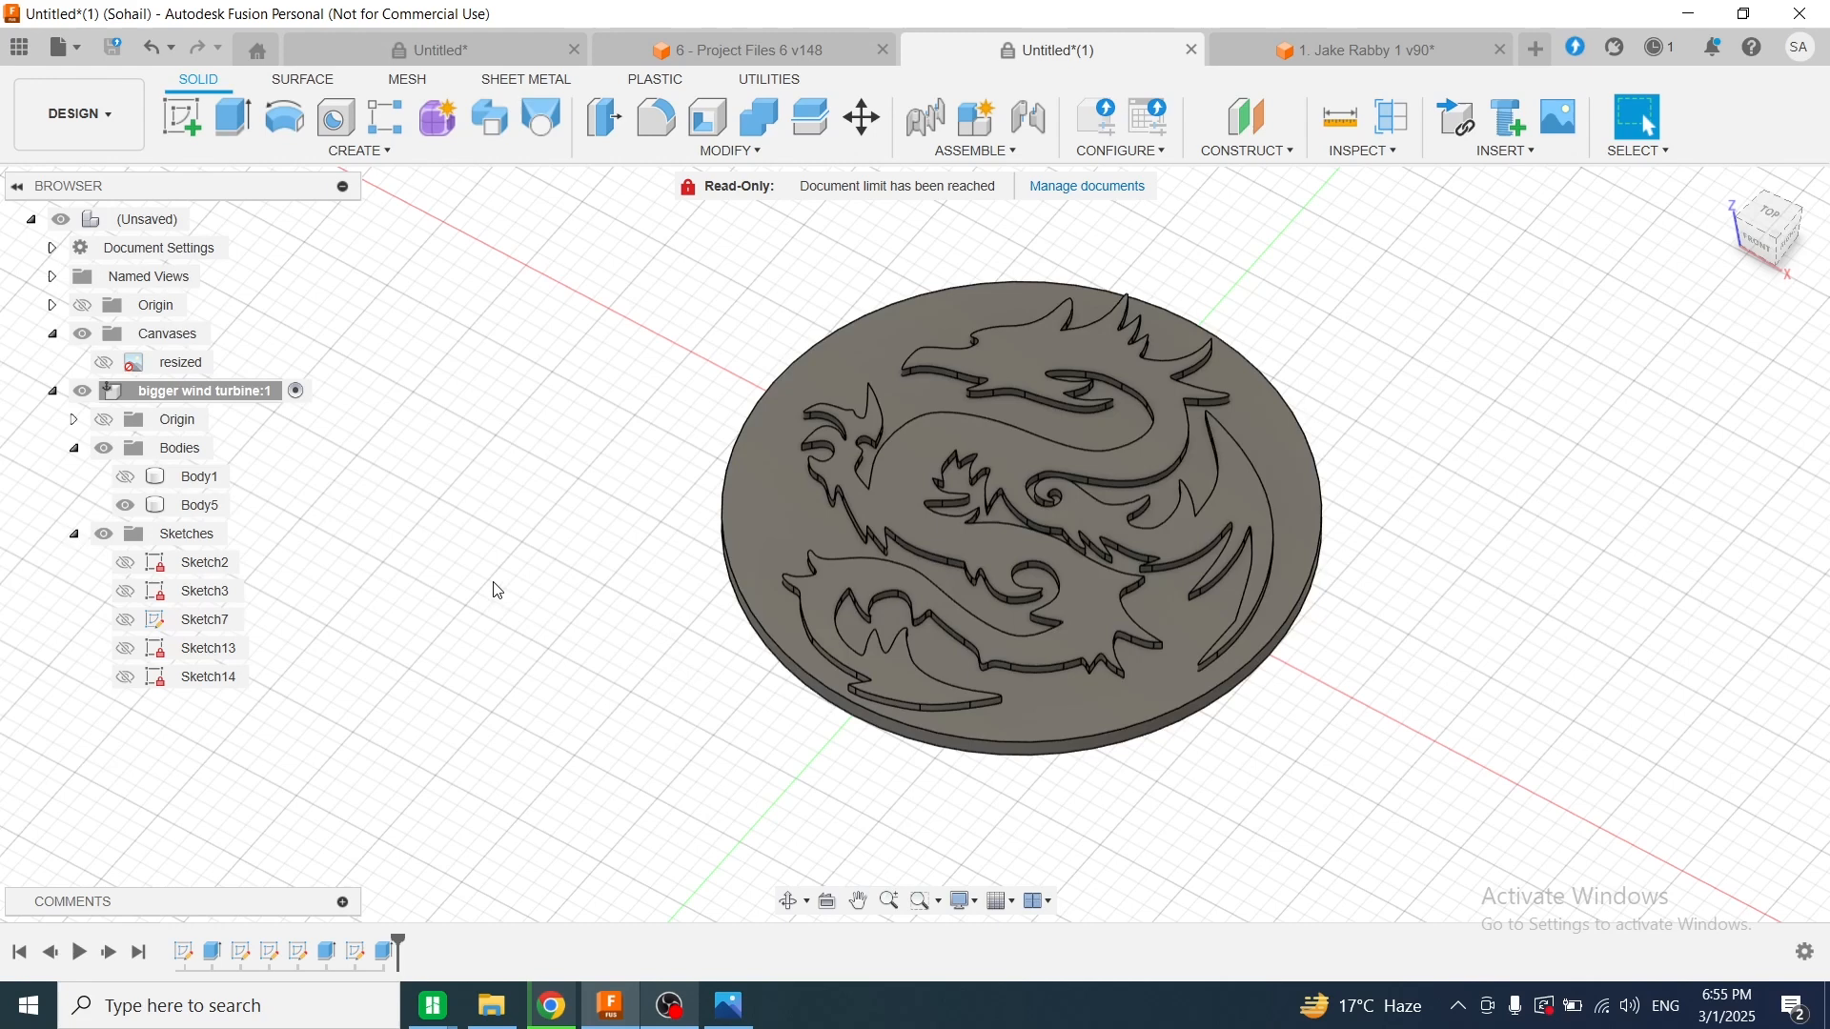
{"action": "left_click", "coordinate": [200, 503]}
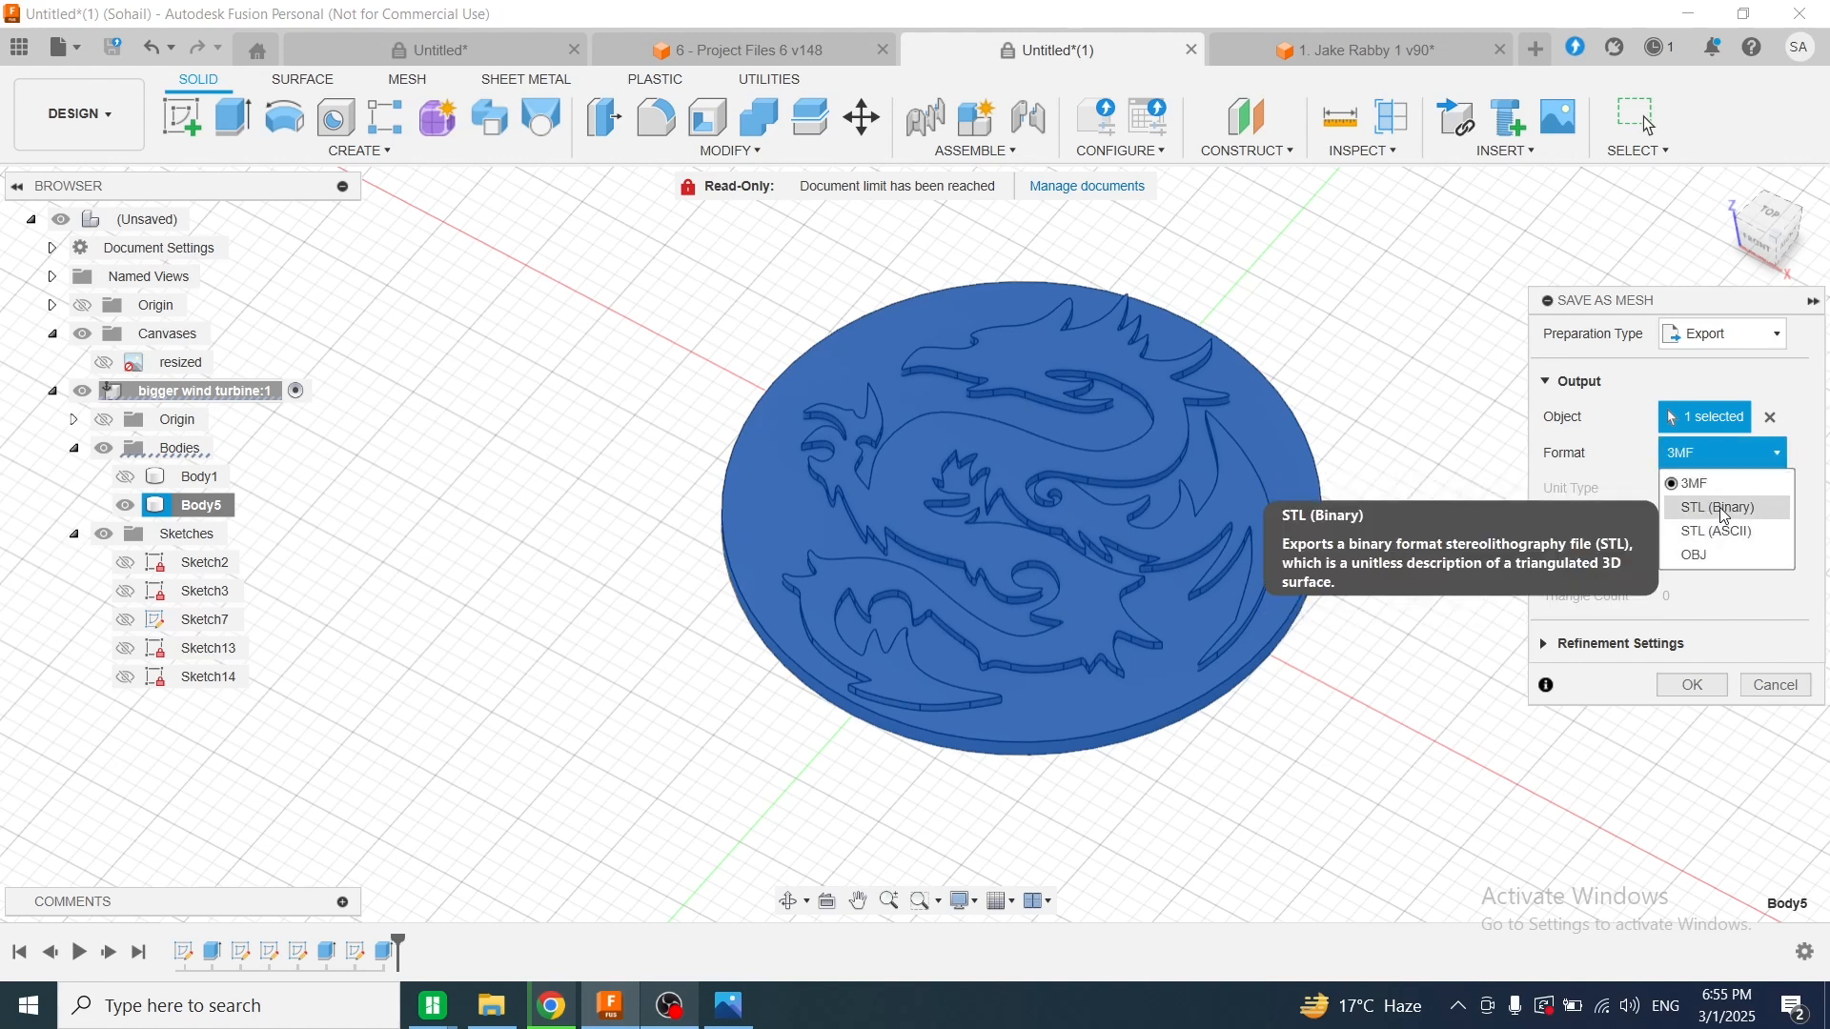
Set the mesh export to STL (Binary) in millimetres and confirm the settings
{"action": "left_click", "coordinate": [1718, 507]}
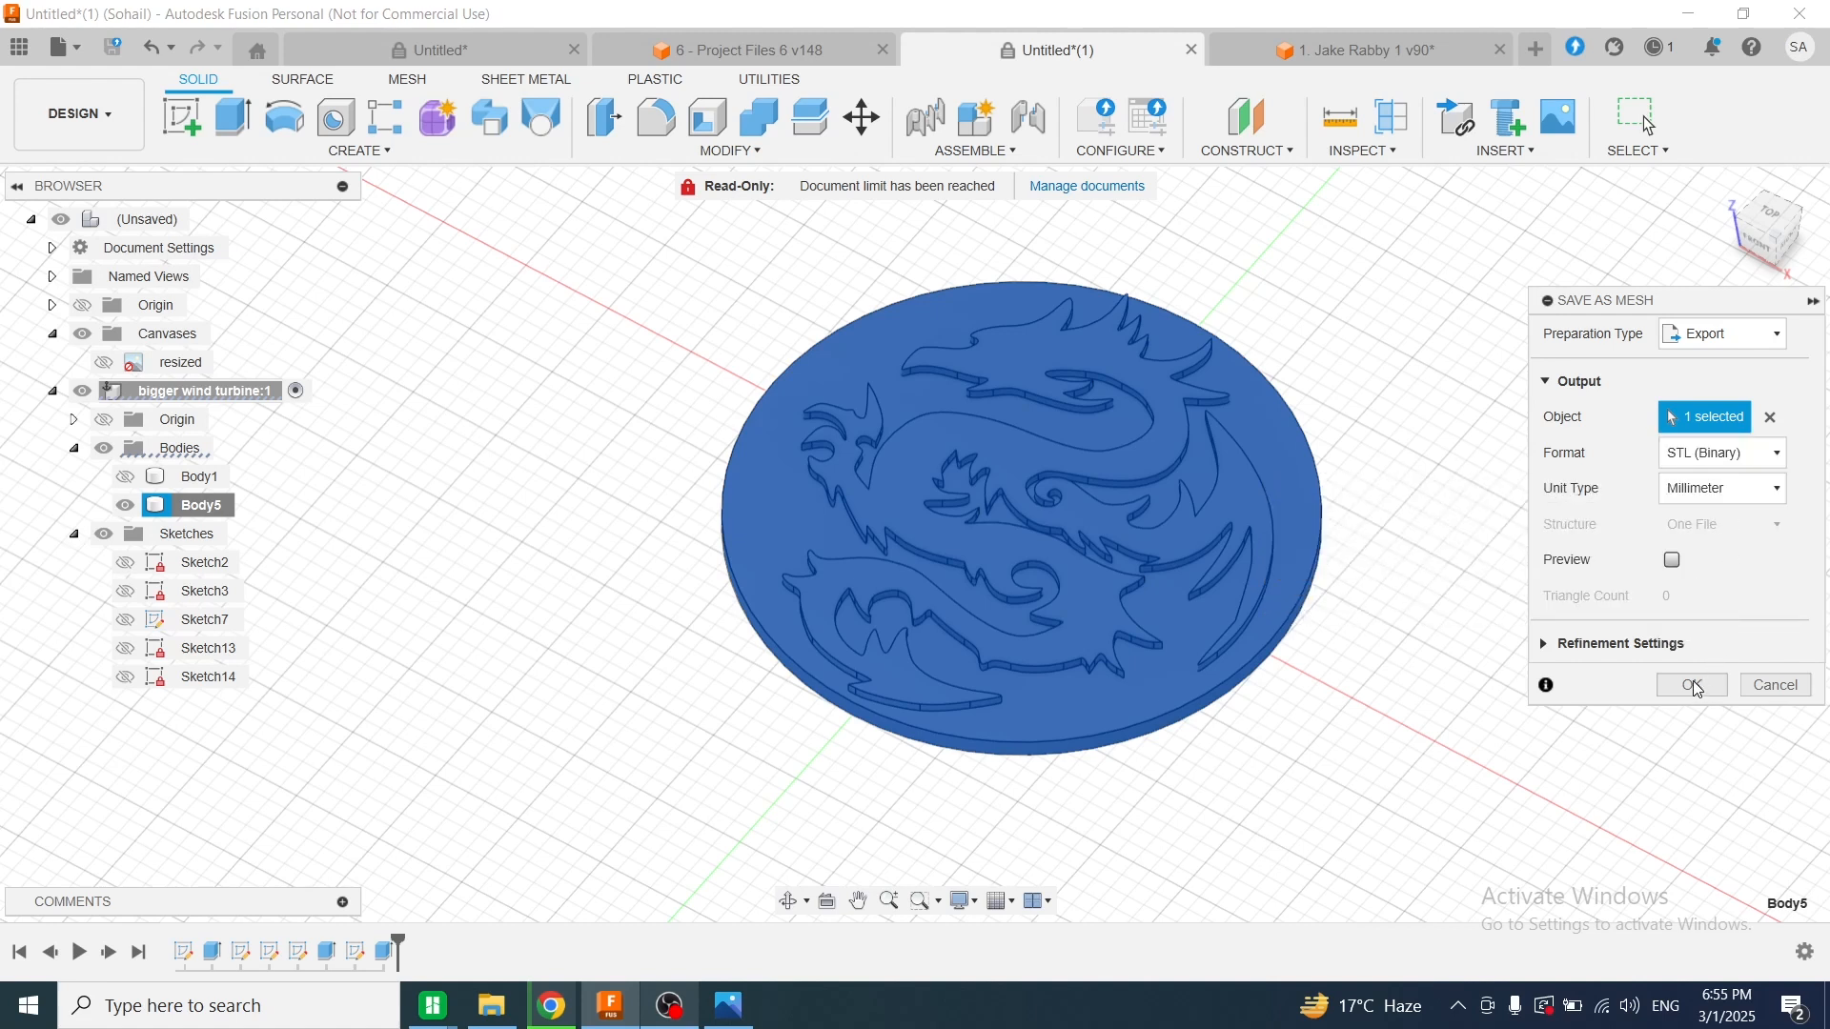
{"action": "mouse_move", "coordinate": [1666, 766]}
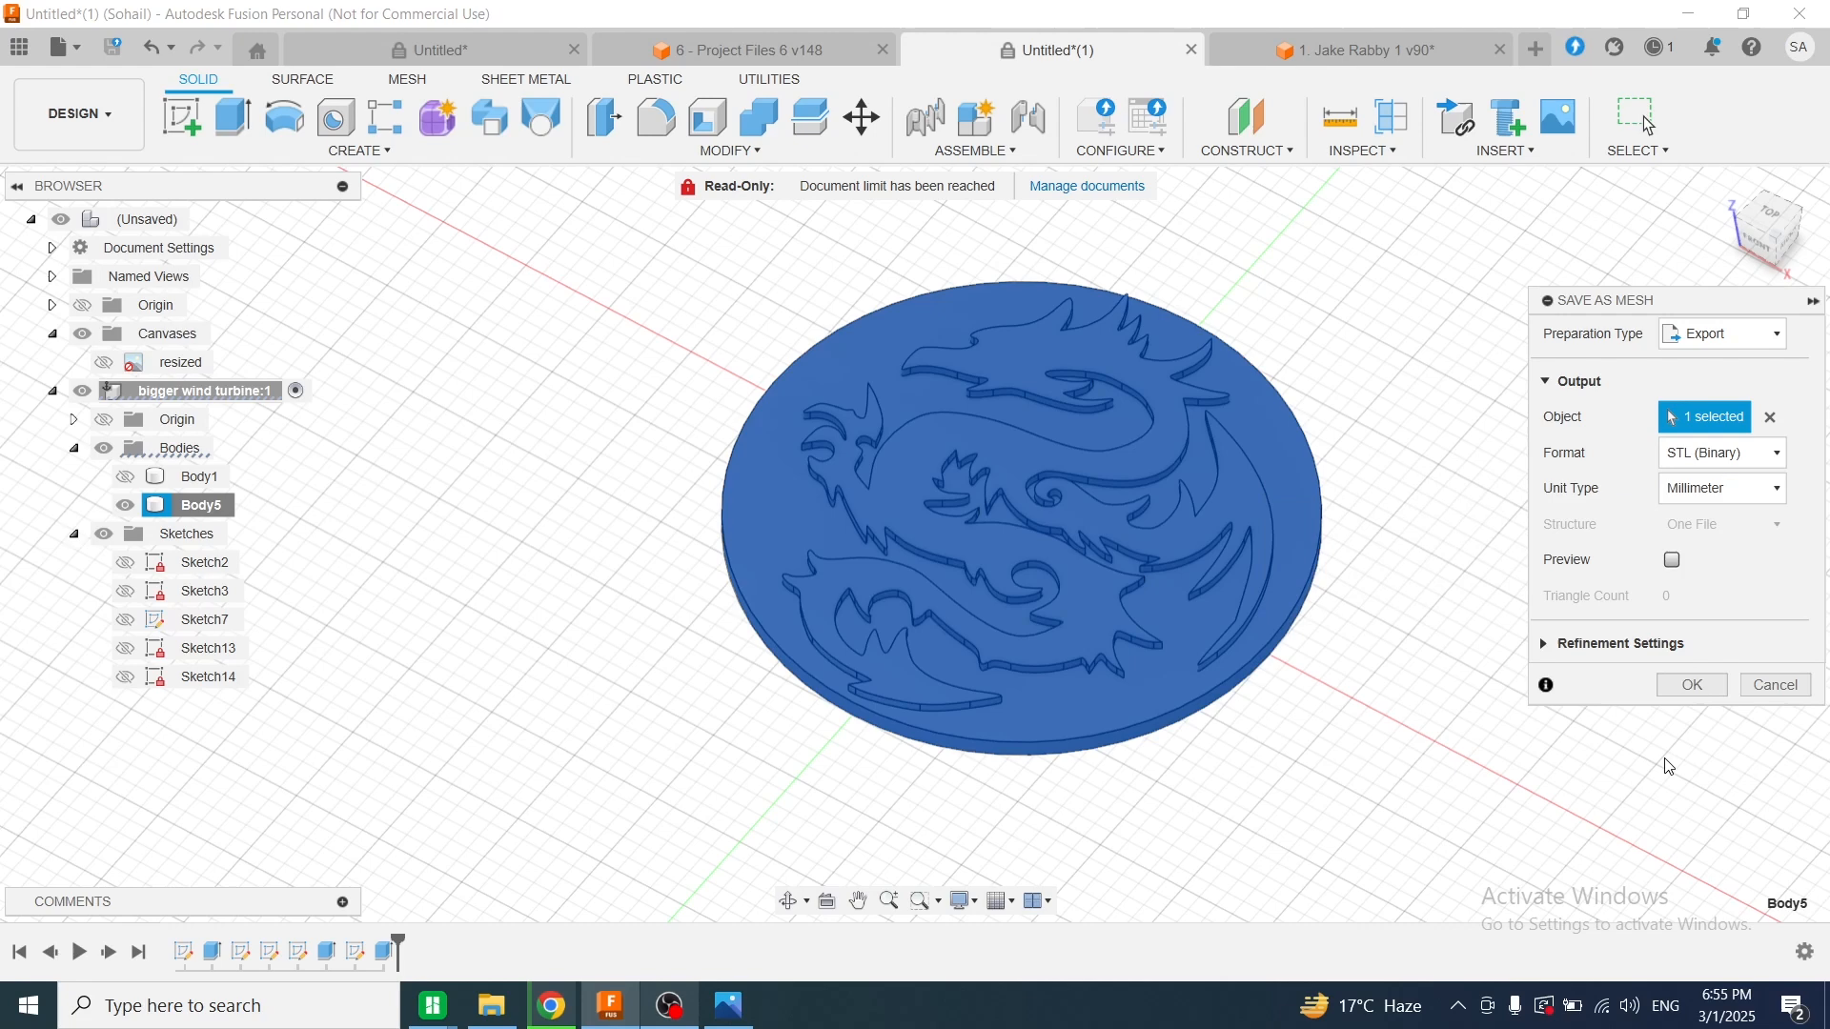
{"action": "left_click", "coordinate": [1691, 684]}
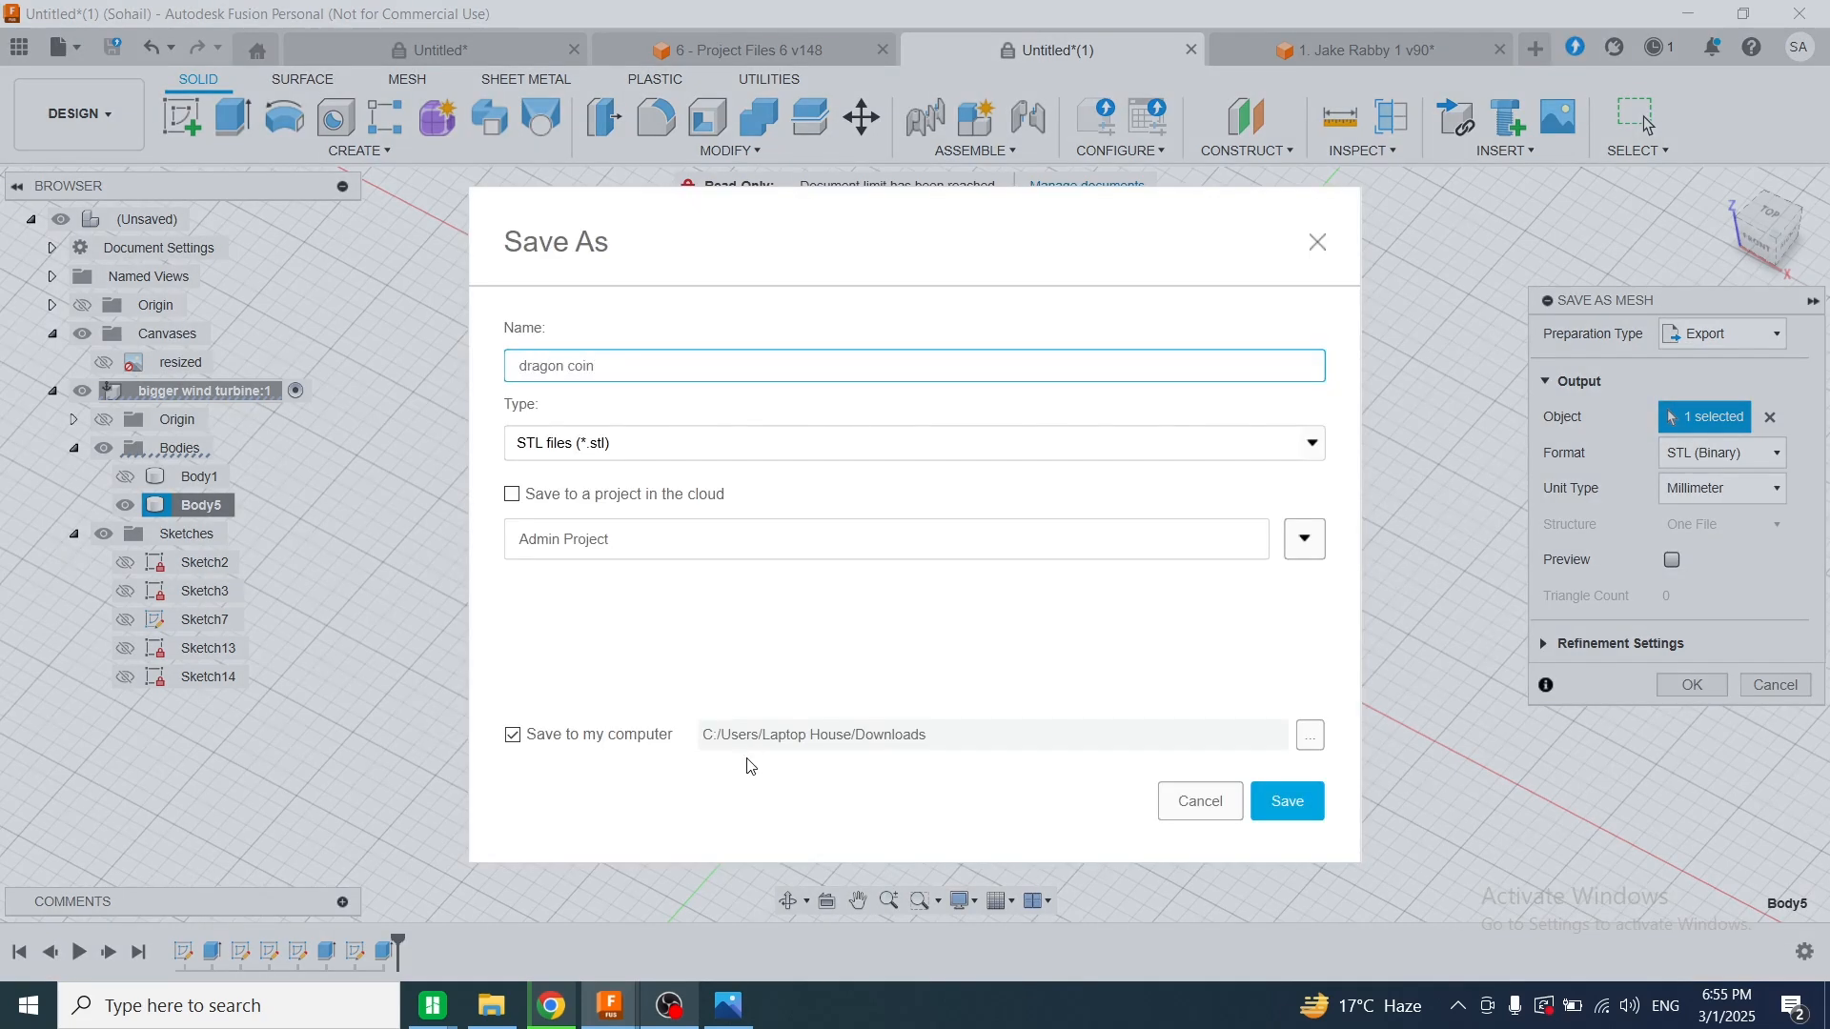
{"action": "mouse_move", "coordinate": [946, 751]}
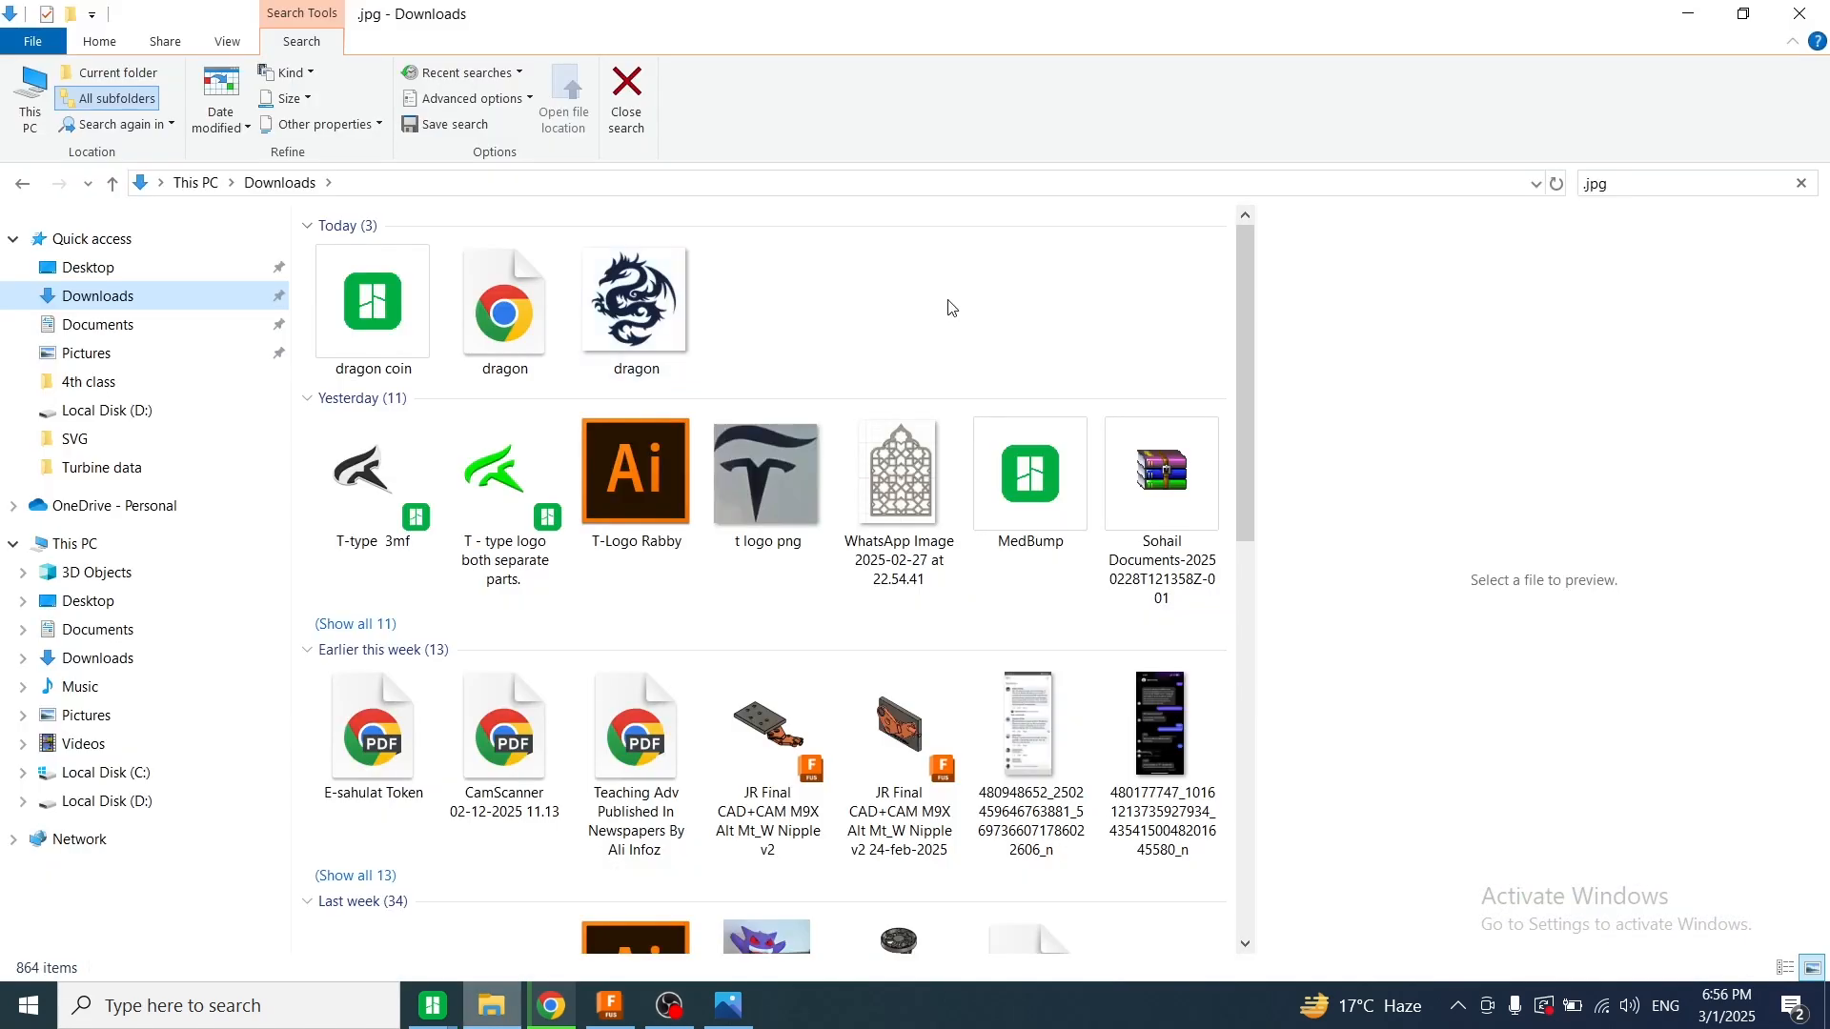
Select the exported dragon coin STL file in Downloads
{"action": "left_click", "coordinate": [372, 302]}
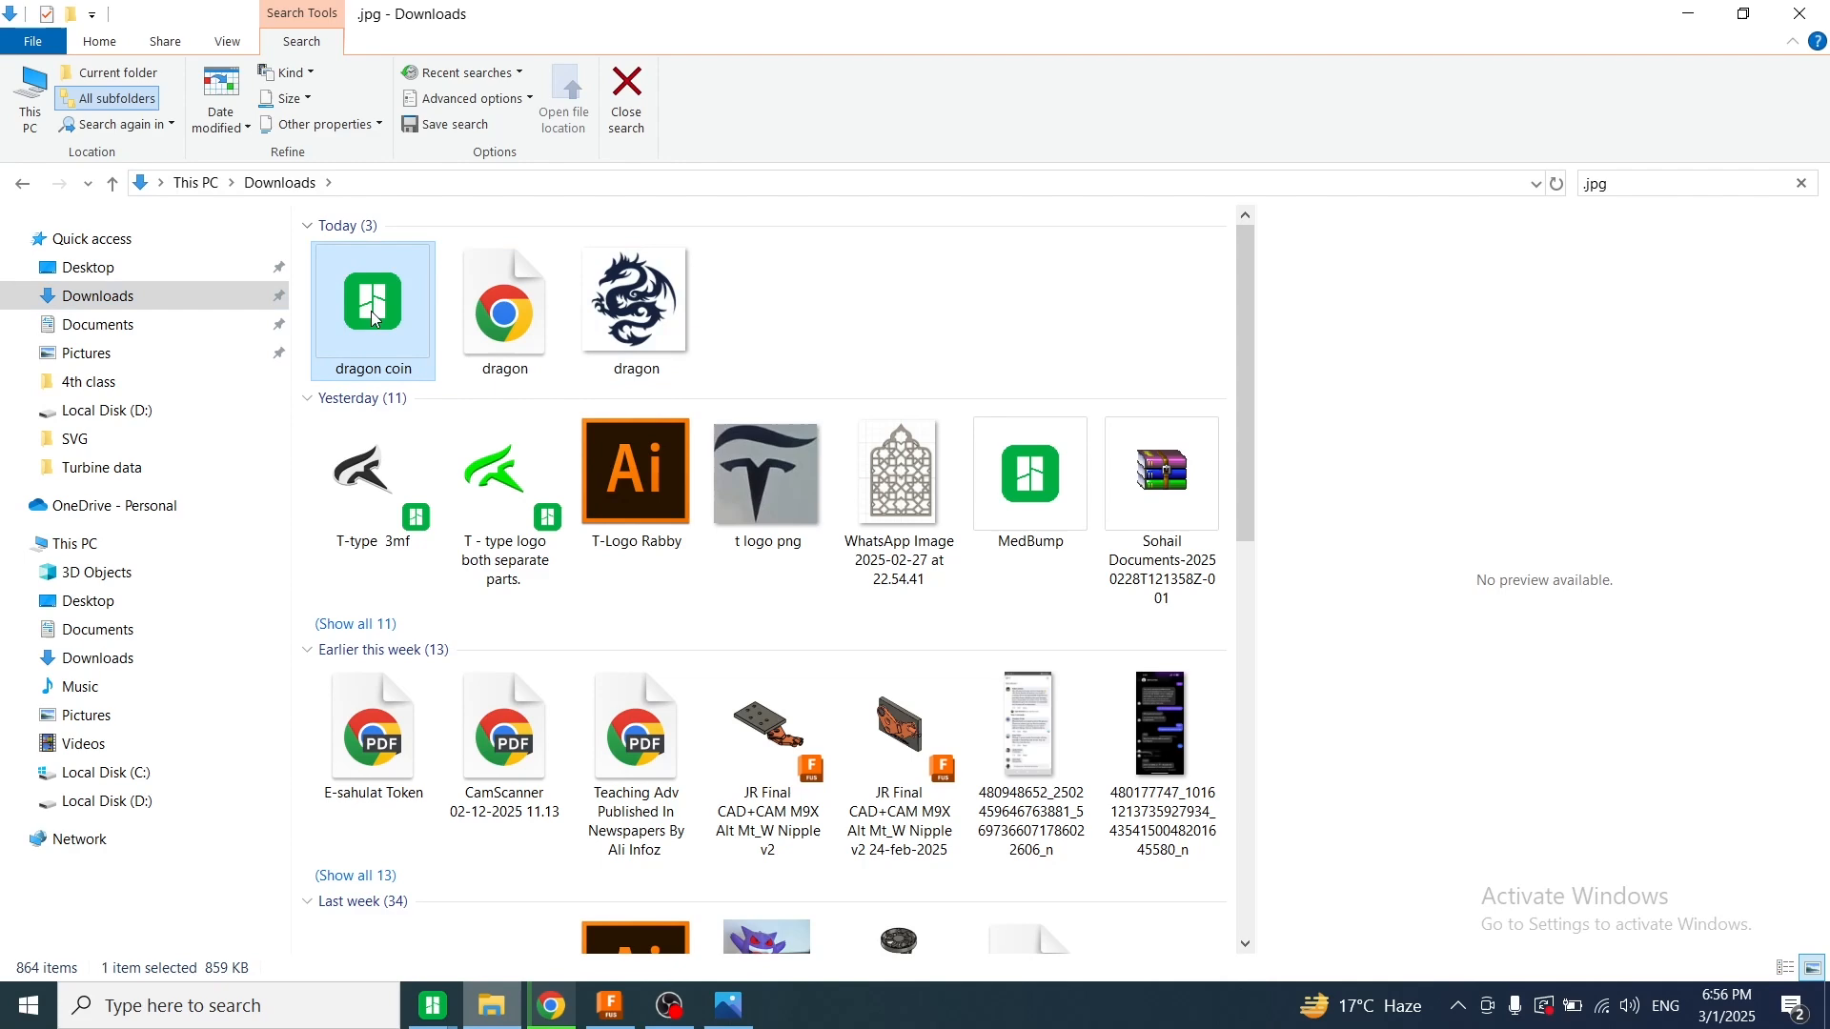
{"action": "mouse_move", "coordinate": [432, 1005]}
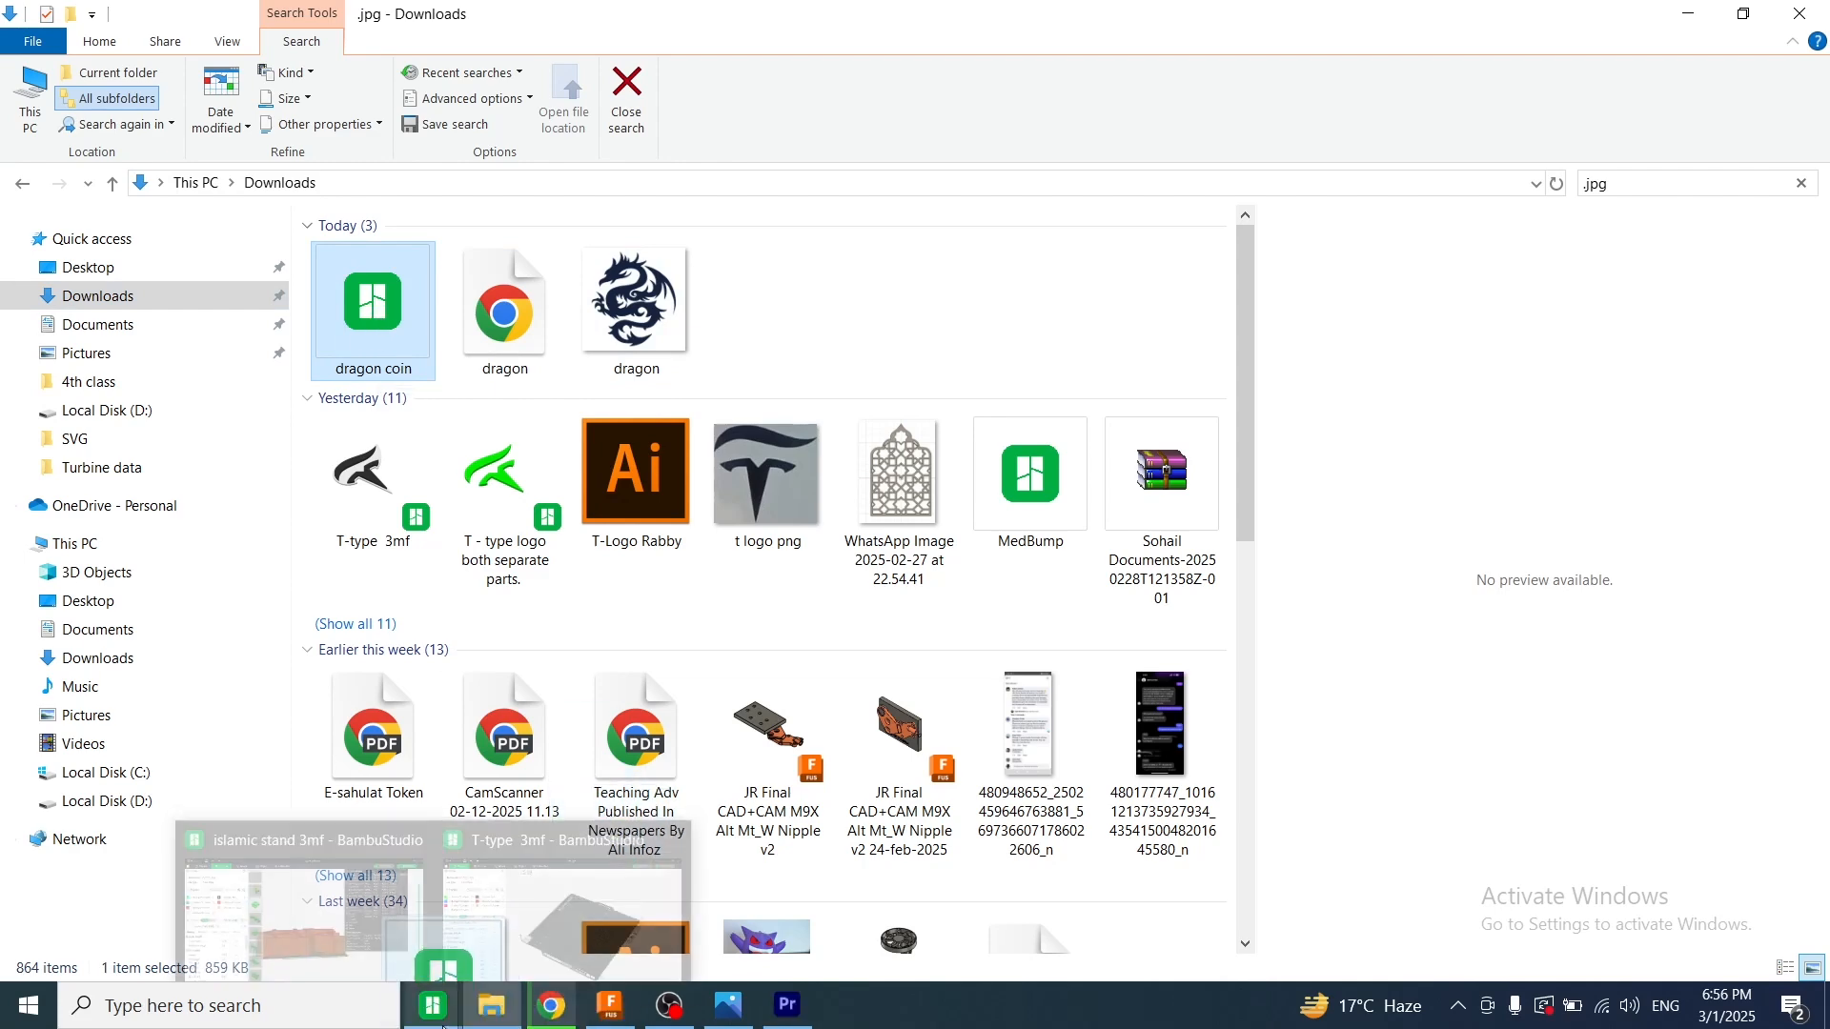